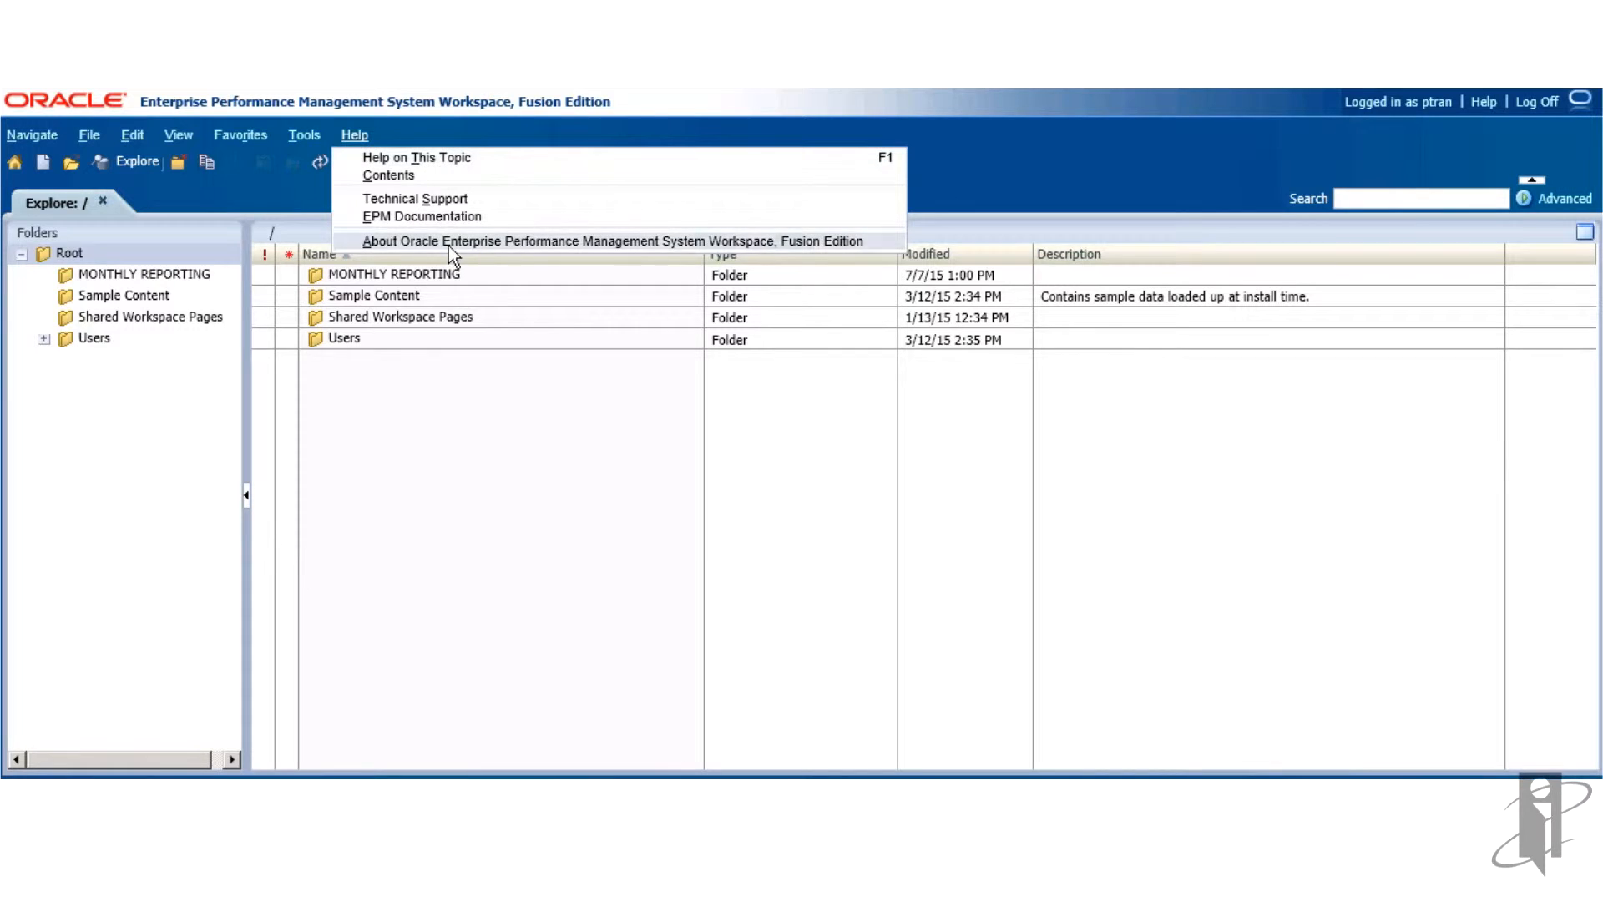
- Check the product version information, then open the MONTHLY REPORTING folder
left_click(611, 240)
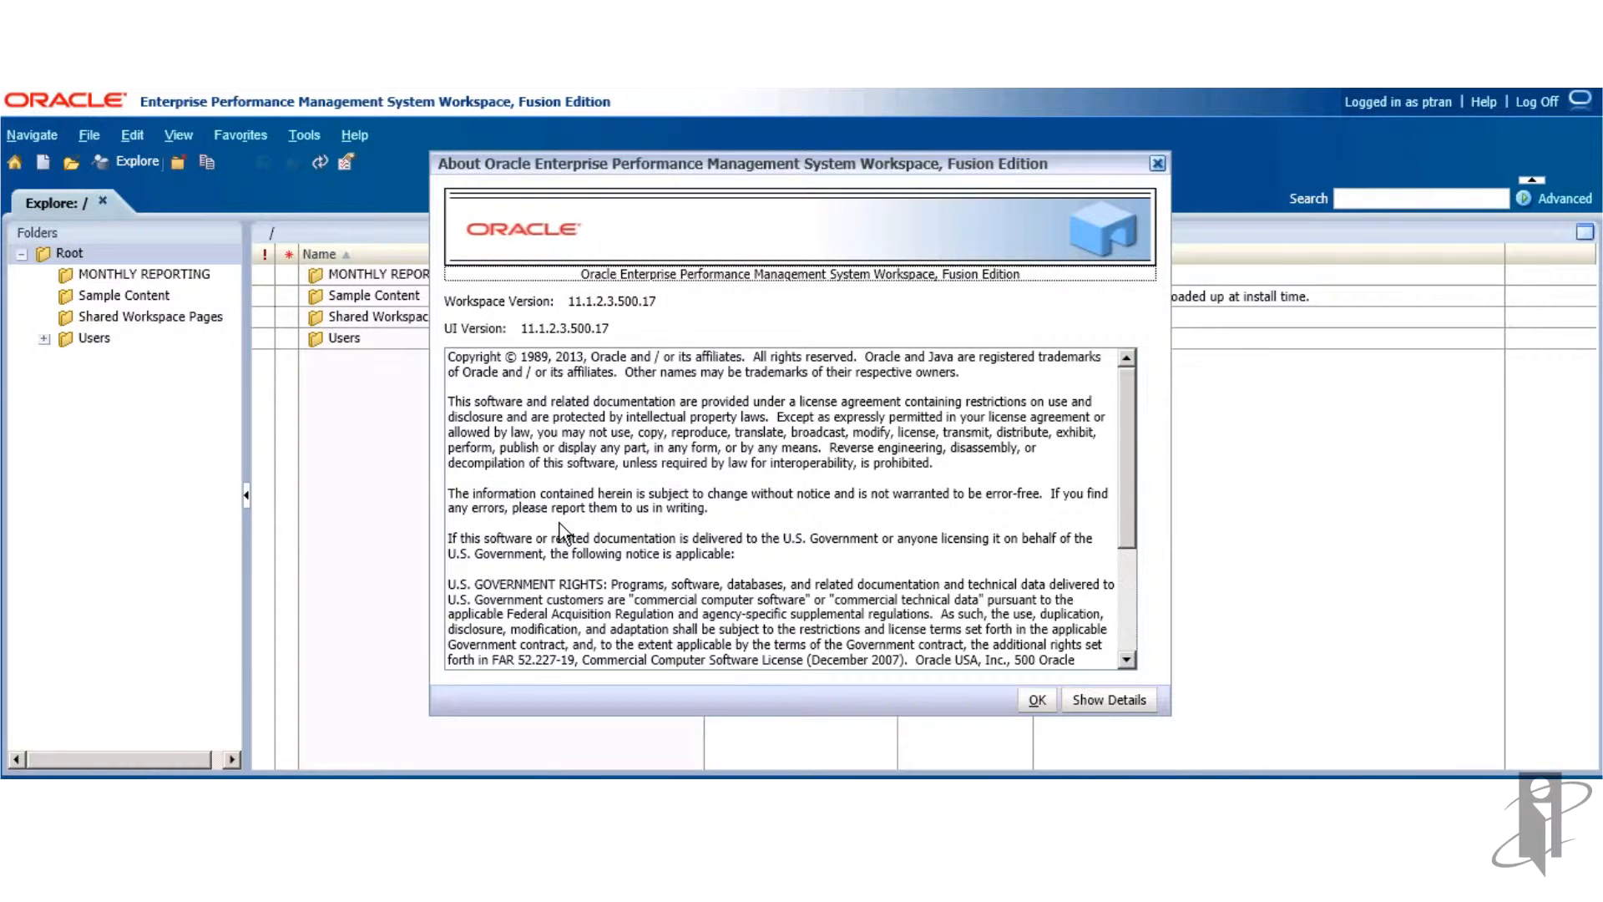
mouse_move(1064, 685)
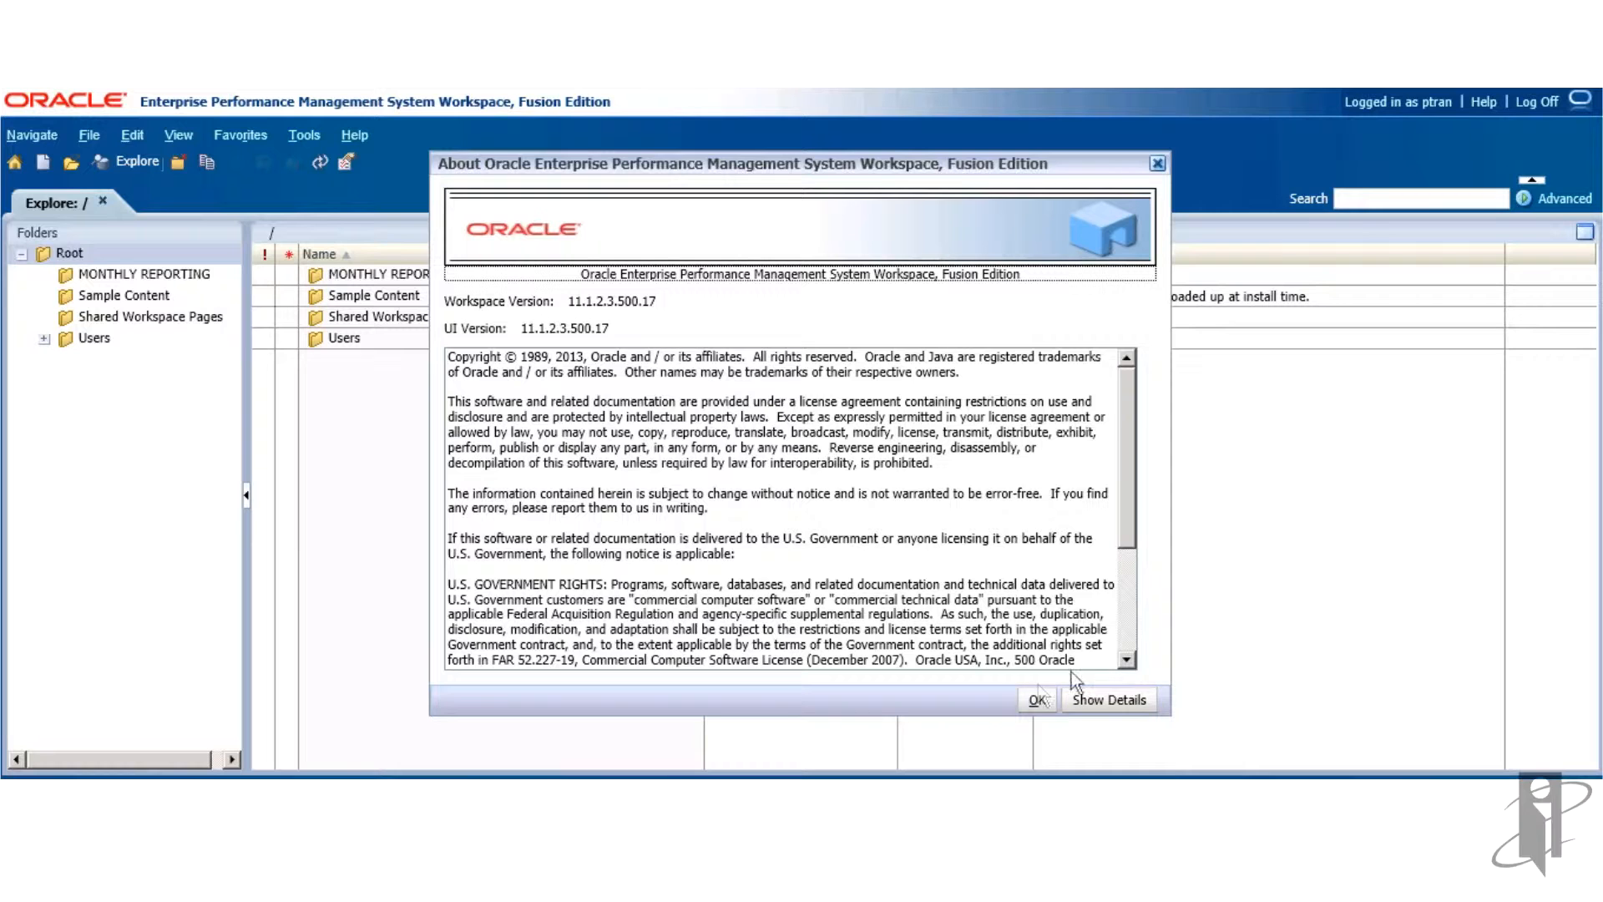
left_click(1038, 700)
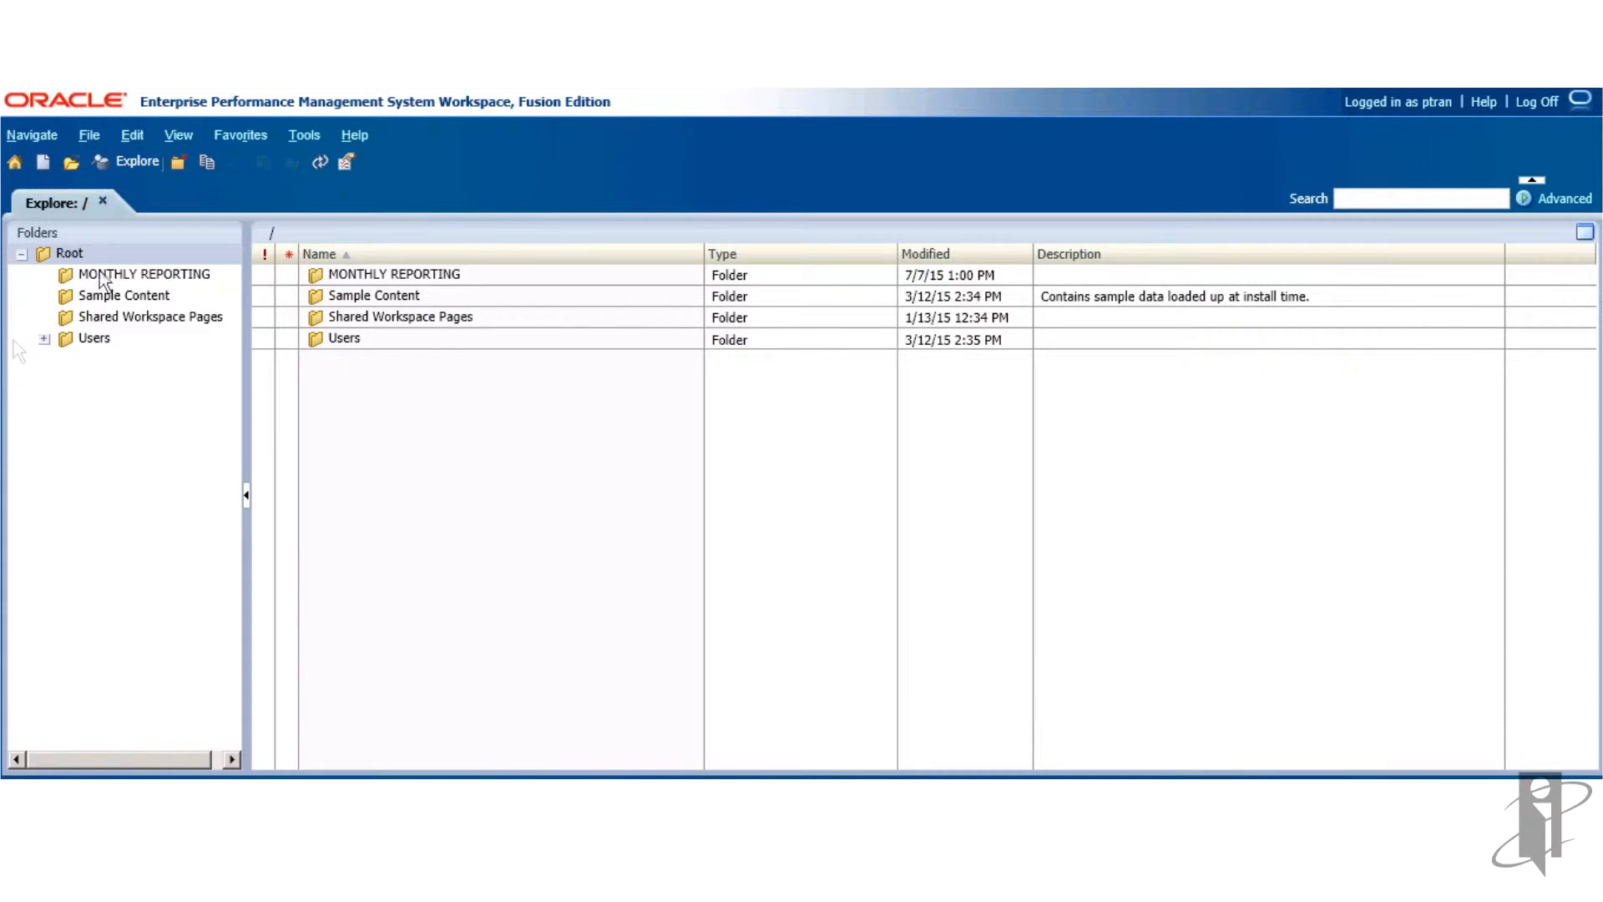
double_click(144, 273)
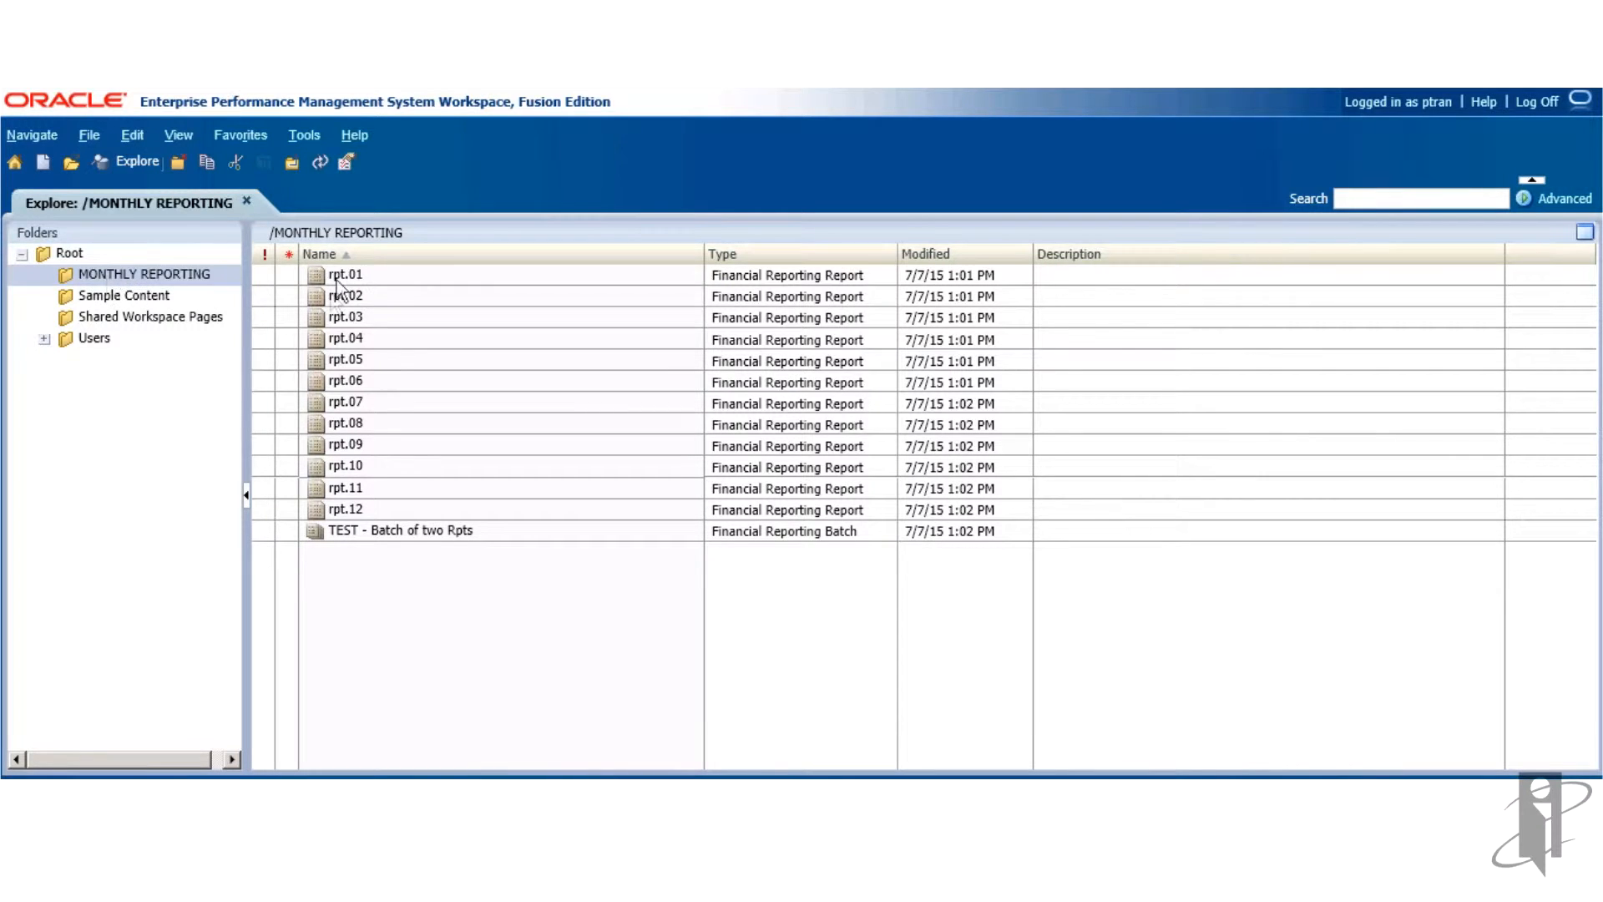
- Inspect rpt.01's empty permissions list and cancel without changes
right_click(344, 274)
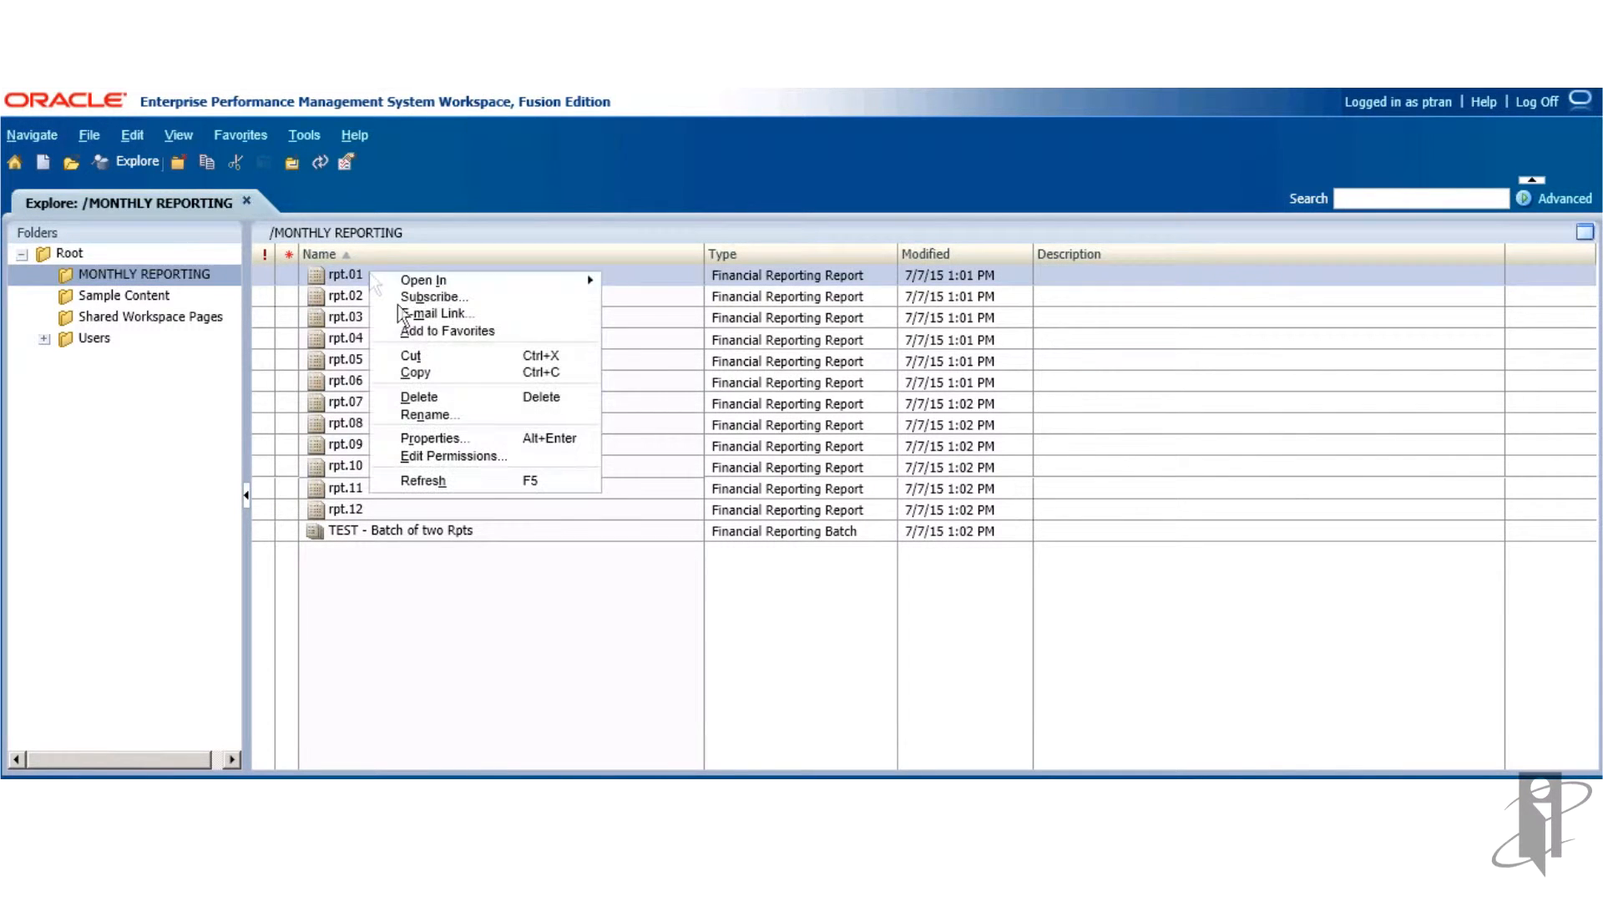
mouse_move(461, 454)
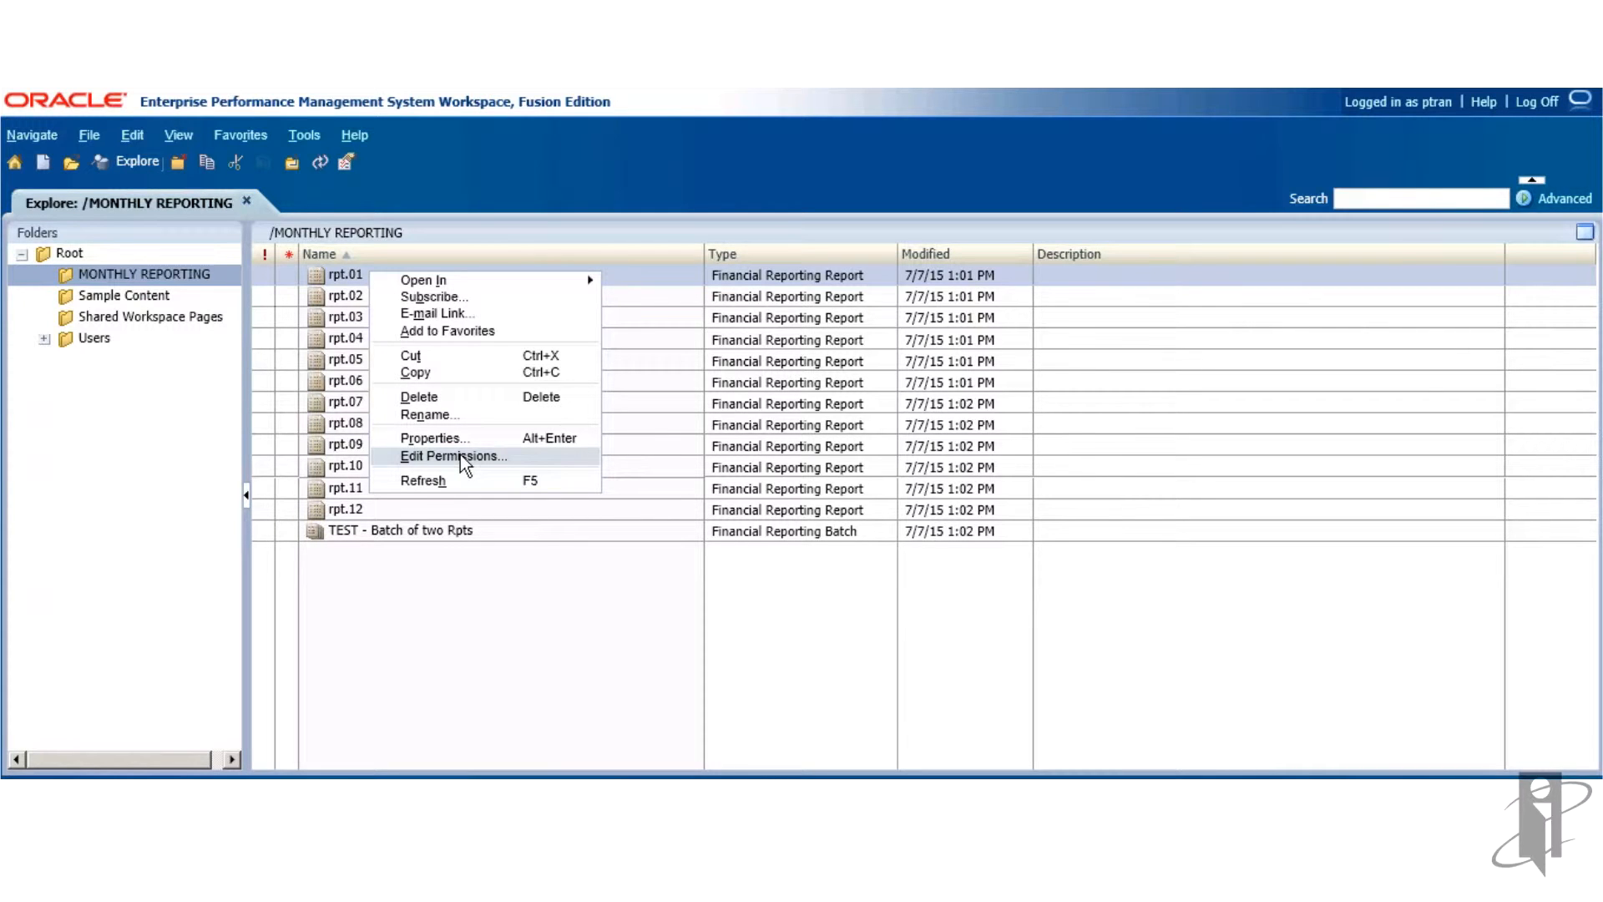
left_click(452, 454)
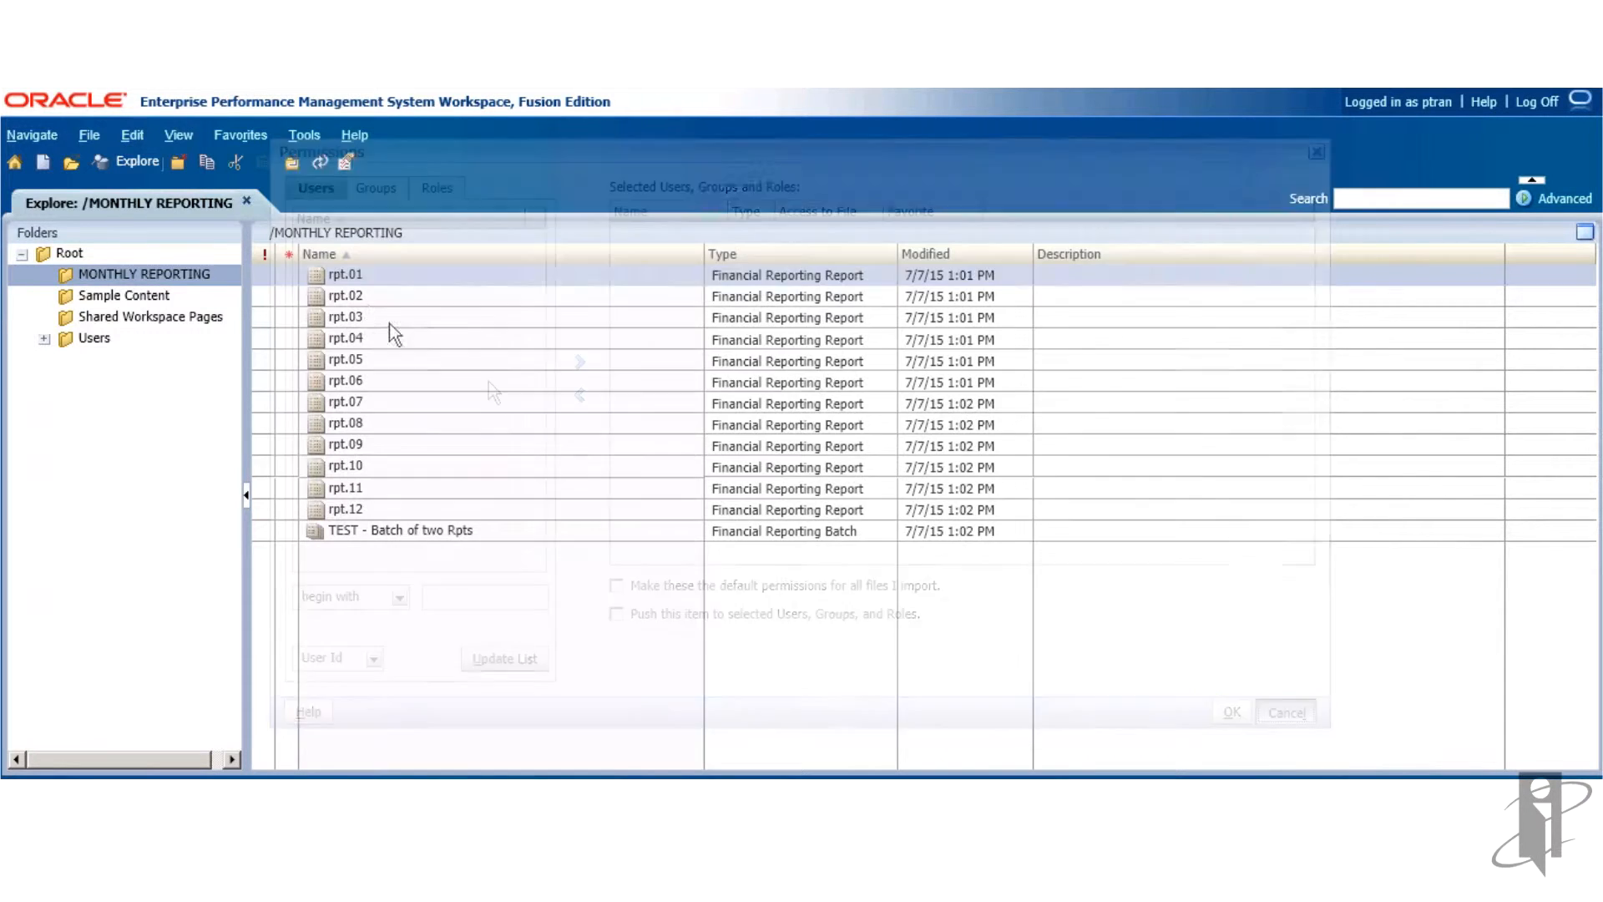
right_click(344, 296)
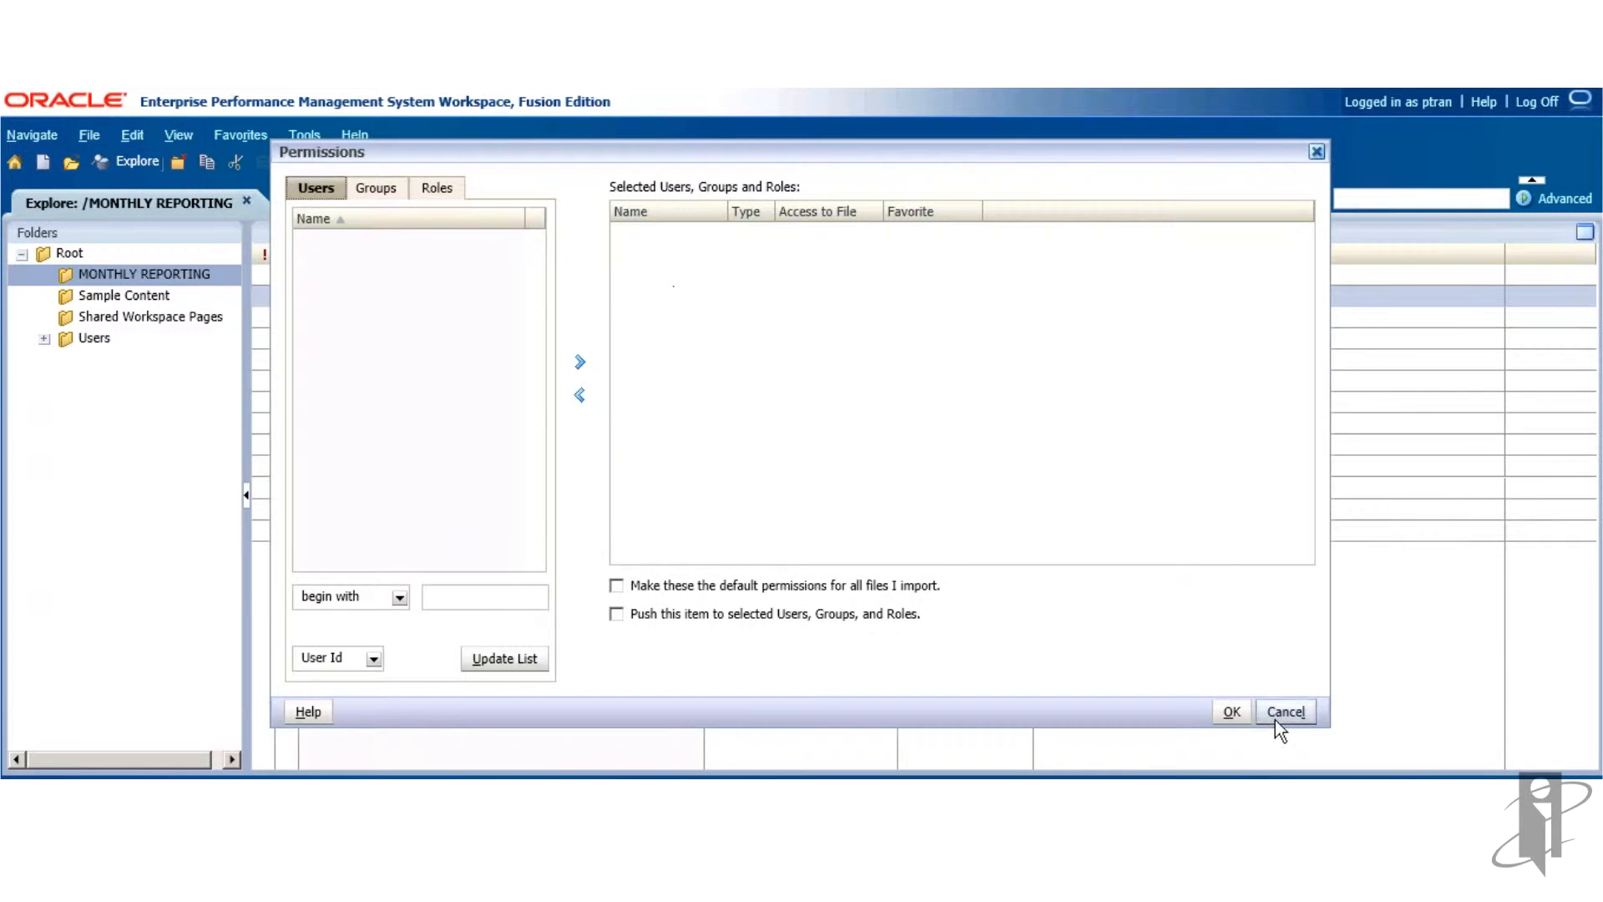
left_click(1285, 712)
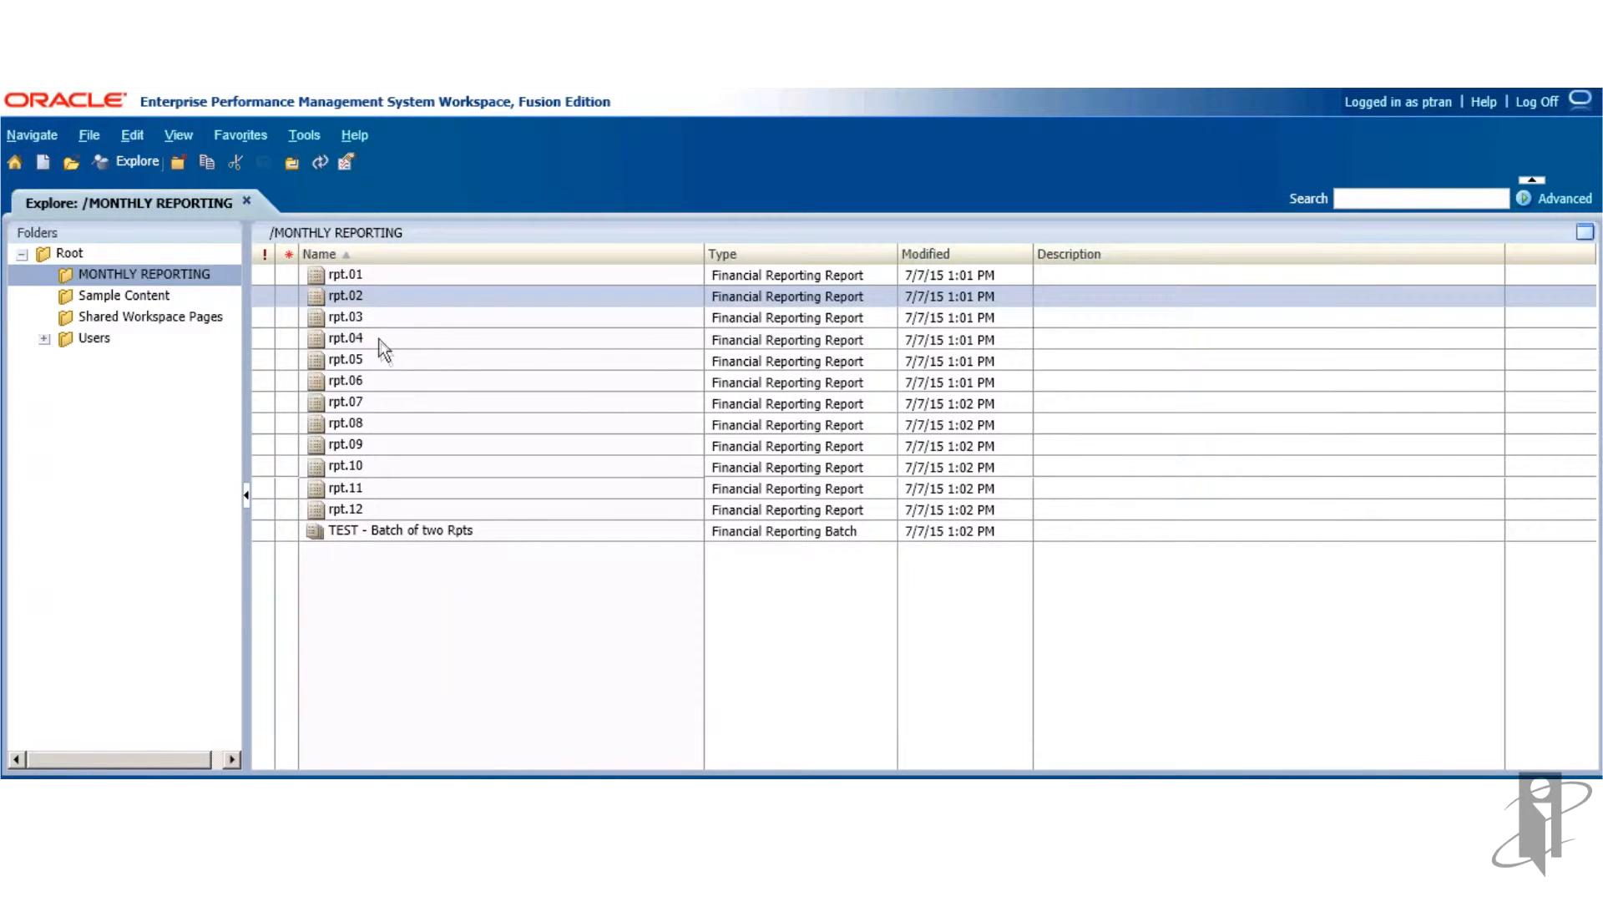
- Inspect the empty permissions of rpt.04 and rpt.12, cancelling each
right_click(344, 339)
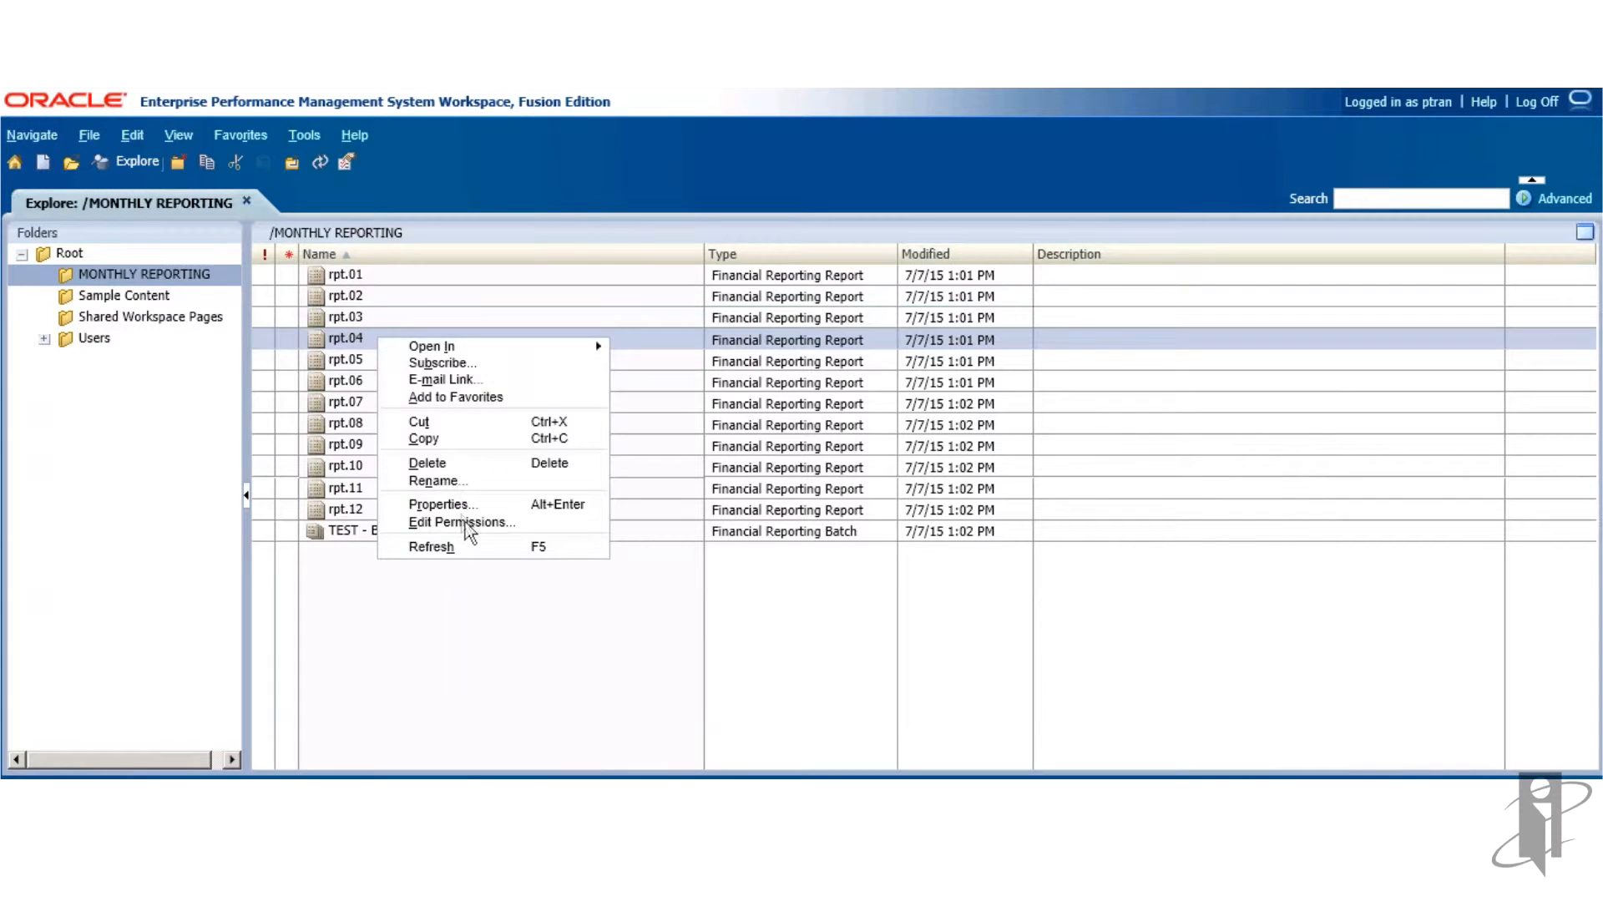
left_click(461, 521)
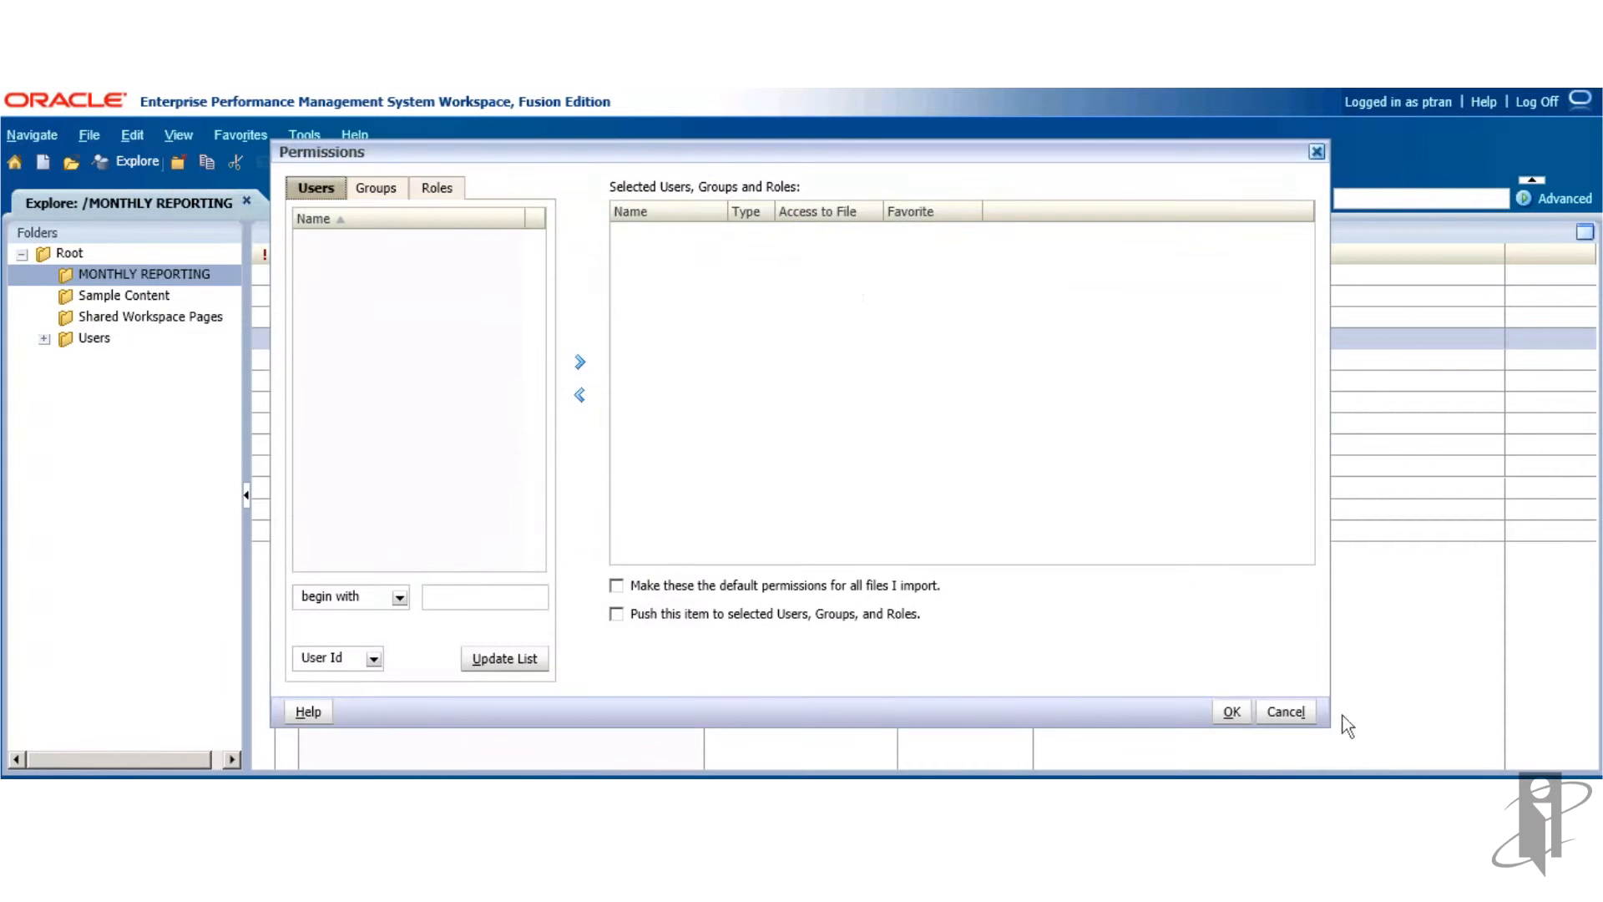
left_click(1285, 711)
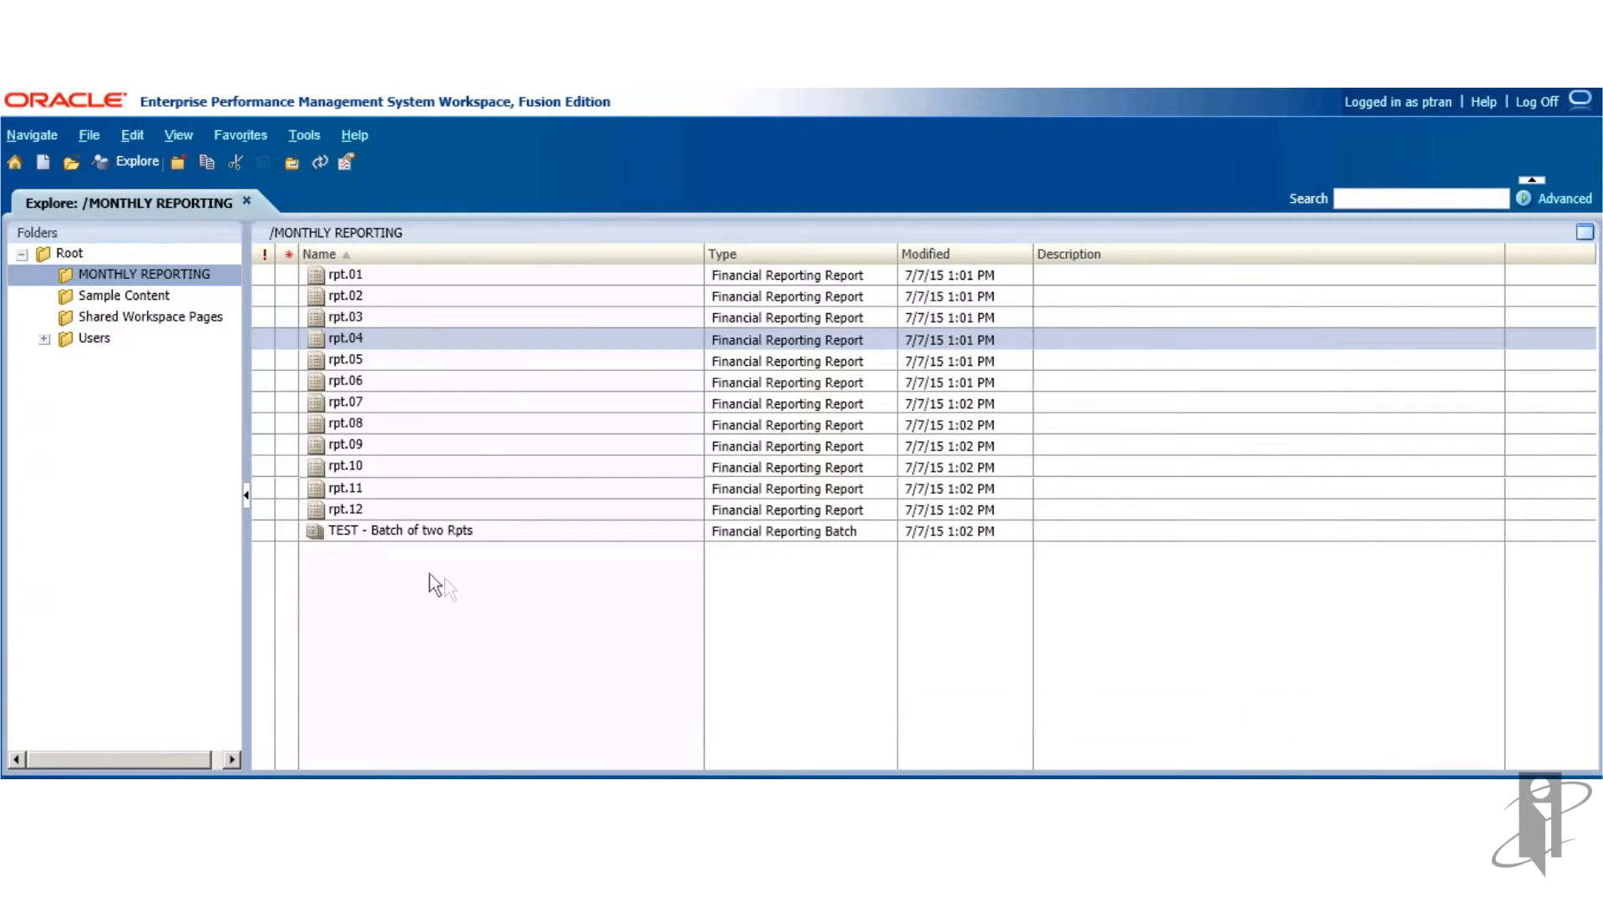
right_click(344, 509)
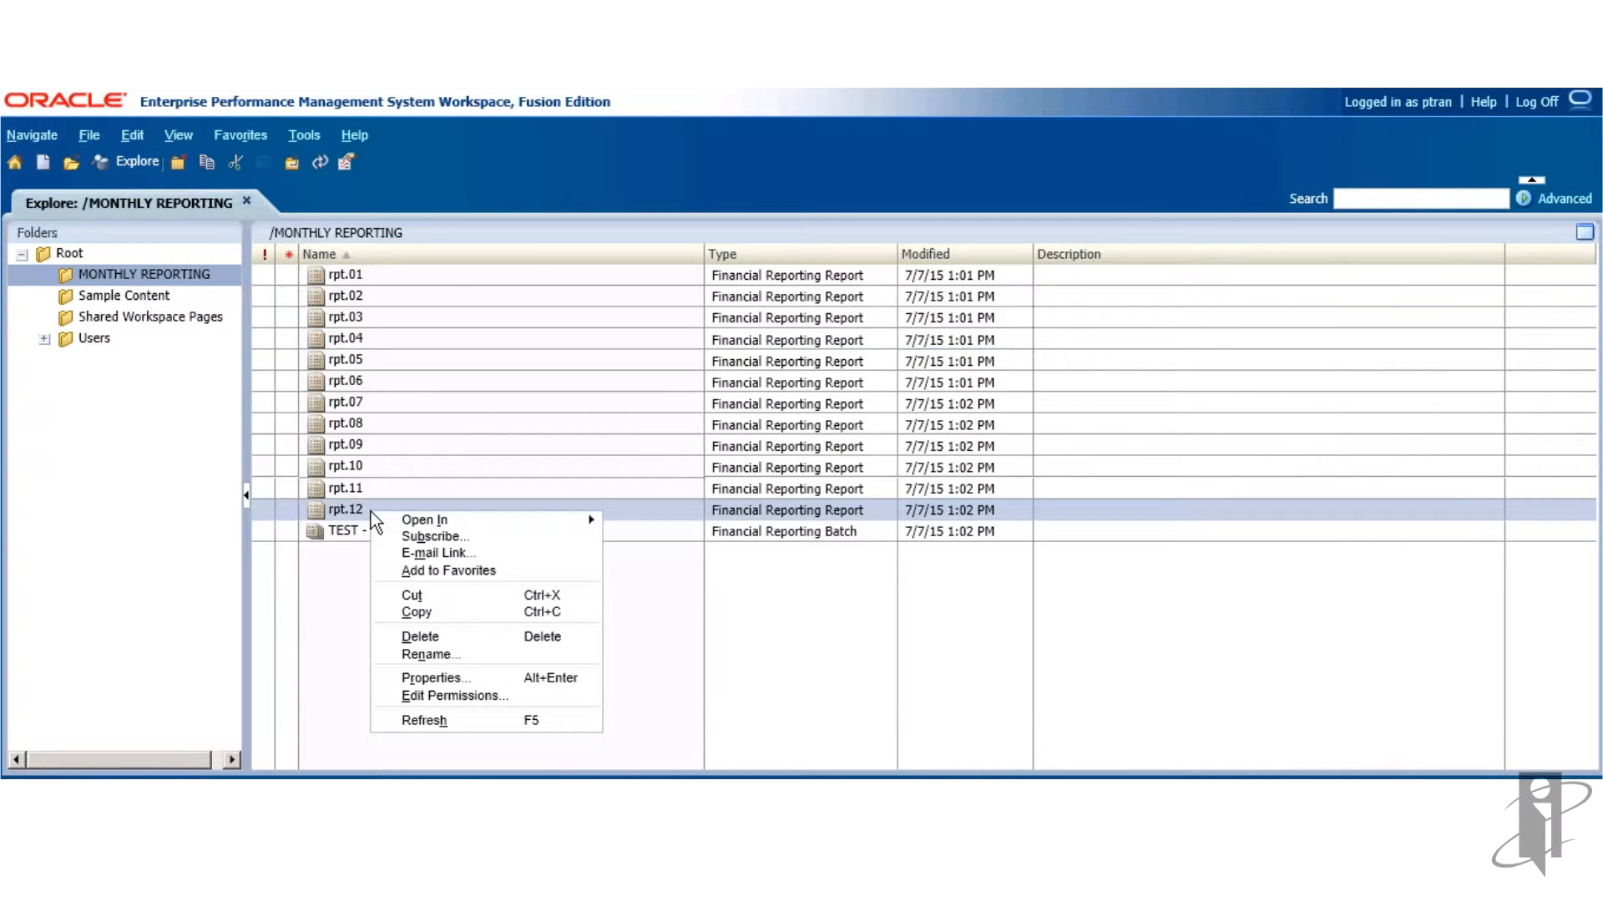
left_click(448, 712)
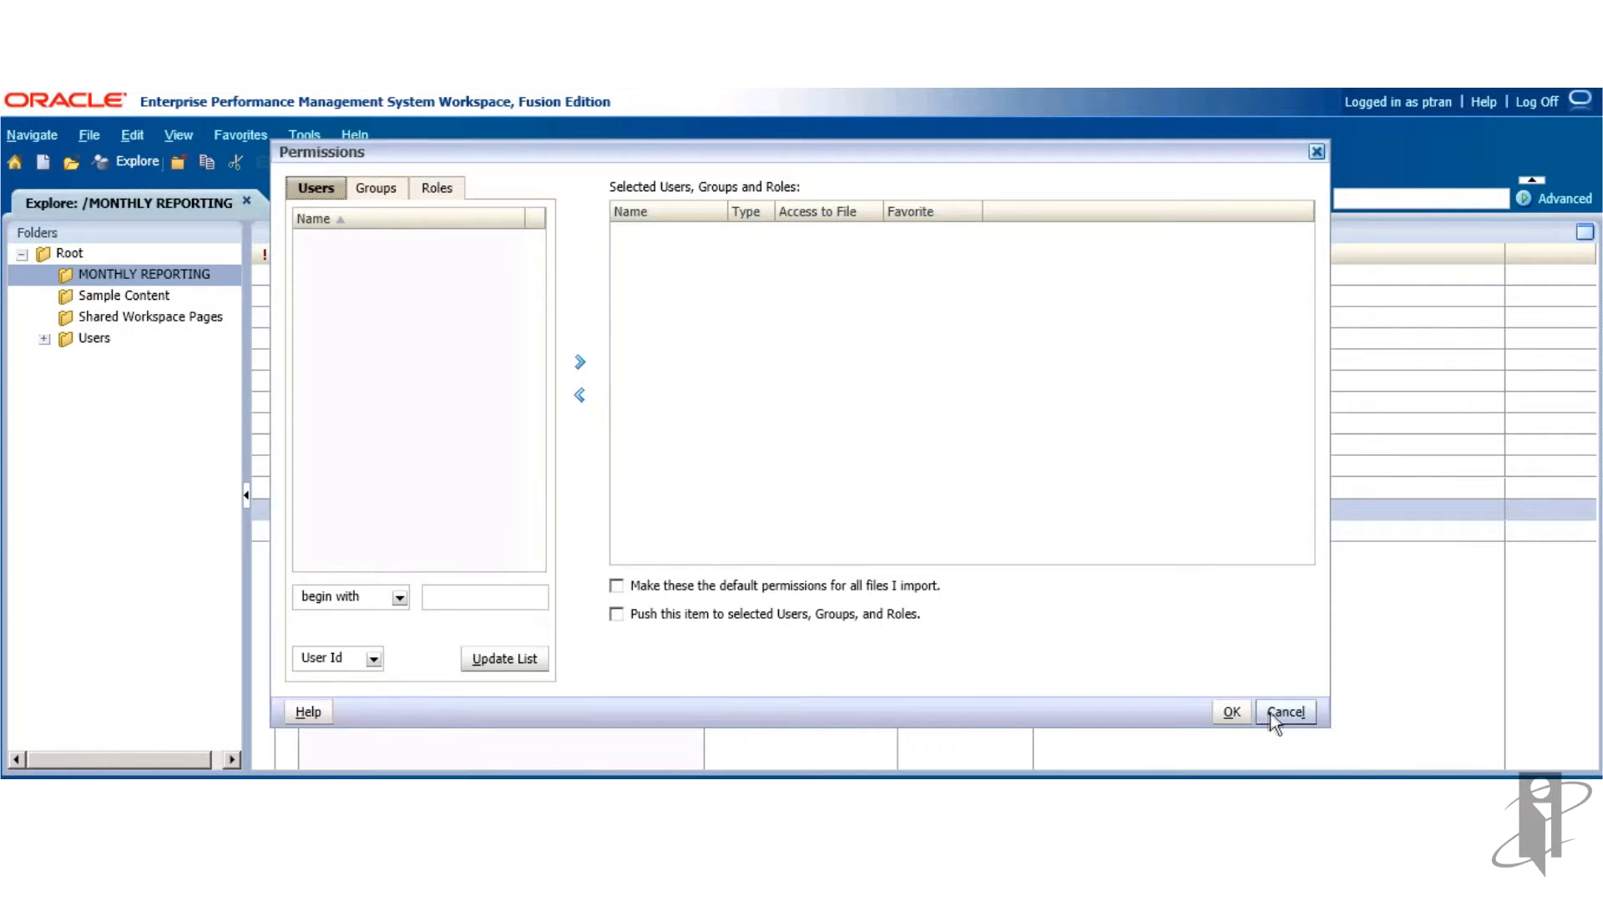
left_click(1284, 712)
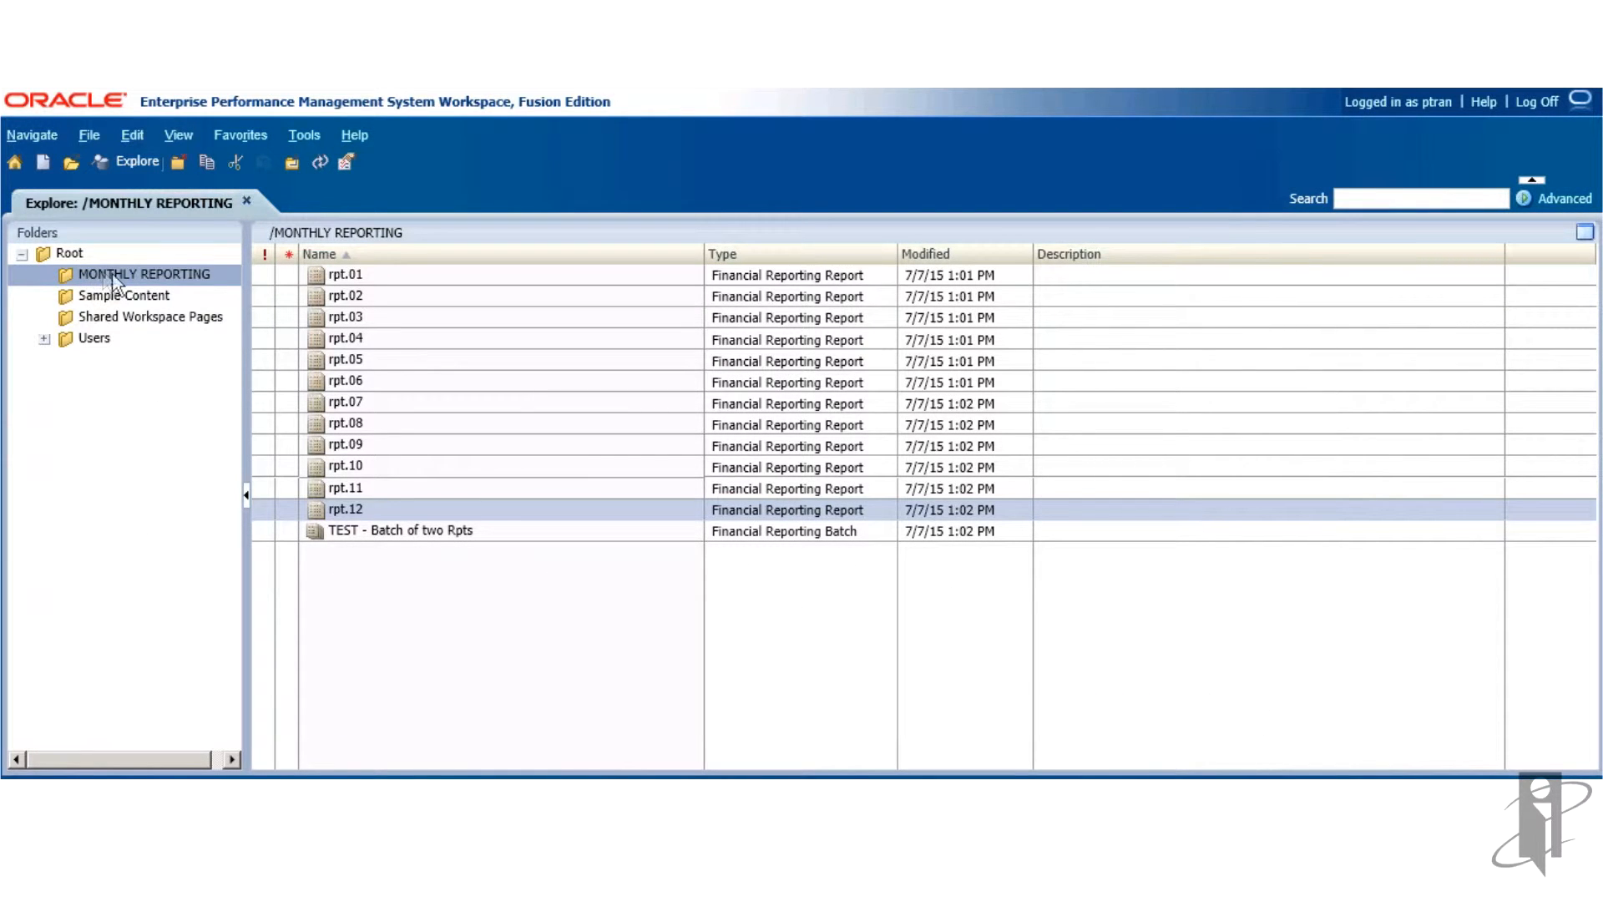
- In MONTHLY REPORTING's permissions, list groups matching * and add SecurityGroup01
right_click(144, 274)
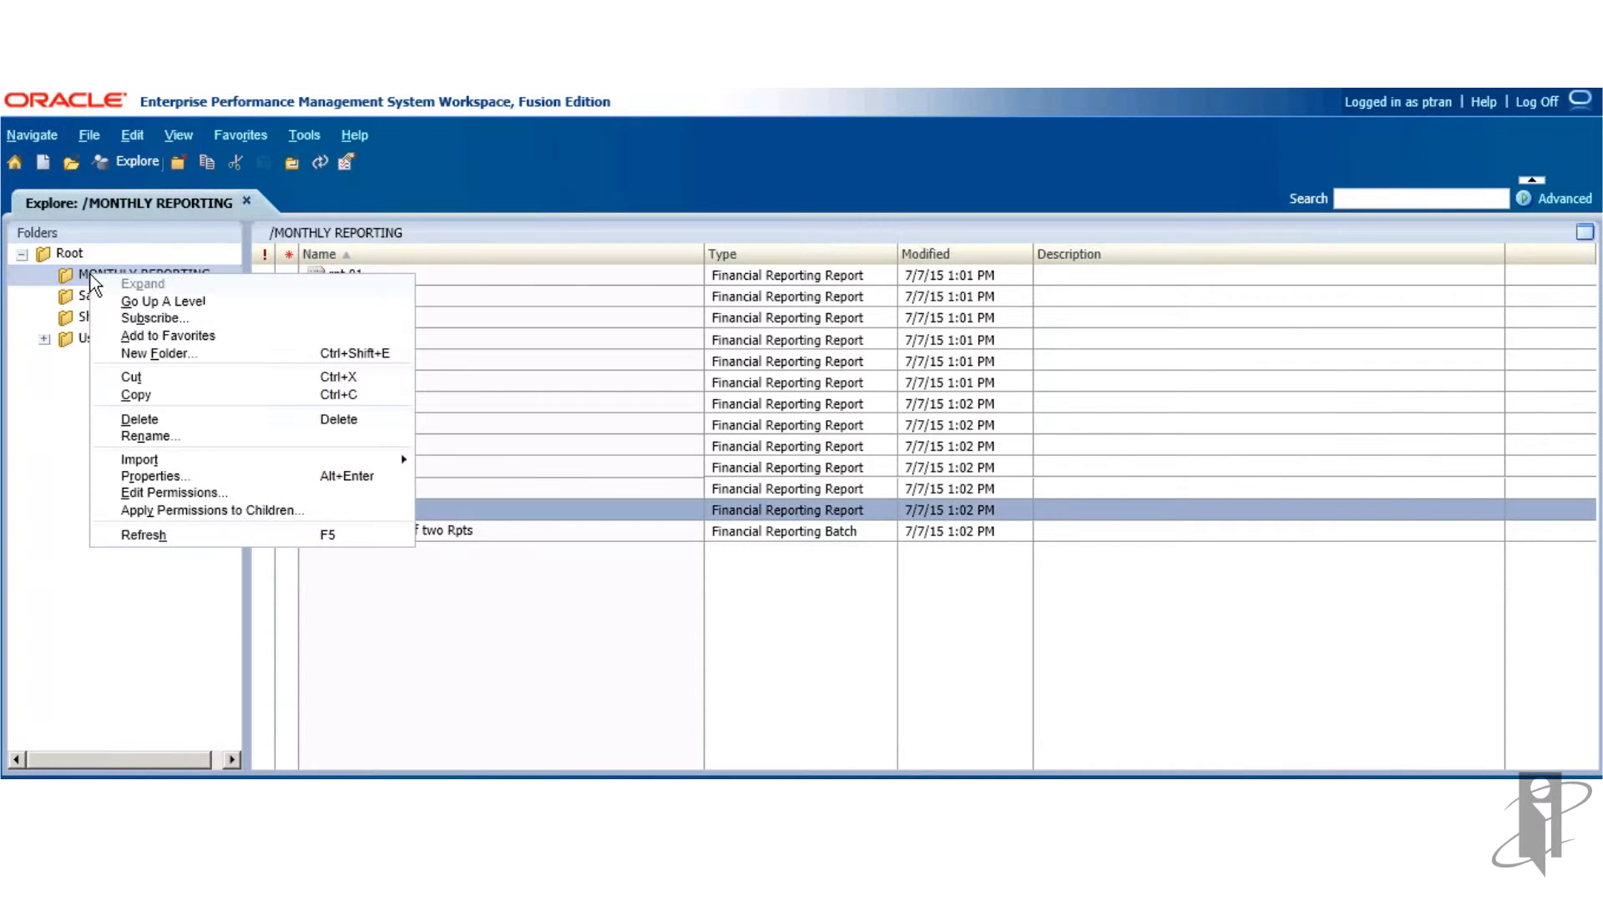
mouse_move(172, 491)
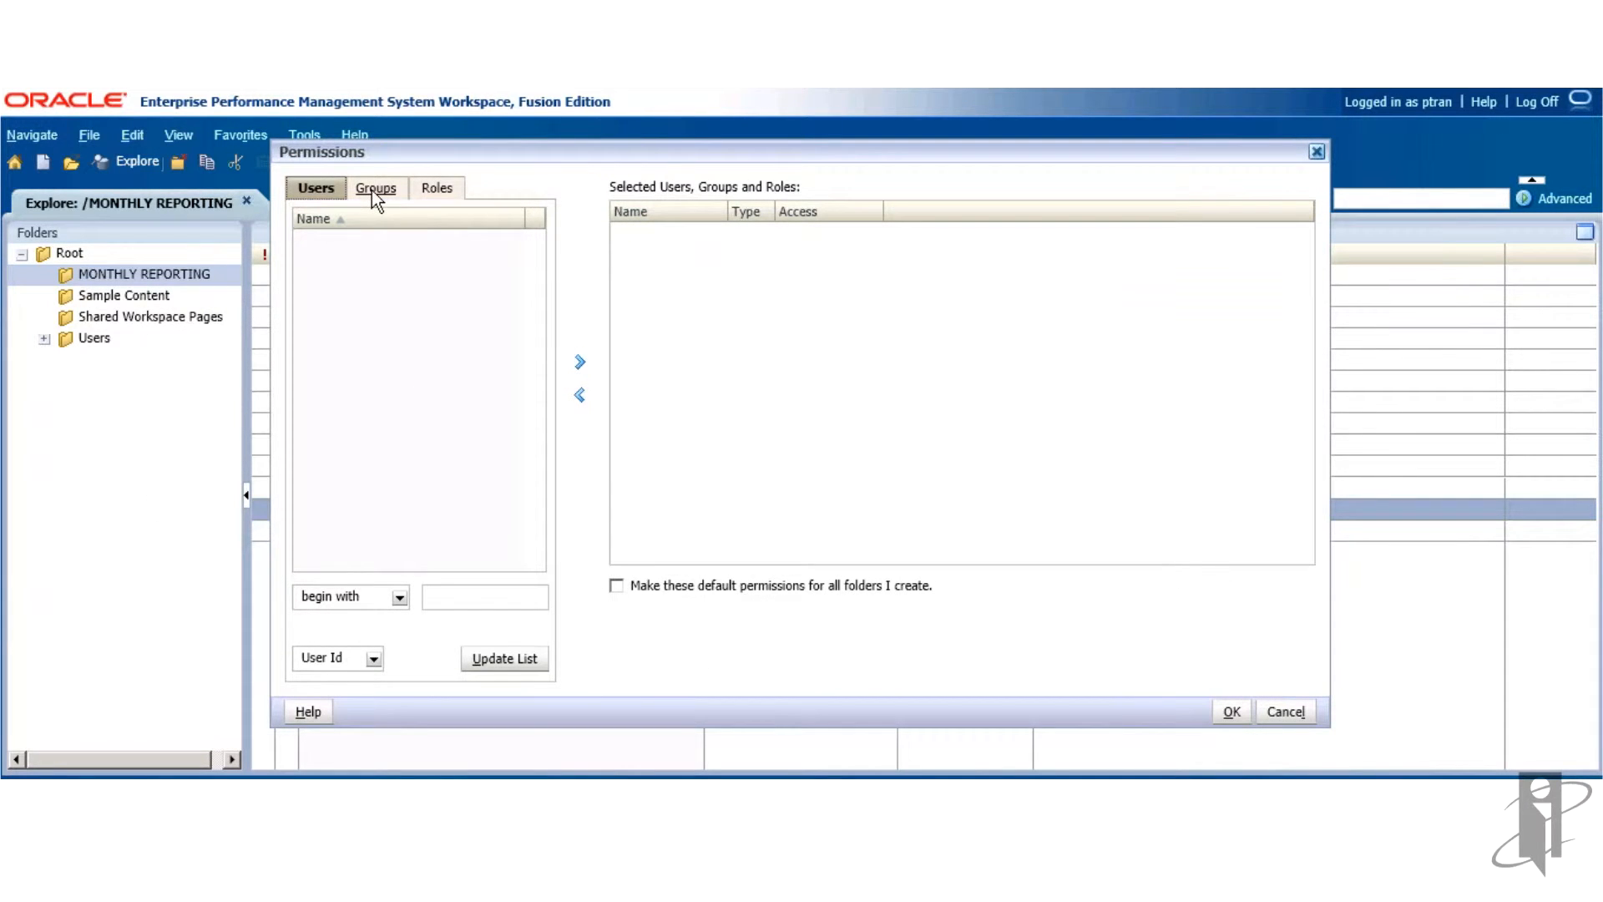
left_click(378, 187)
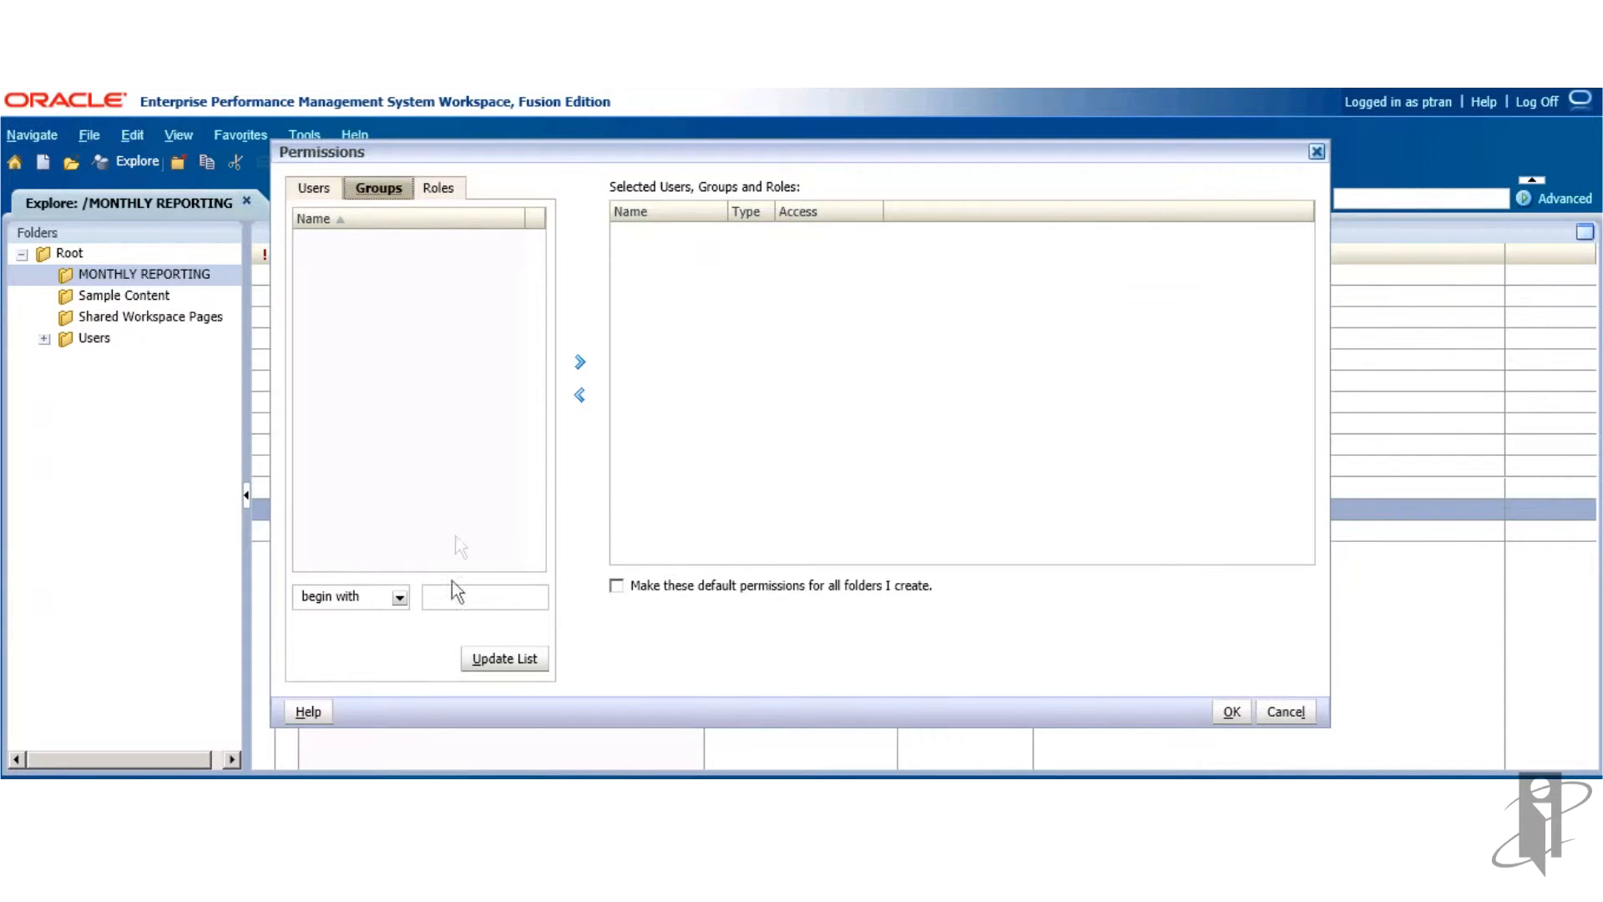
left_click(485, 597)
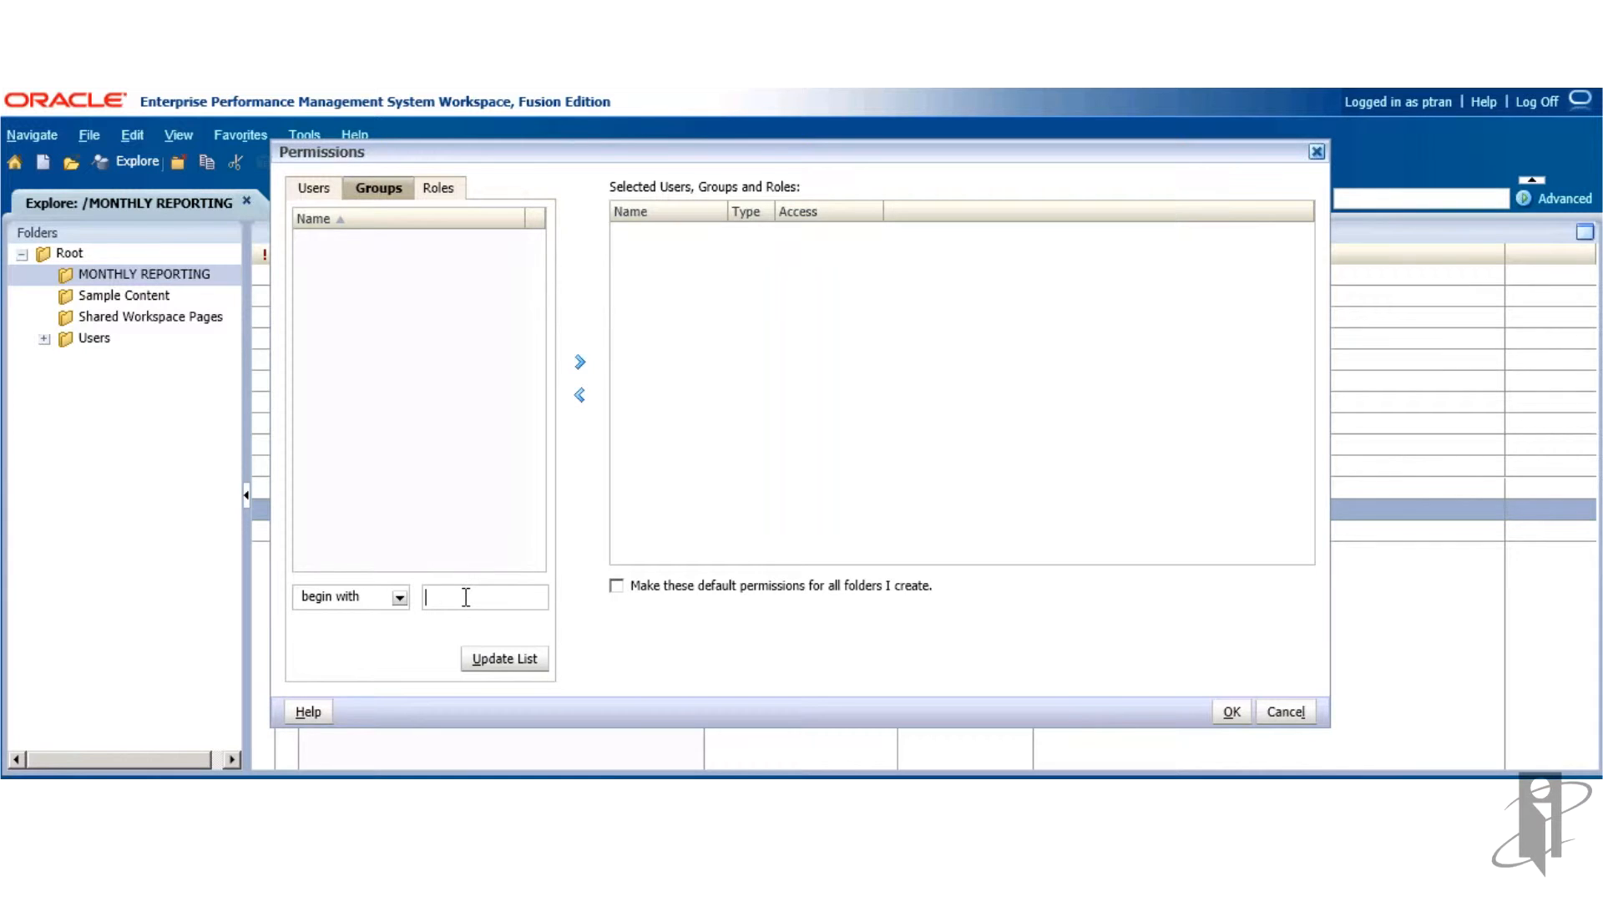
type("*")
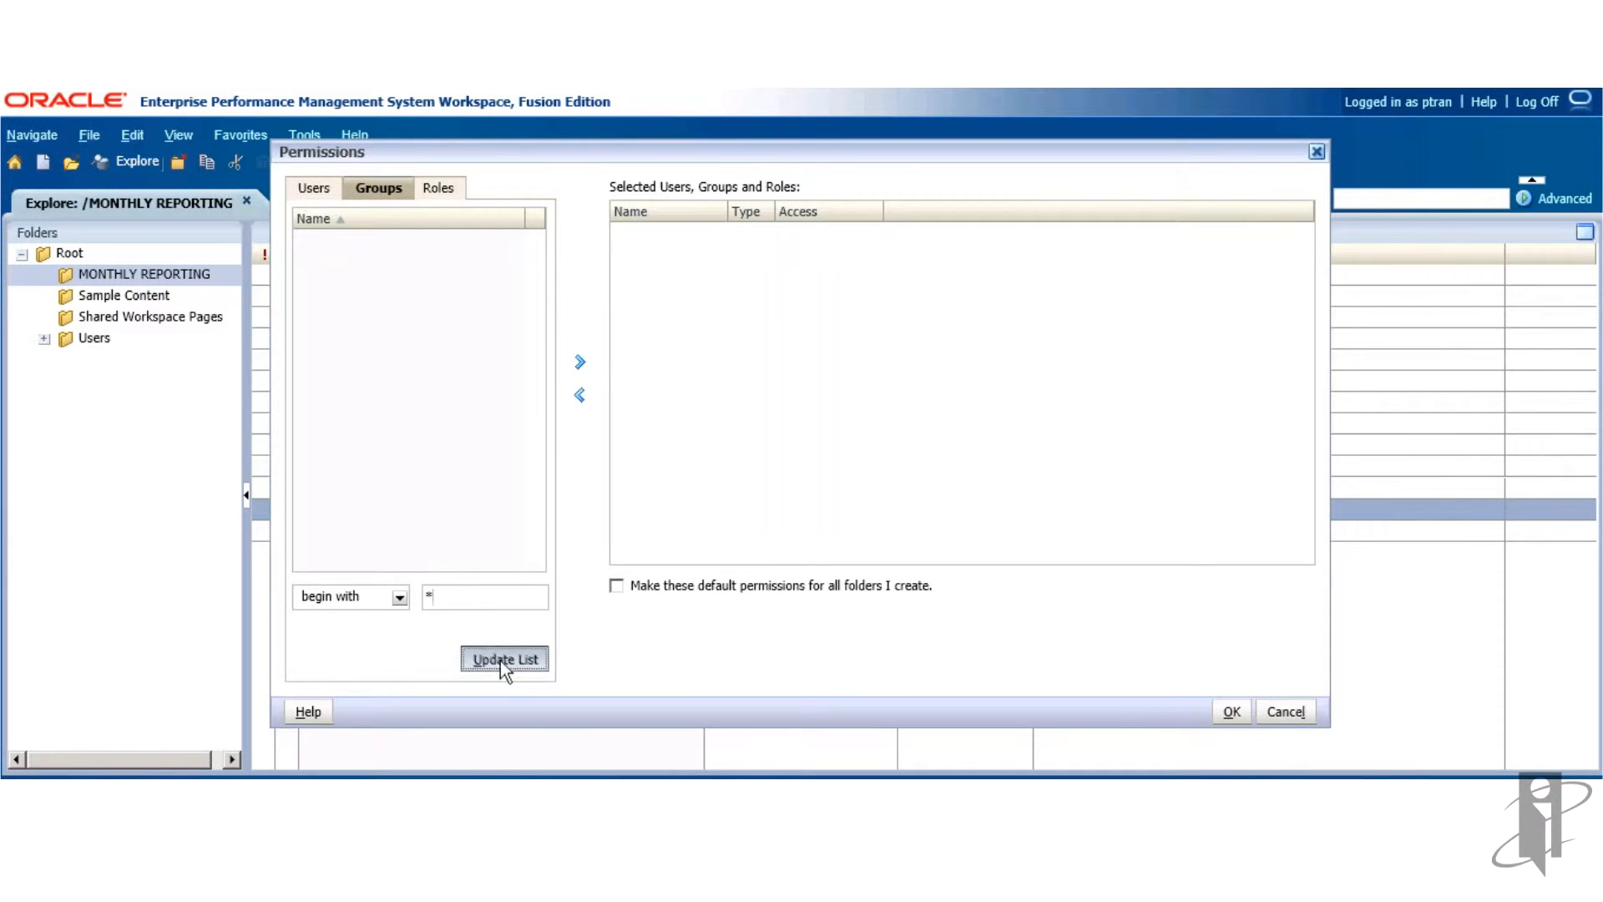
left_click(504, 658)
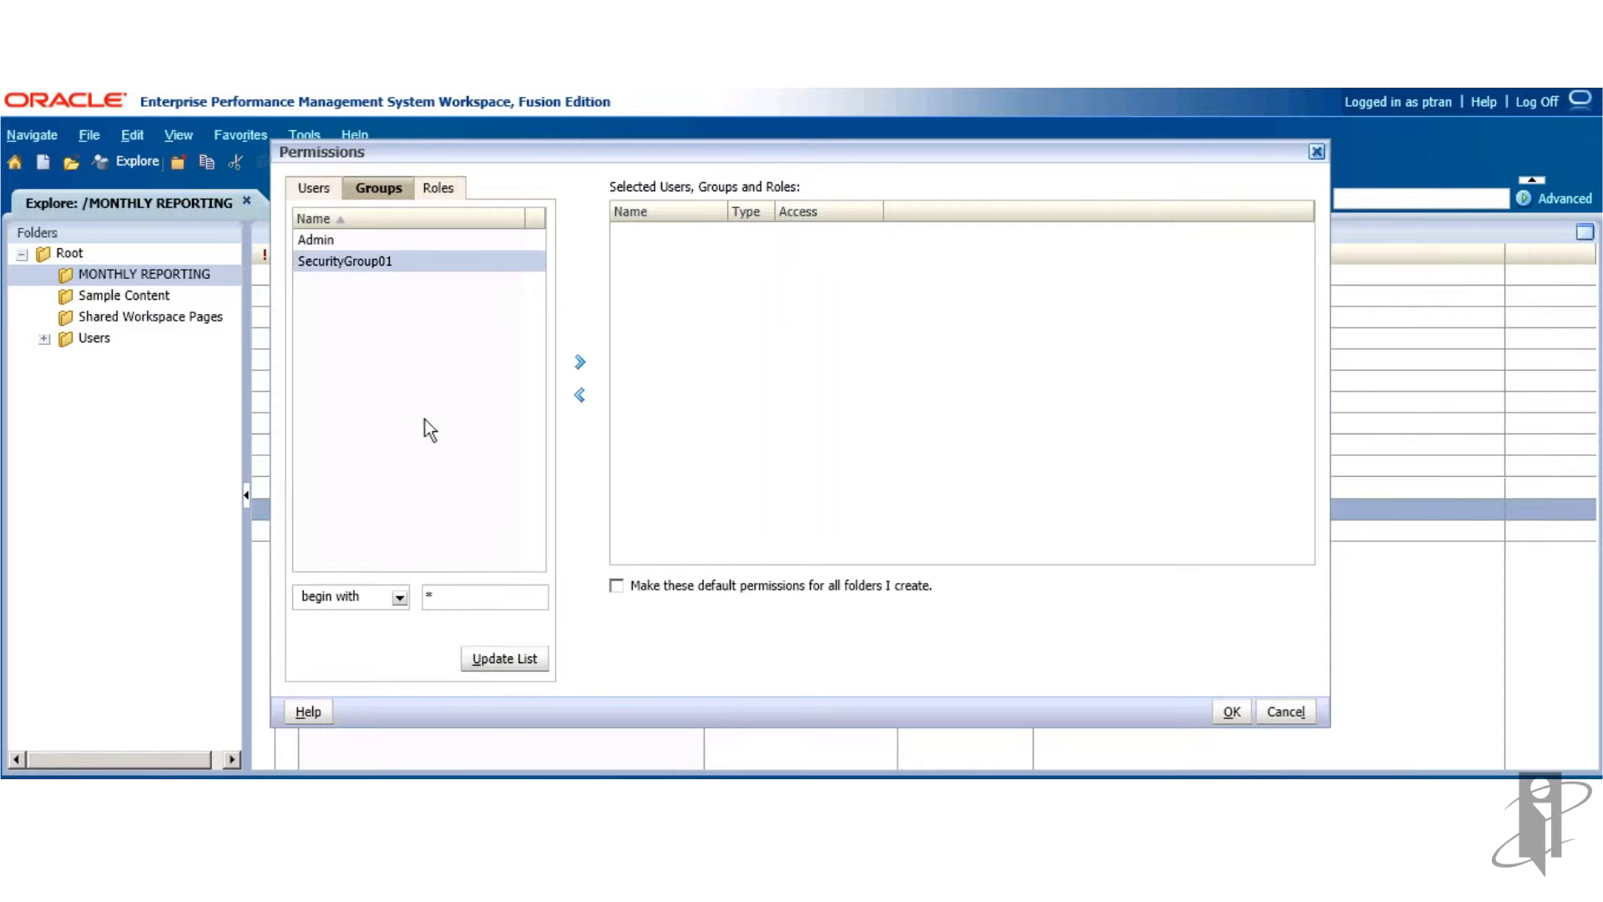
left_click(580, 362)
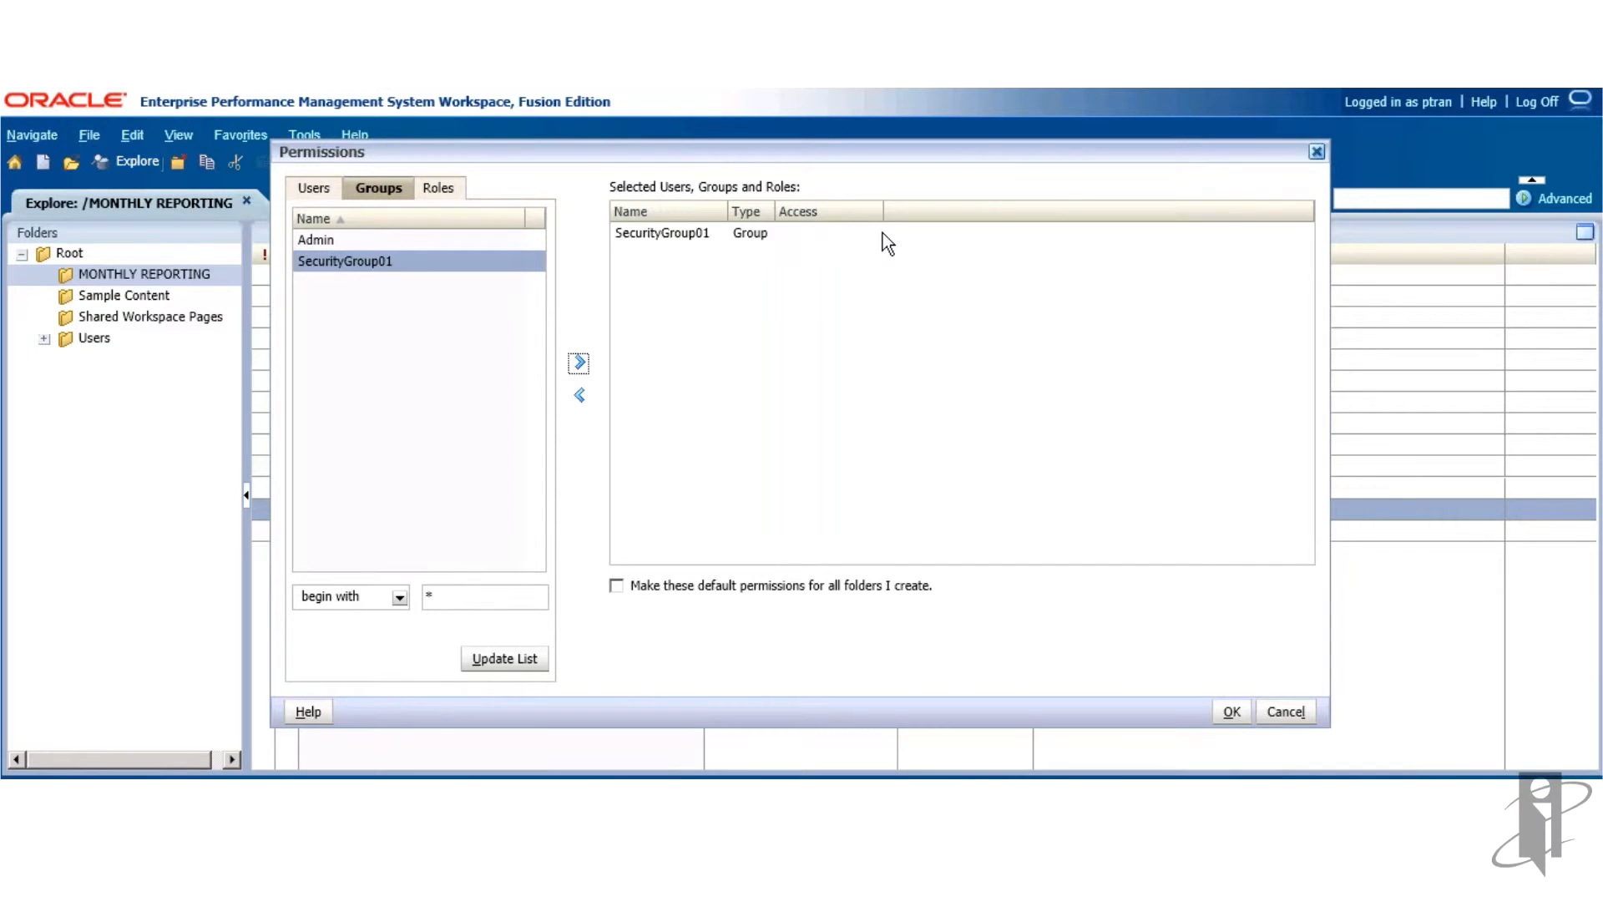
- Set SecurityGroup01's access to View and save the folder's permissions
left_click(872, 234)
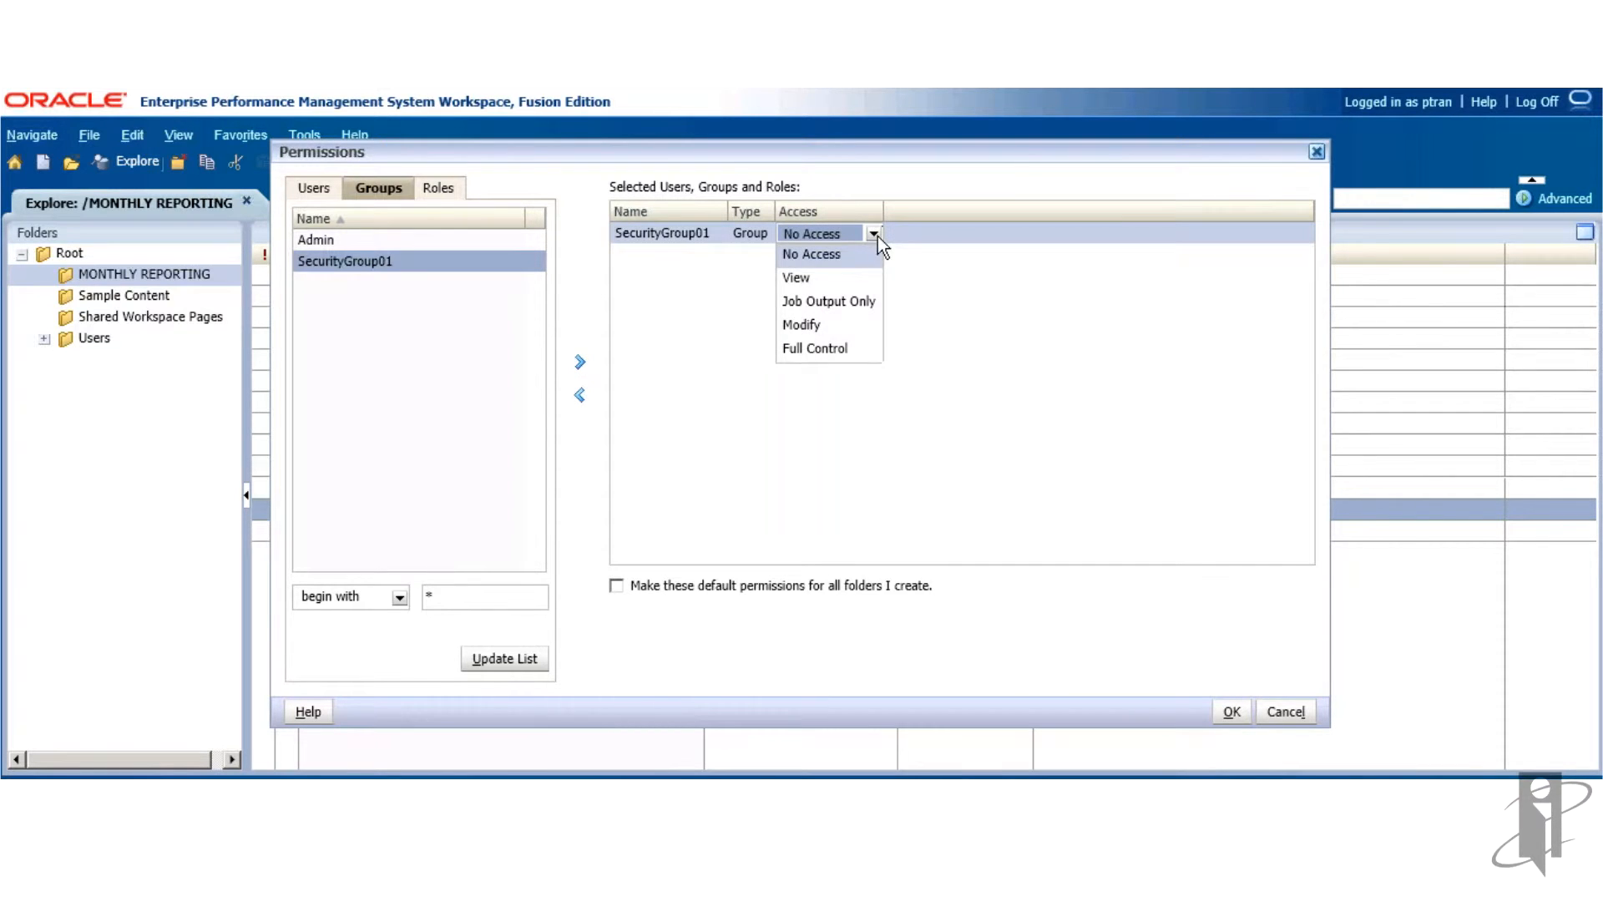
left_click(795, 278)
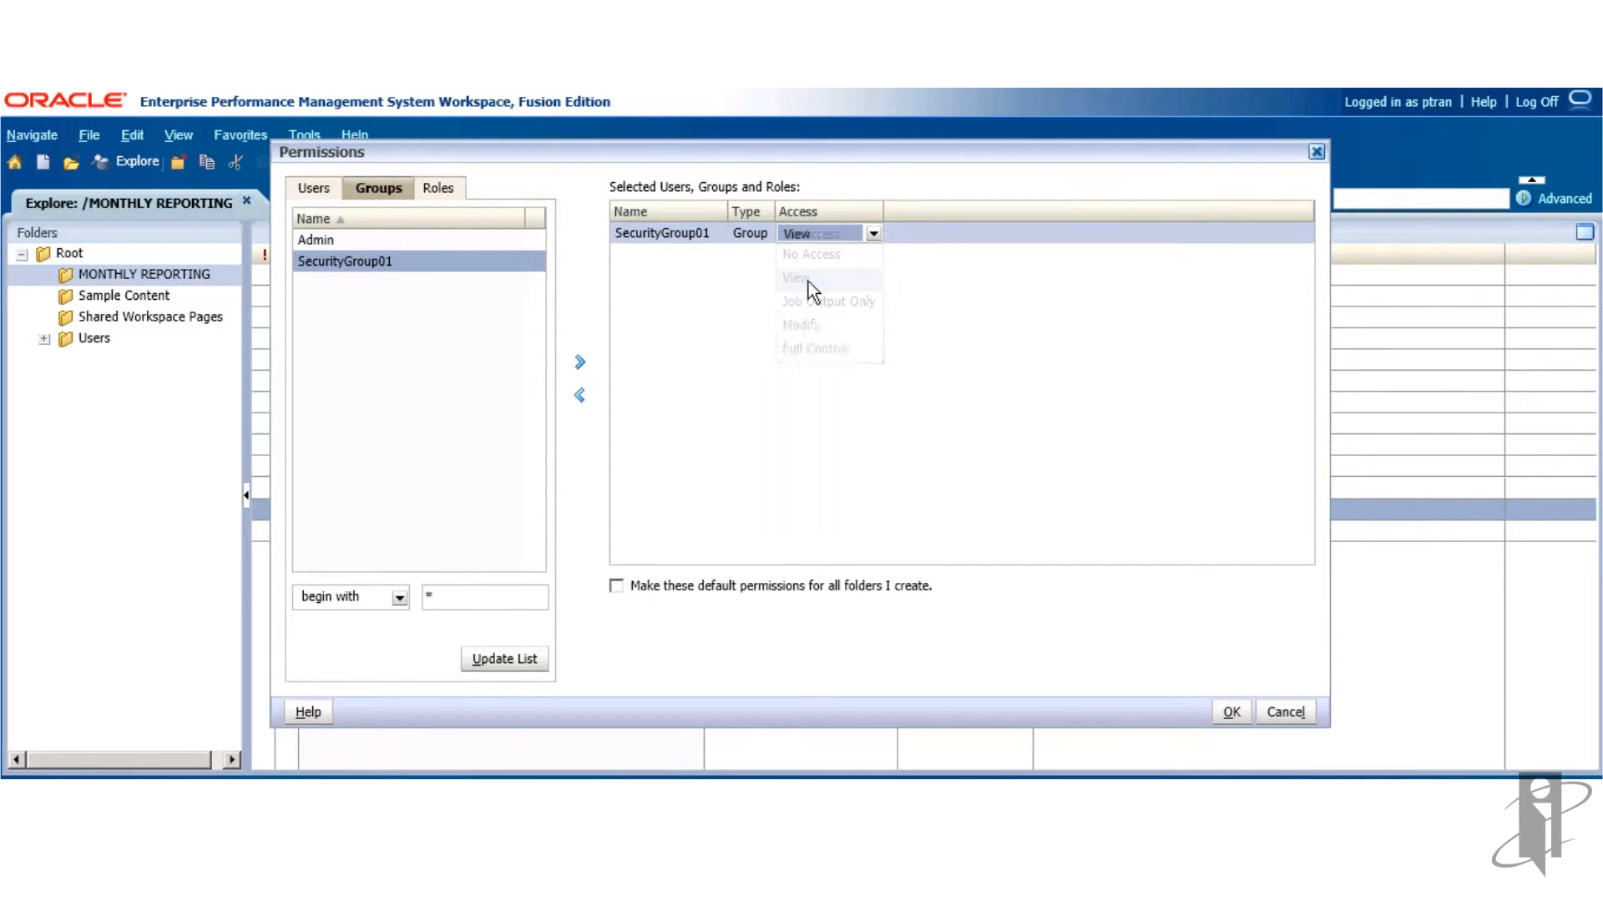
left_click(795, 277)
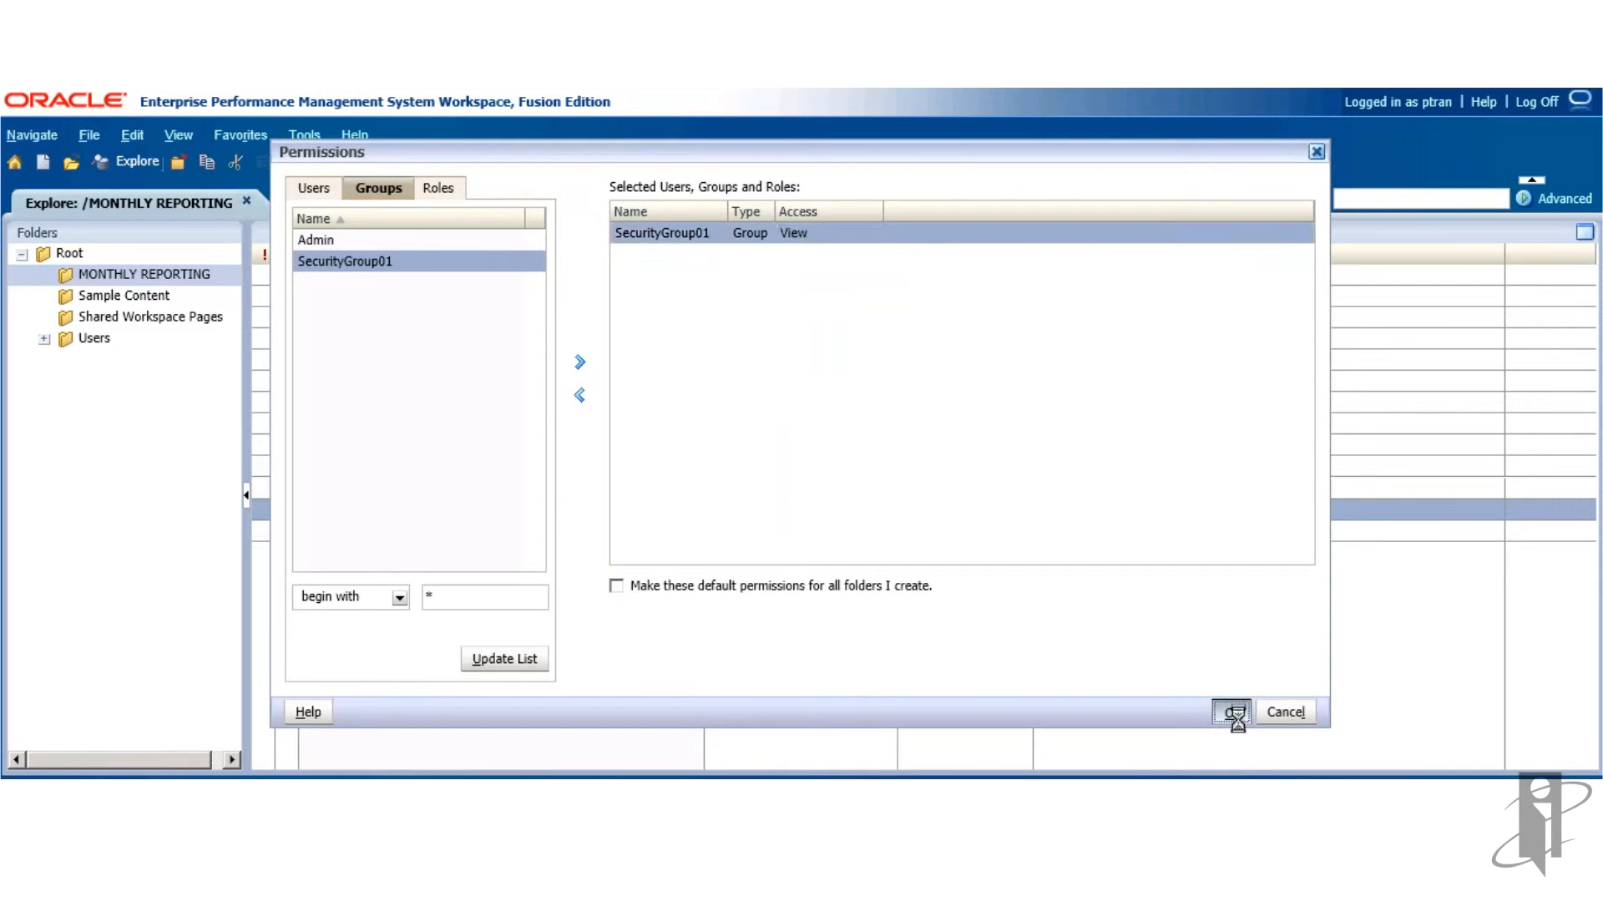
left_click(1233, 712)
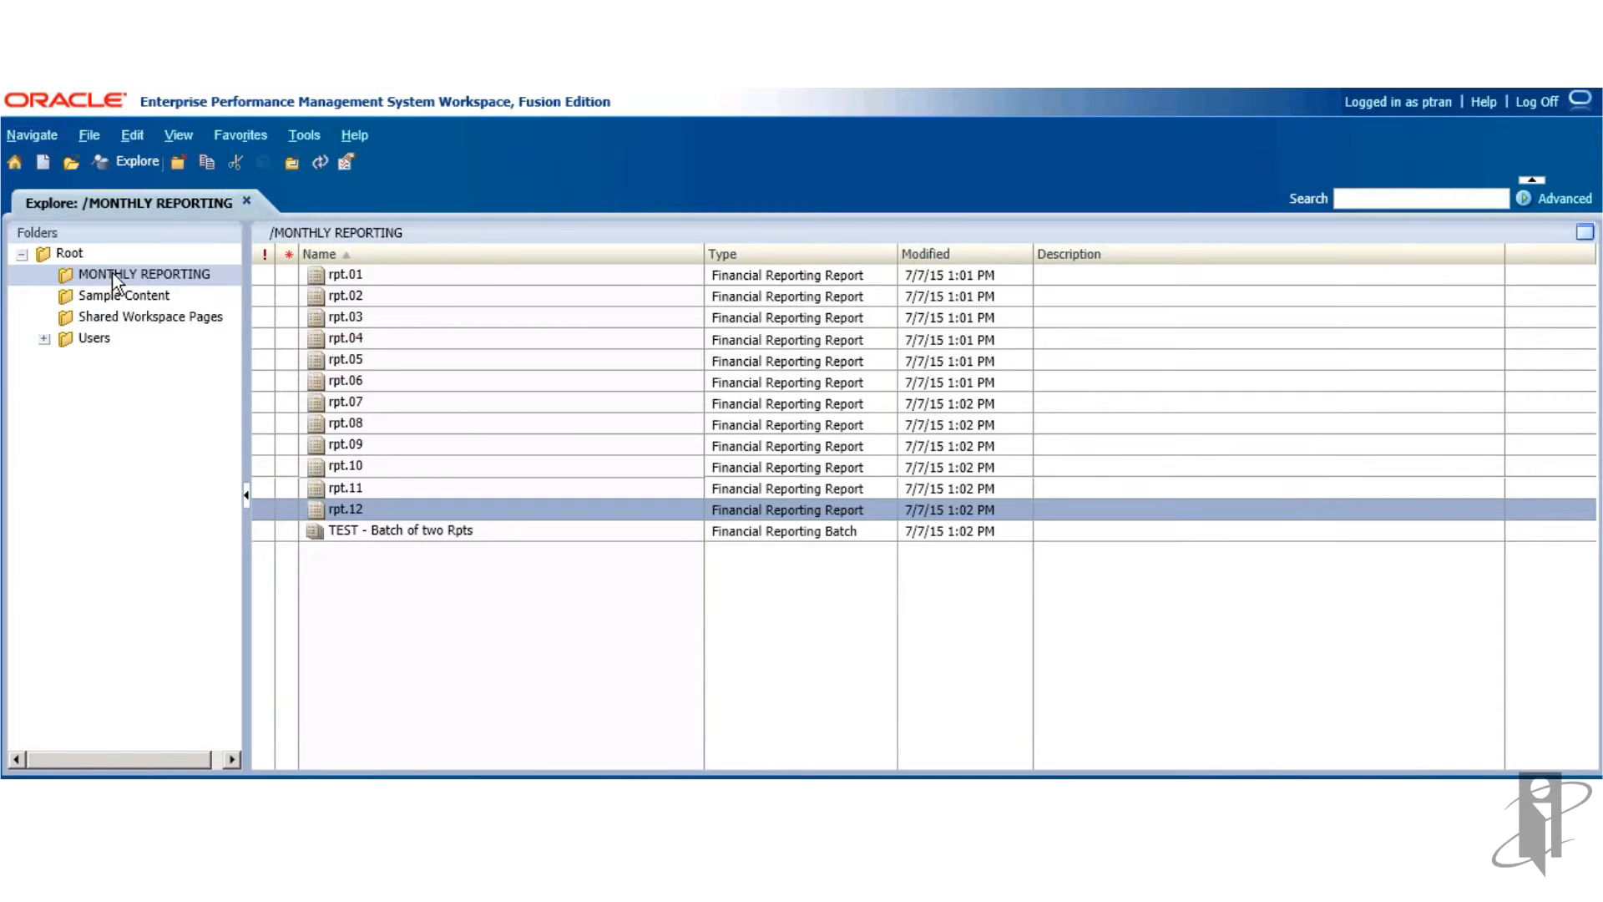
- In Apply Permissions to Children for MONTHLY REPORTING, add SecurityGroup01 from the Groups list
right_click(144, 272)
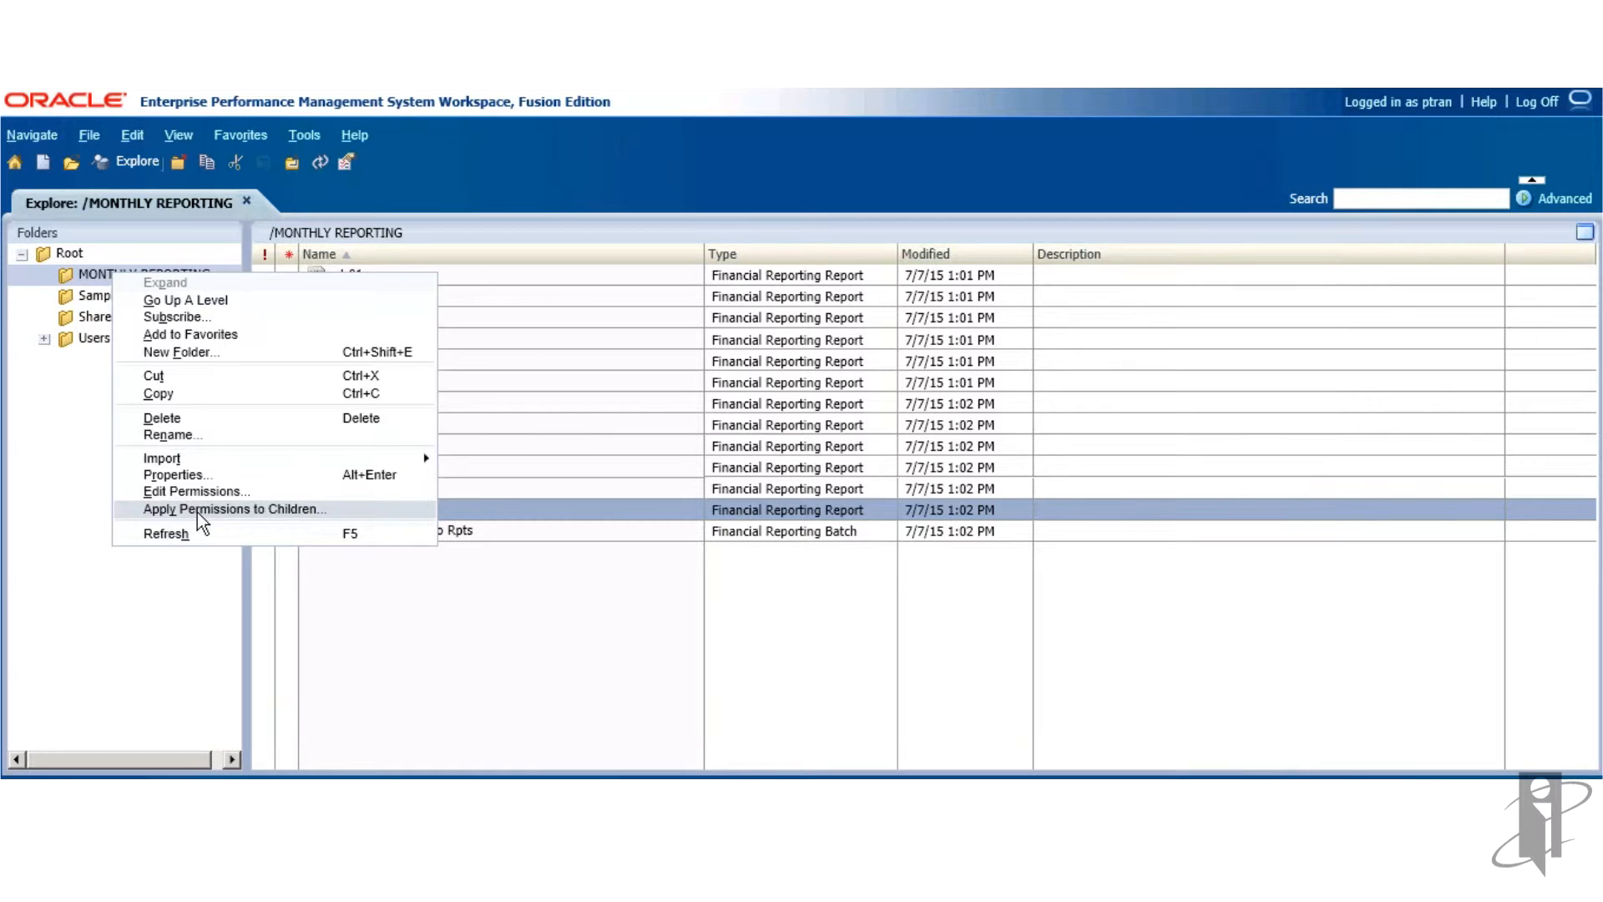
mouse_move(188, 531)
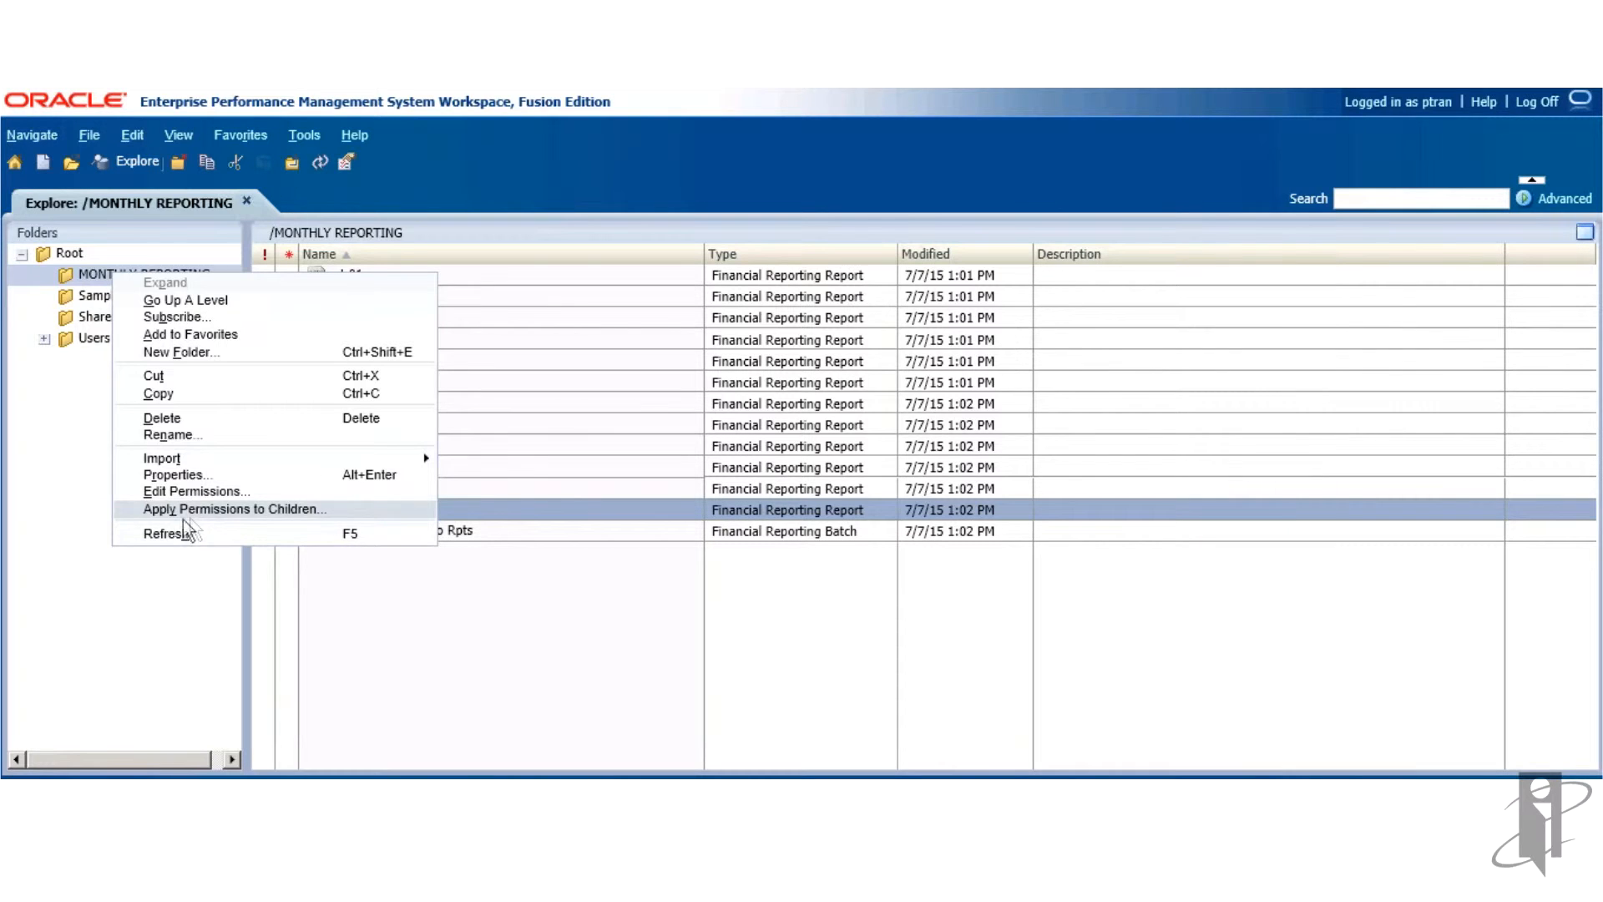
mouse_move(239, 519)
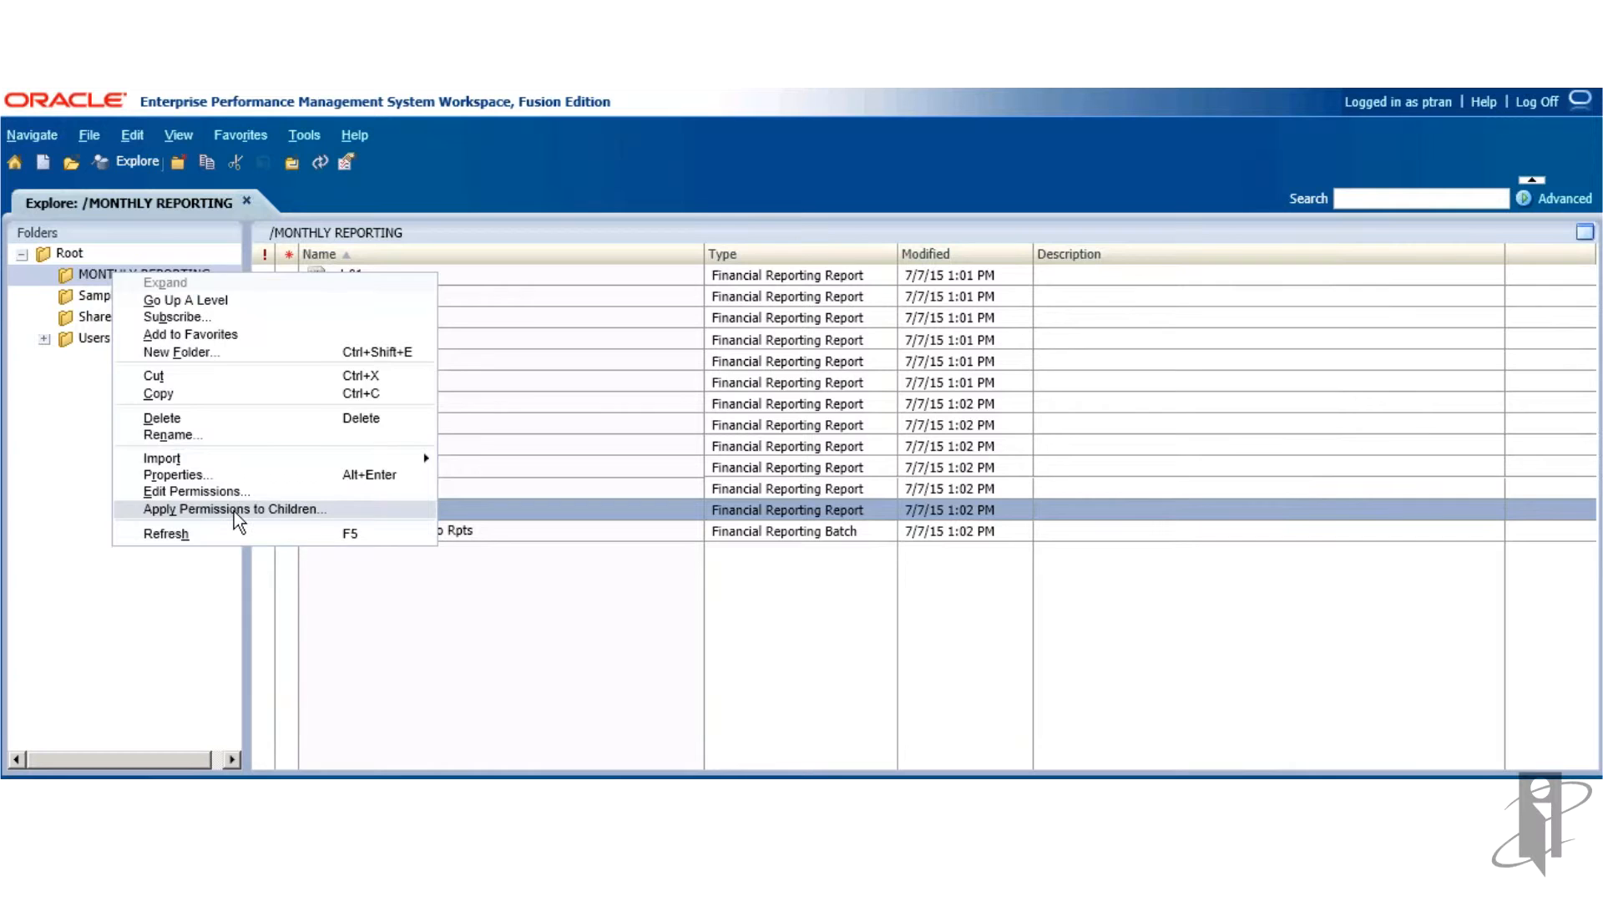
left_click(233, 509)
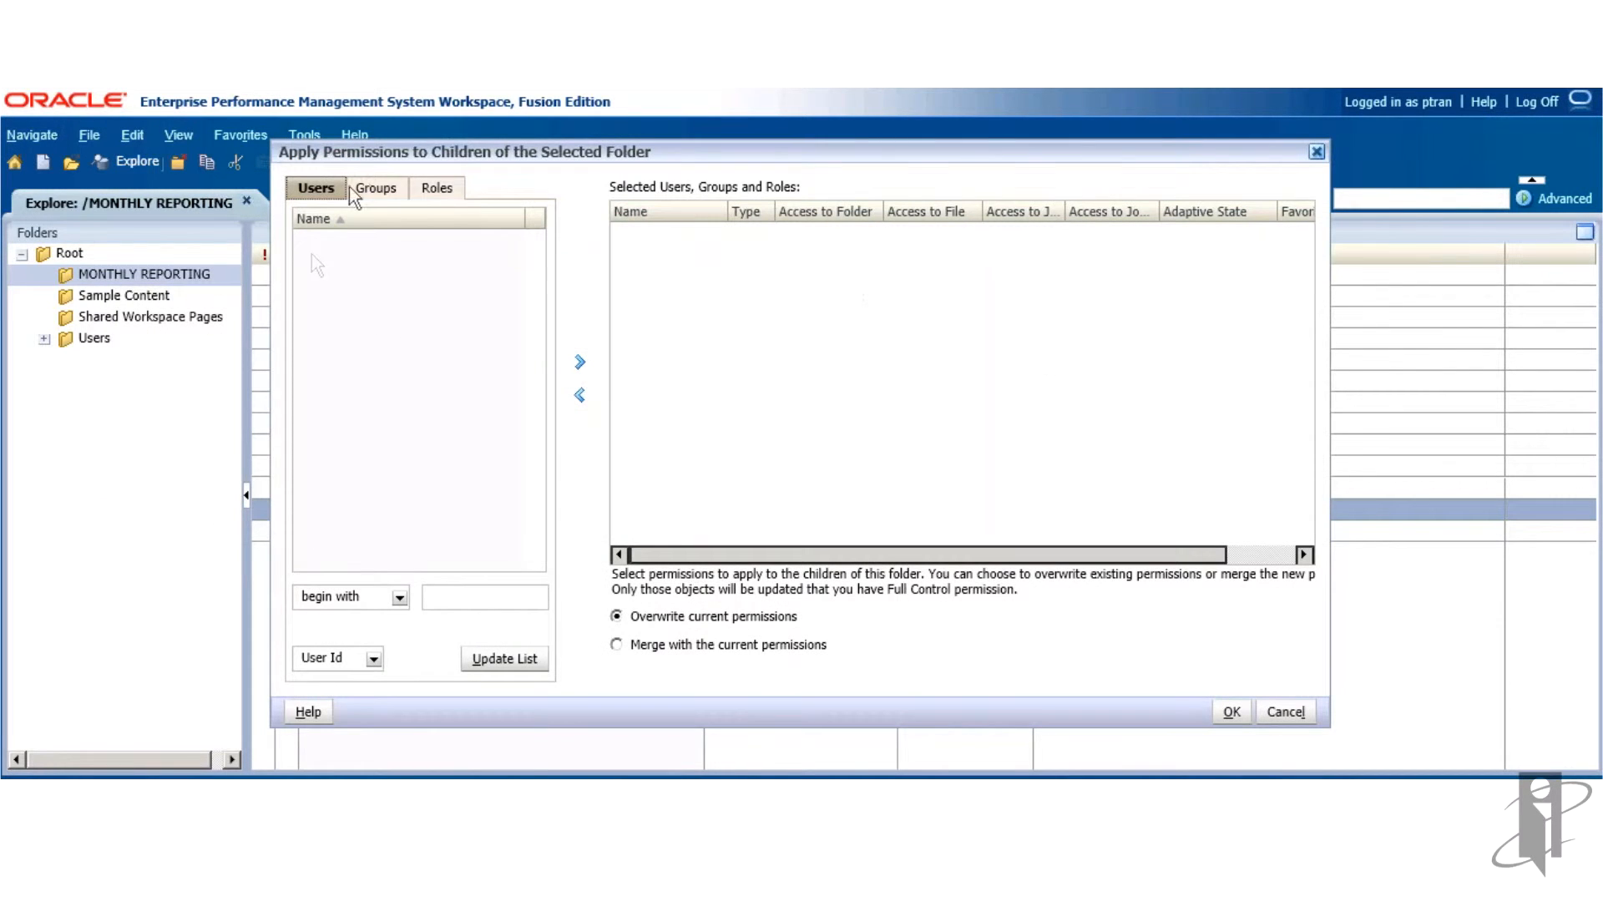
left_click(376, 187)
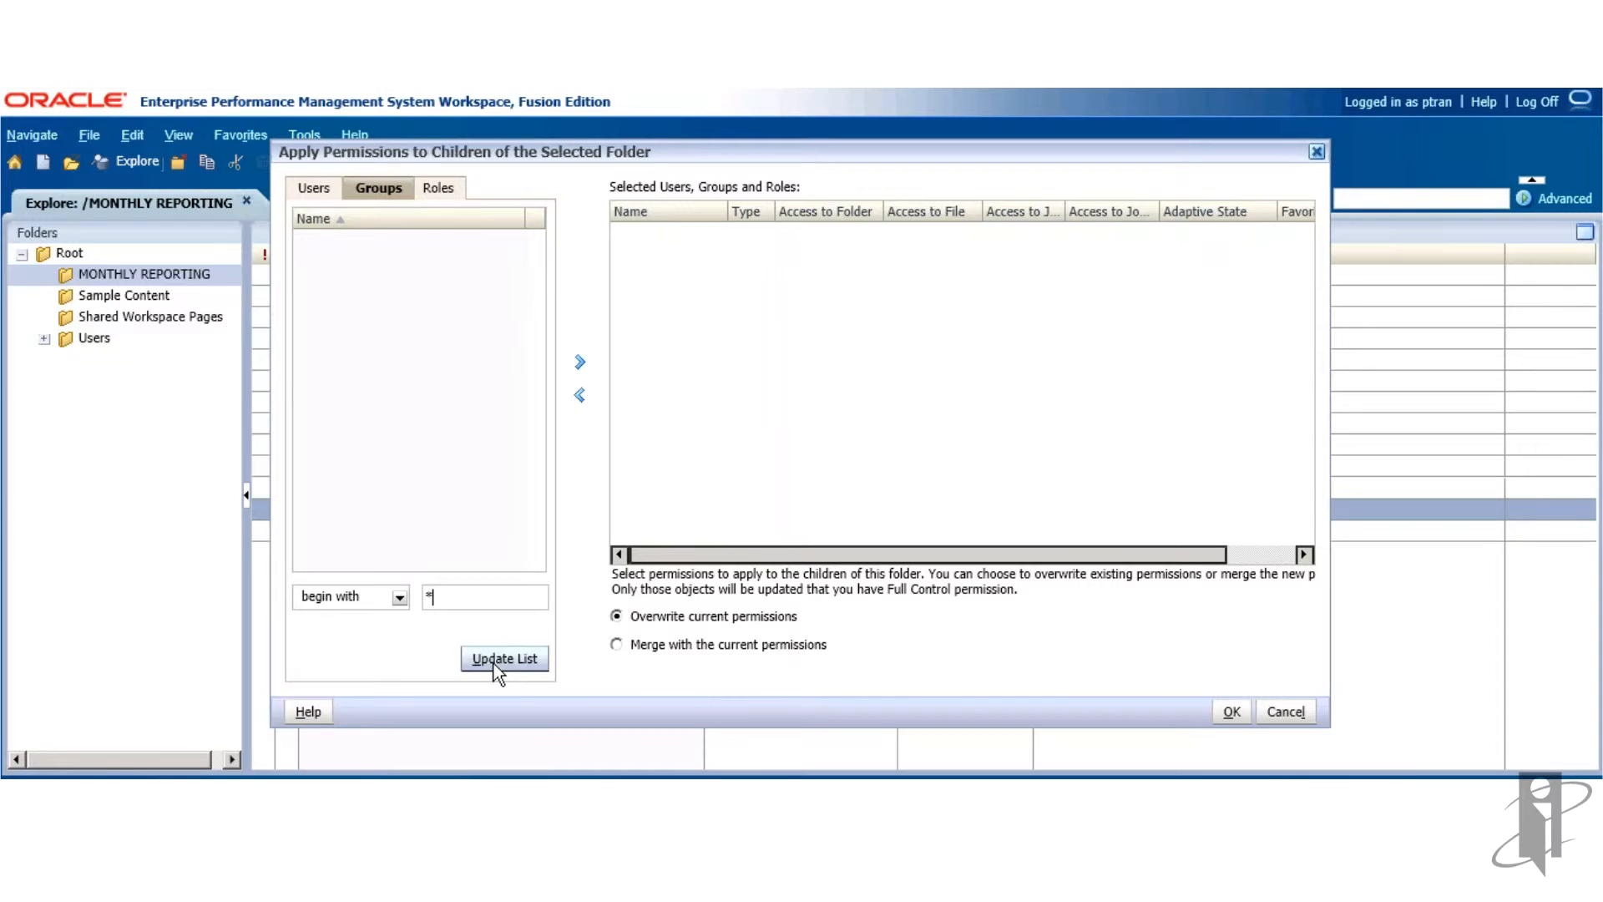
left_click(503, 658)
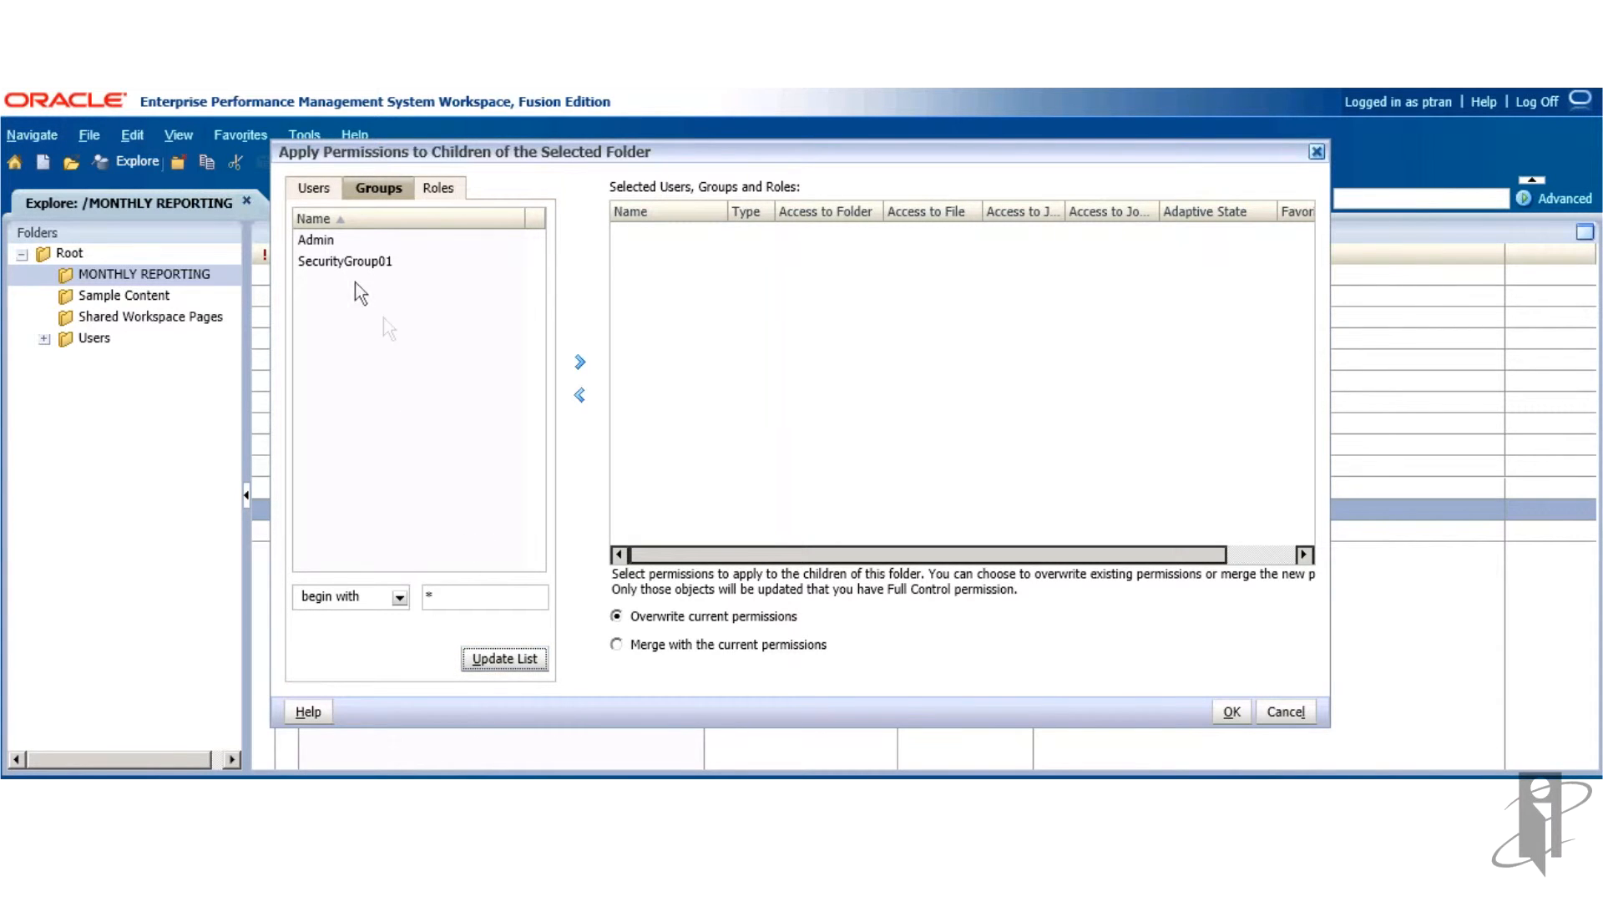
left_click(344, 260)
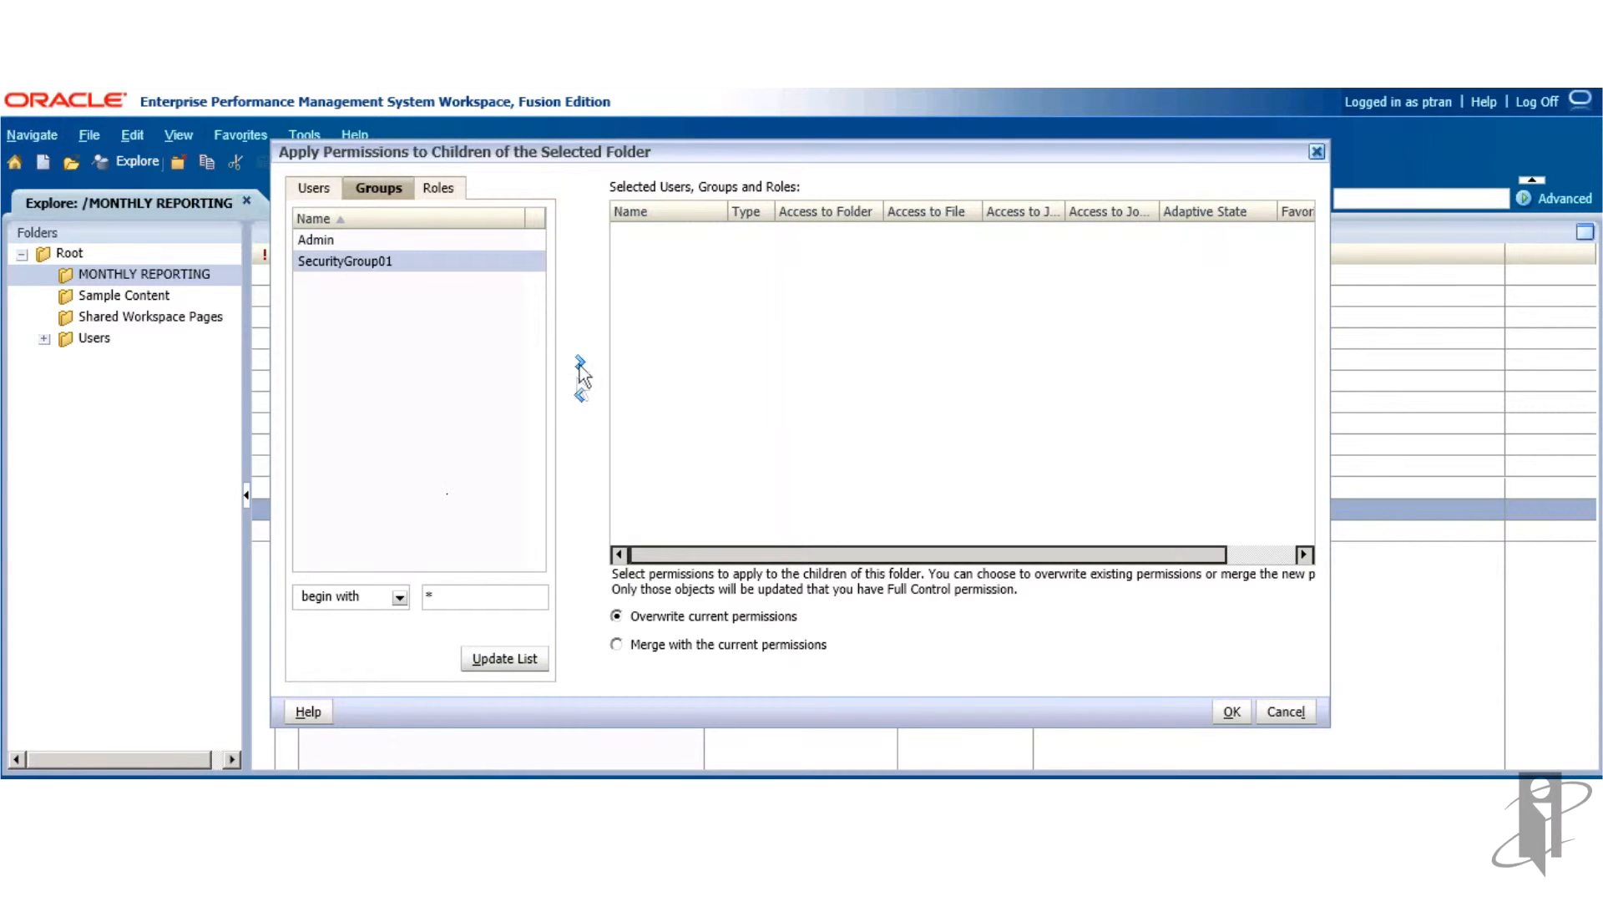
left_click(578, 362)
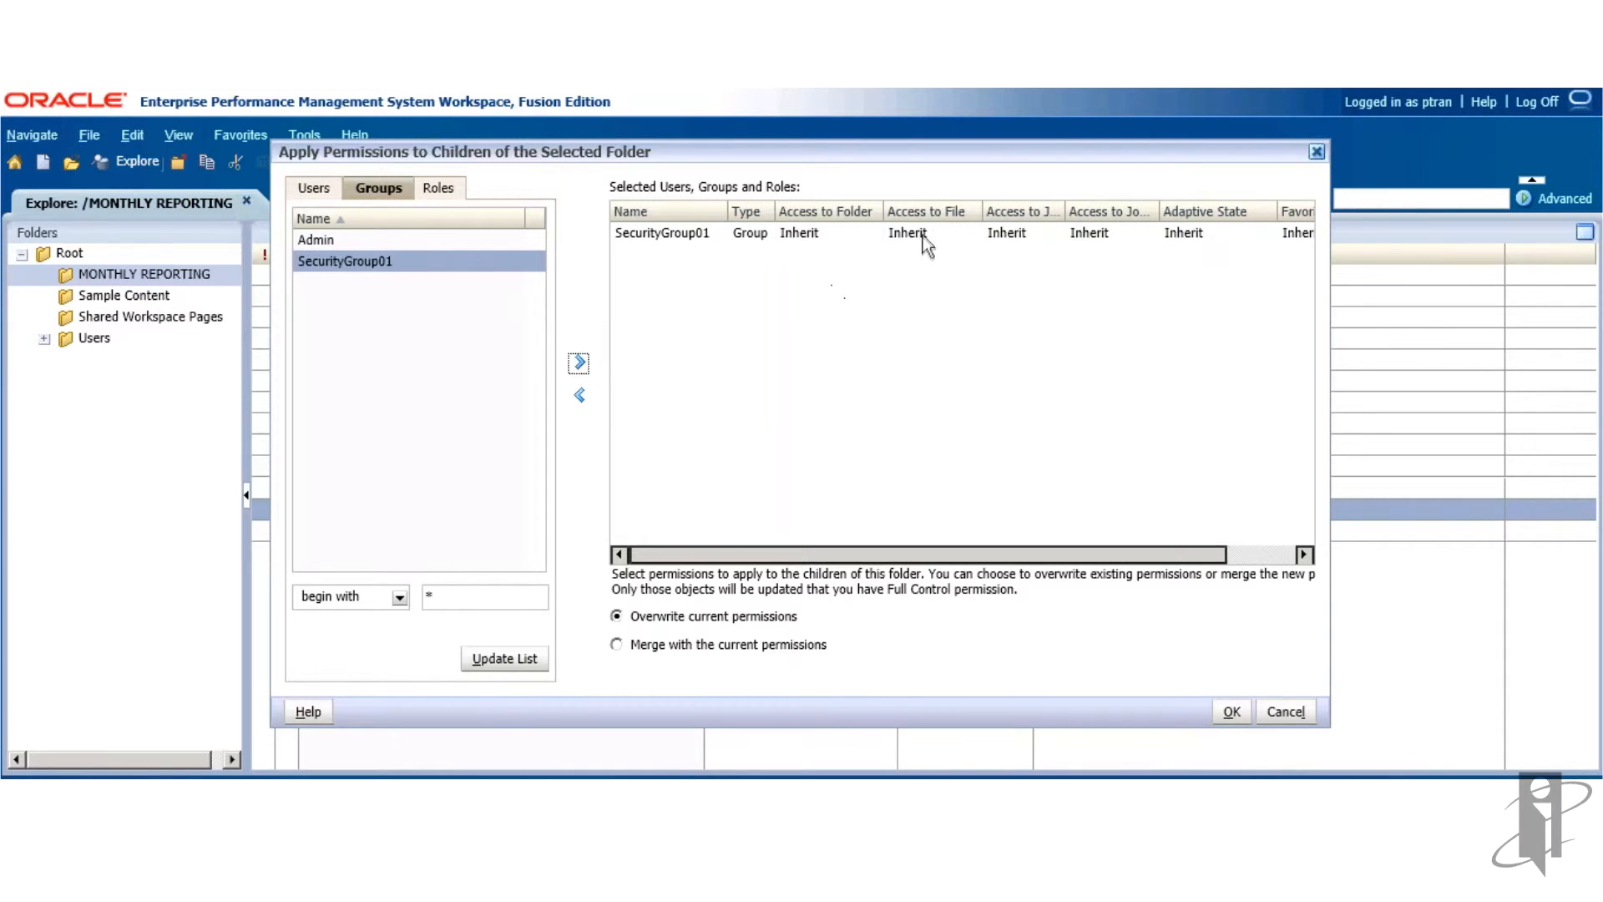
mouse_move(141, 284)
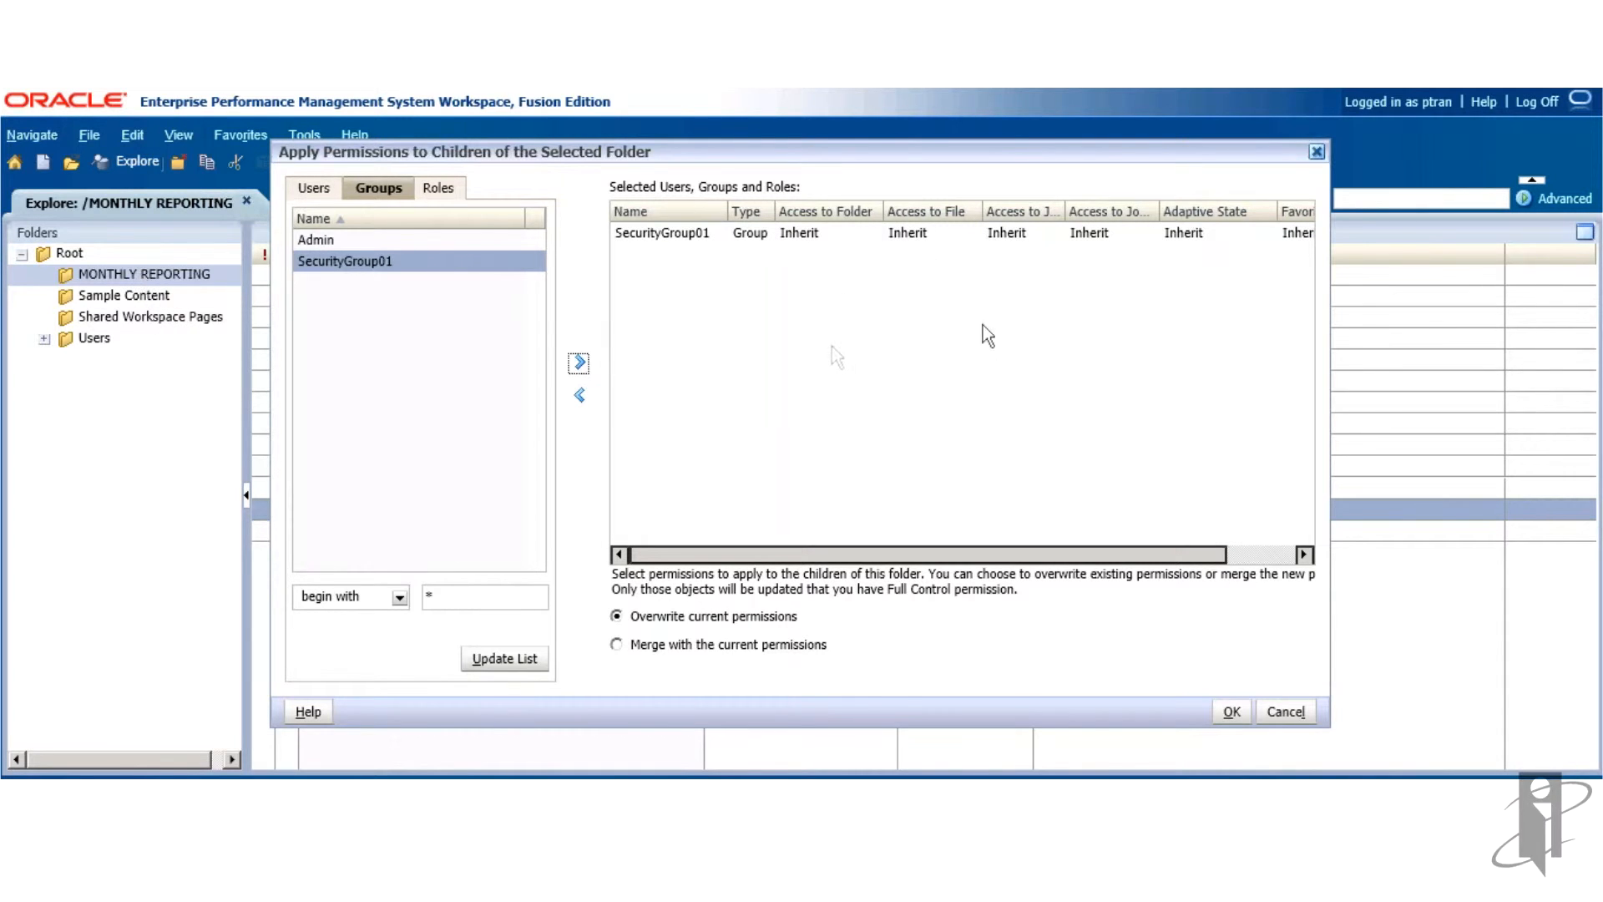
- Set SecurityGroup01's folder, file and both job access levels to View
left_click(818, 232)
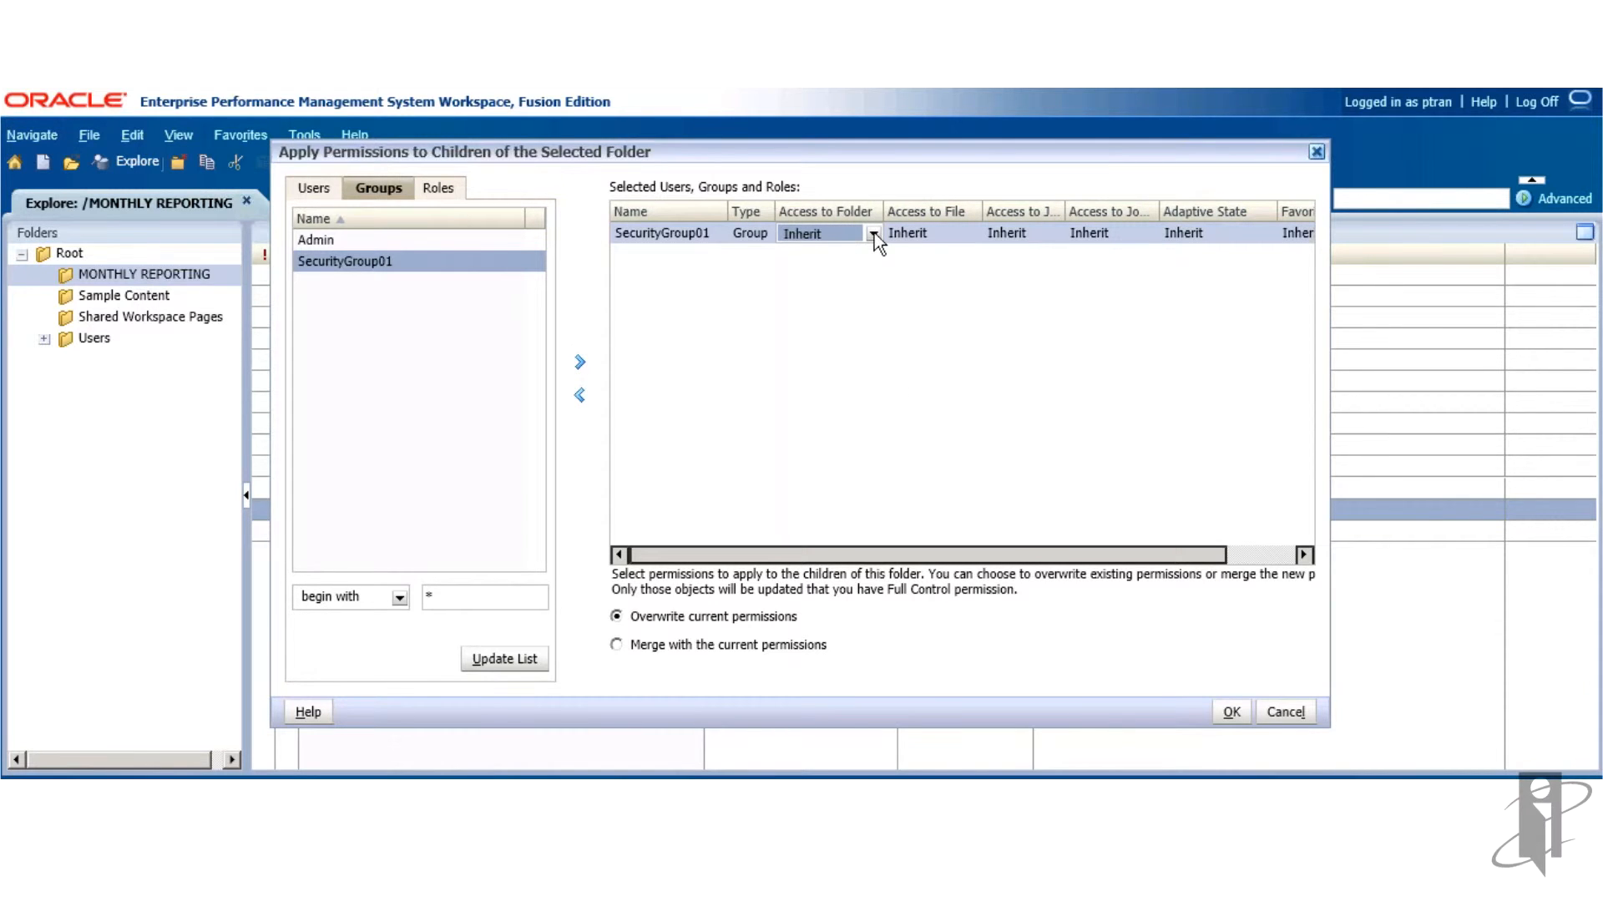
left_click(873, 234)
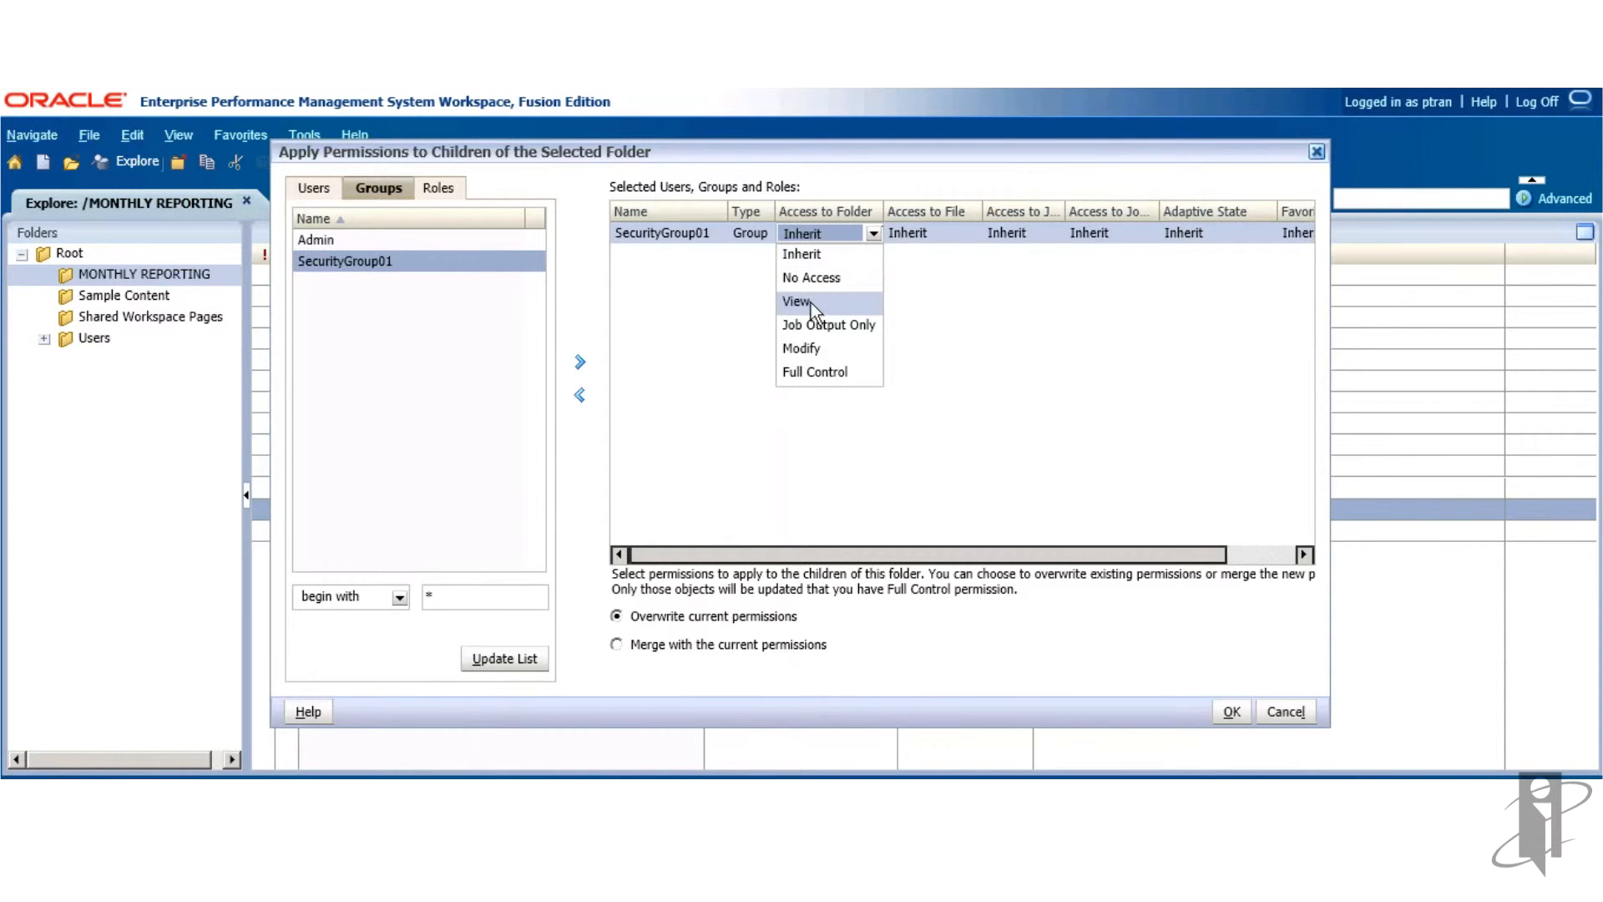
left_click(797, 301)
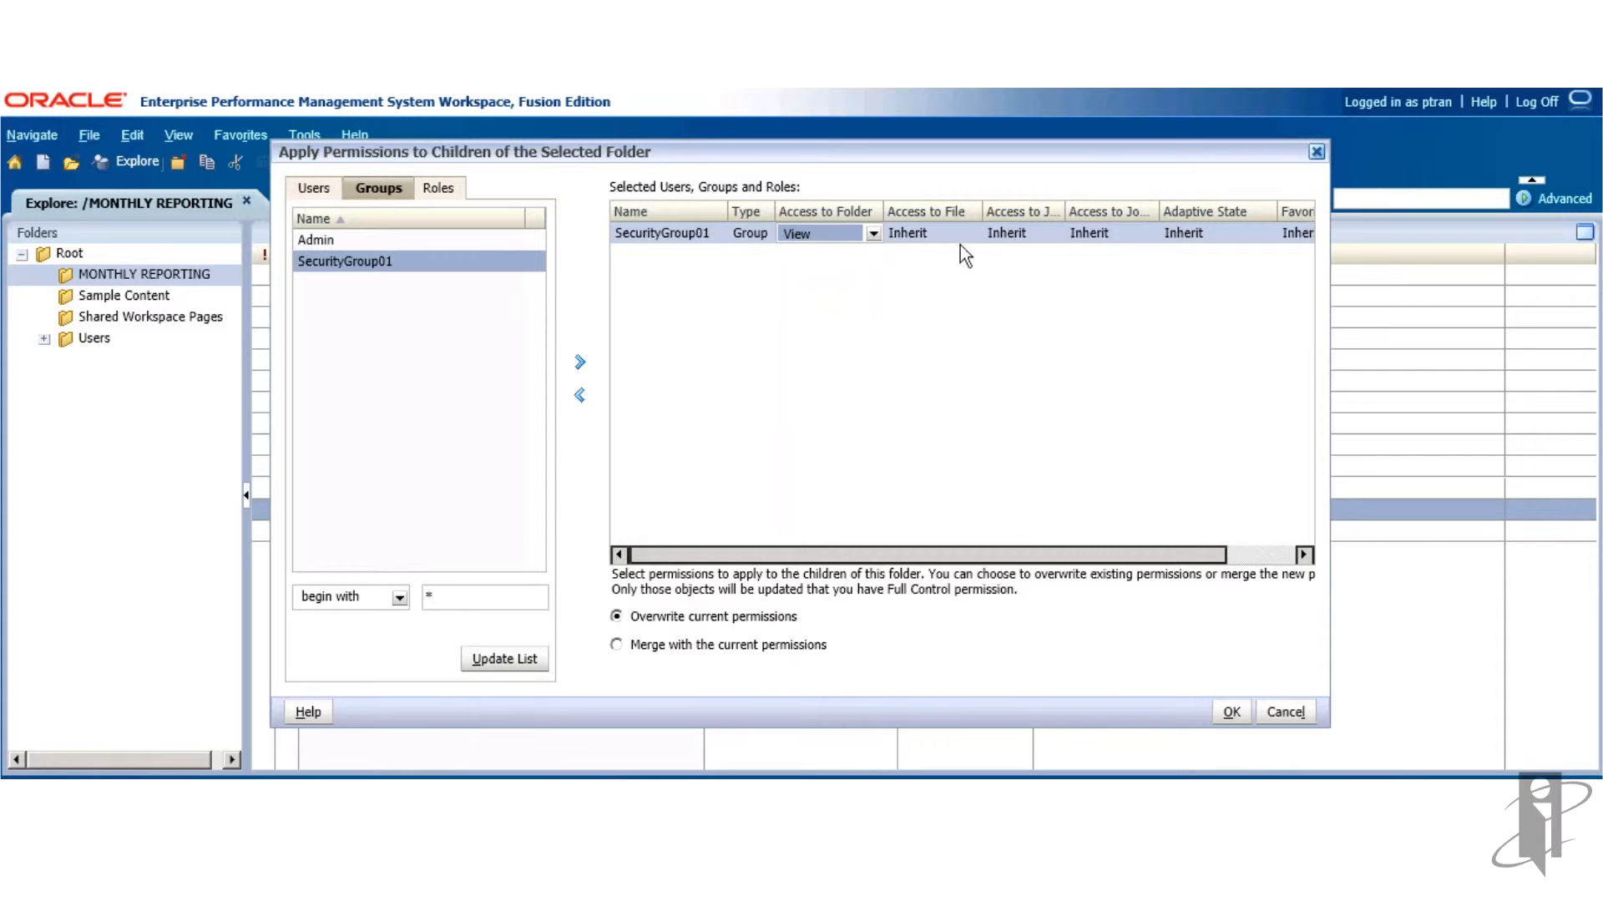
left_click(970, 232)
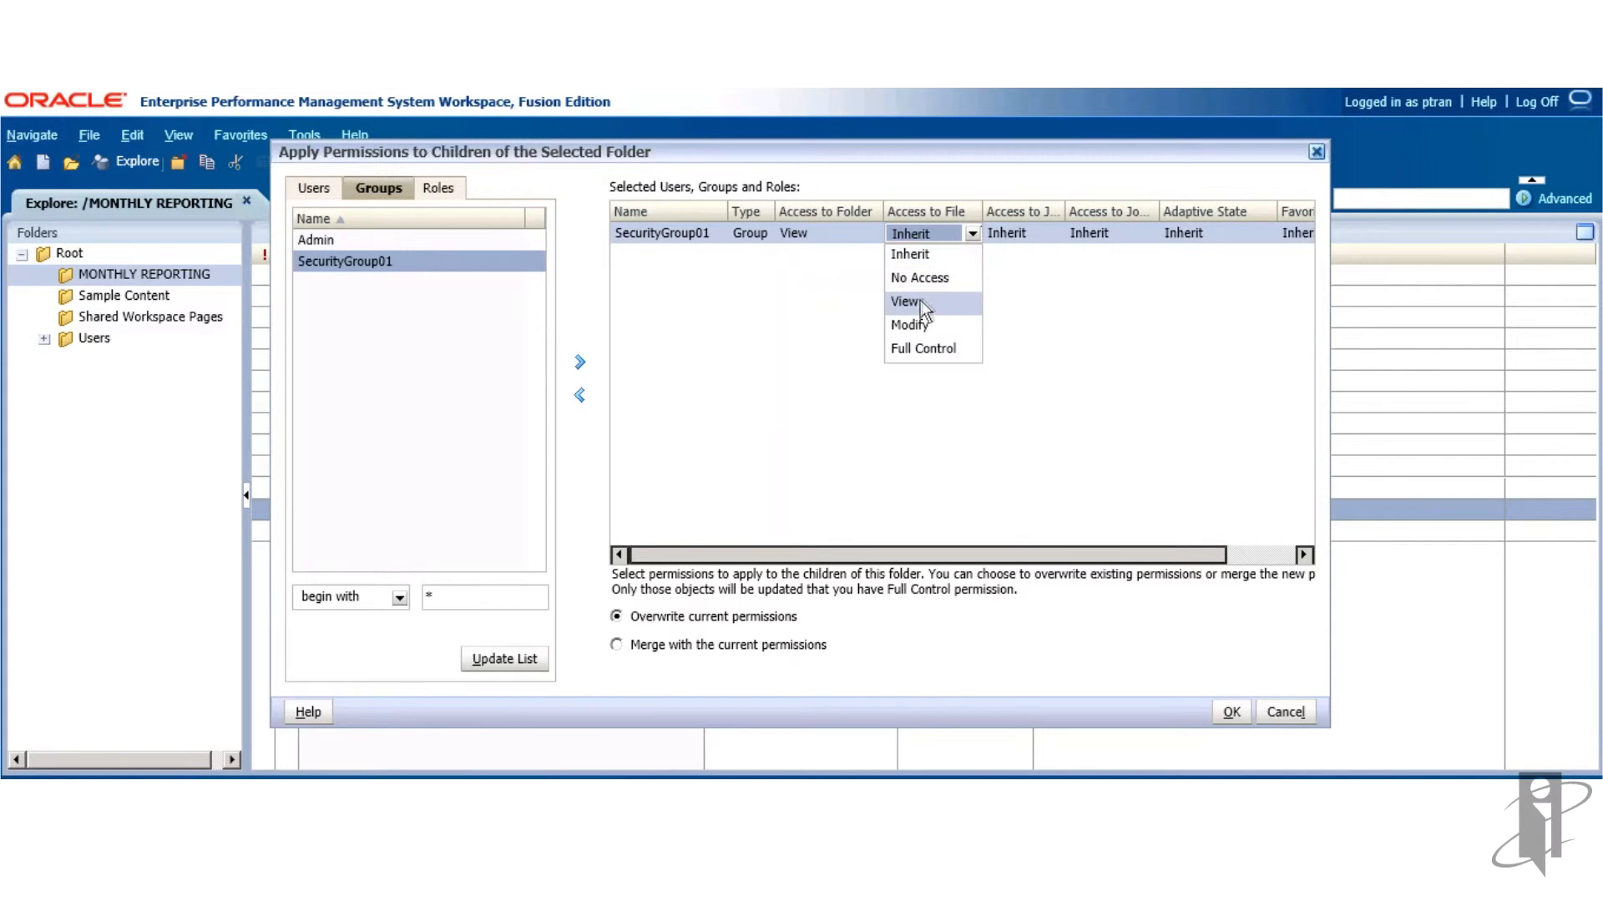
left_click(907, 301)
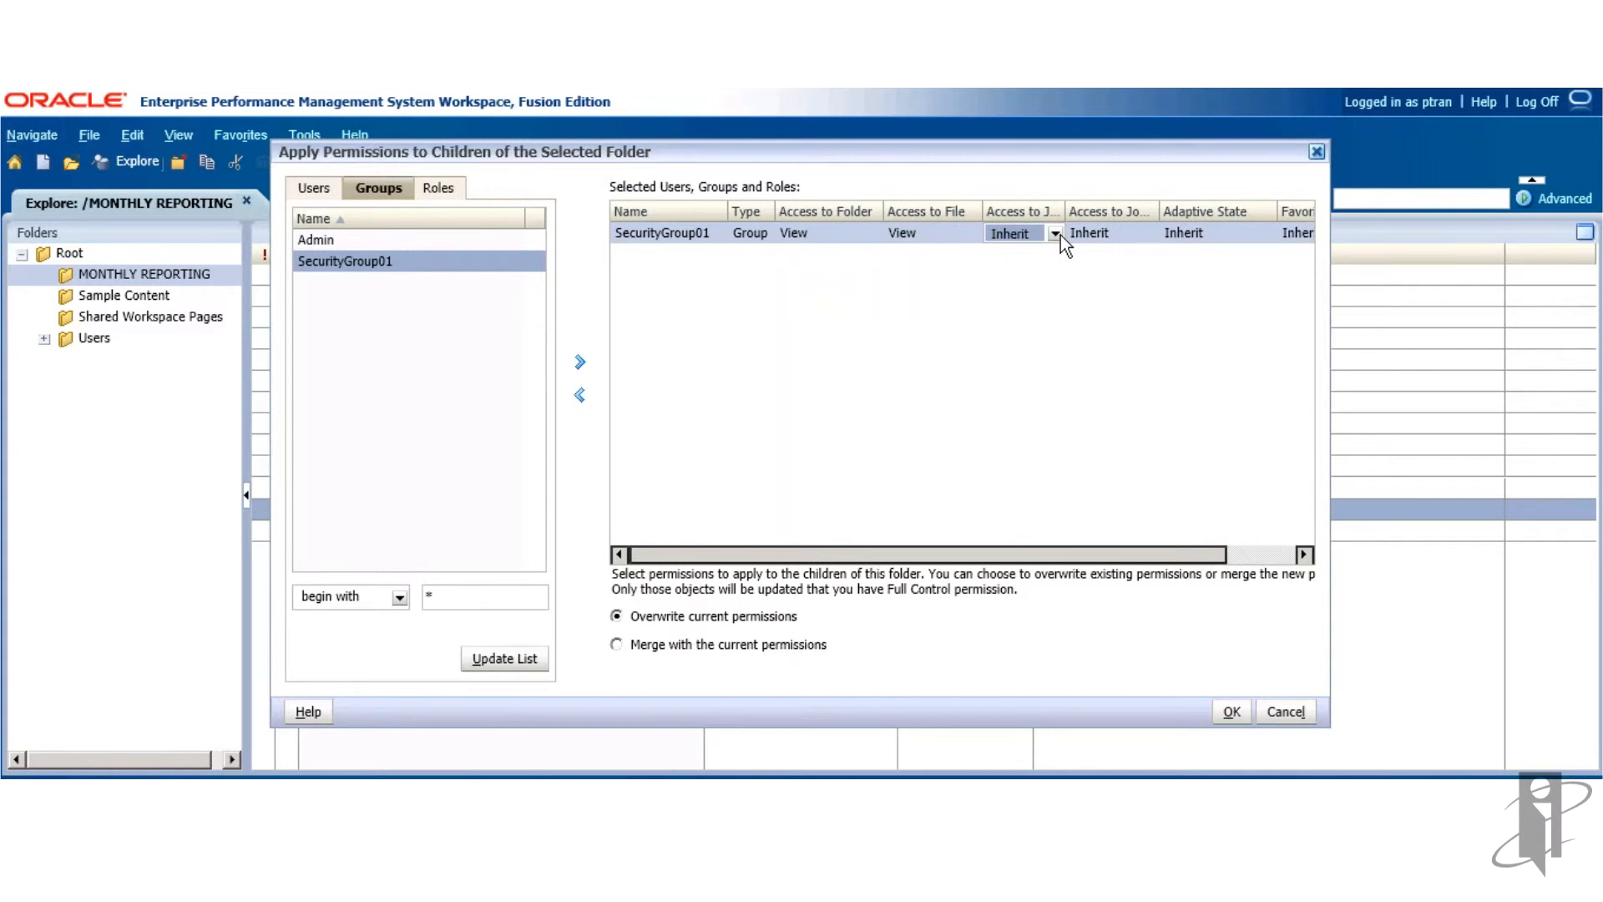
left_click(1012, 233)
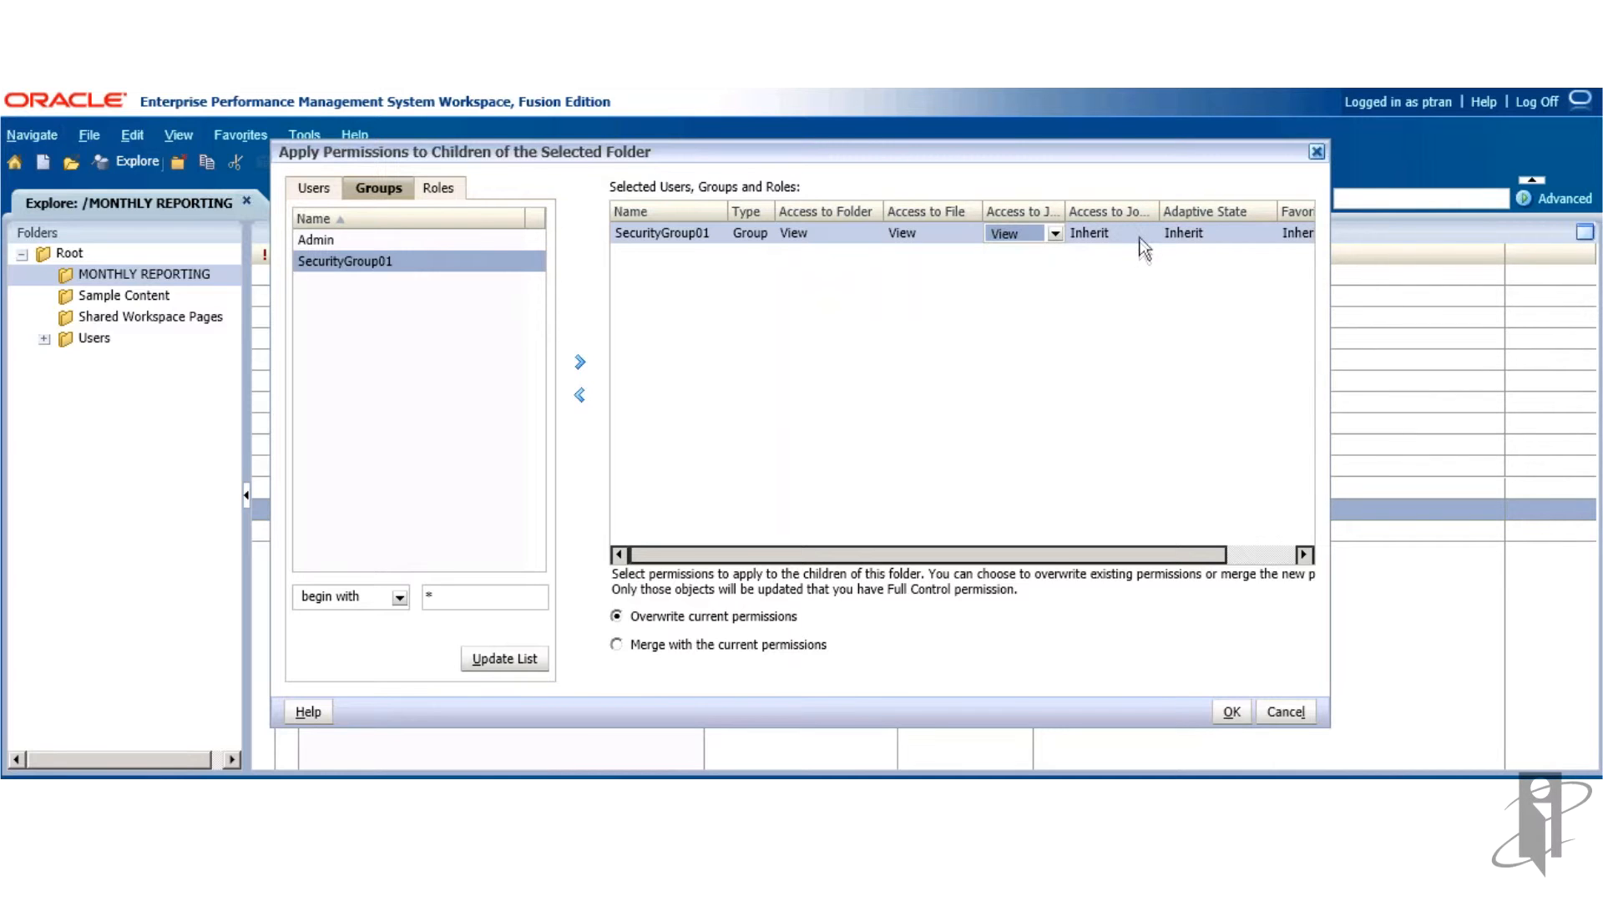
left_click(1149, 234)
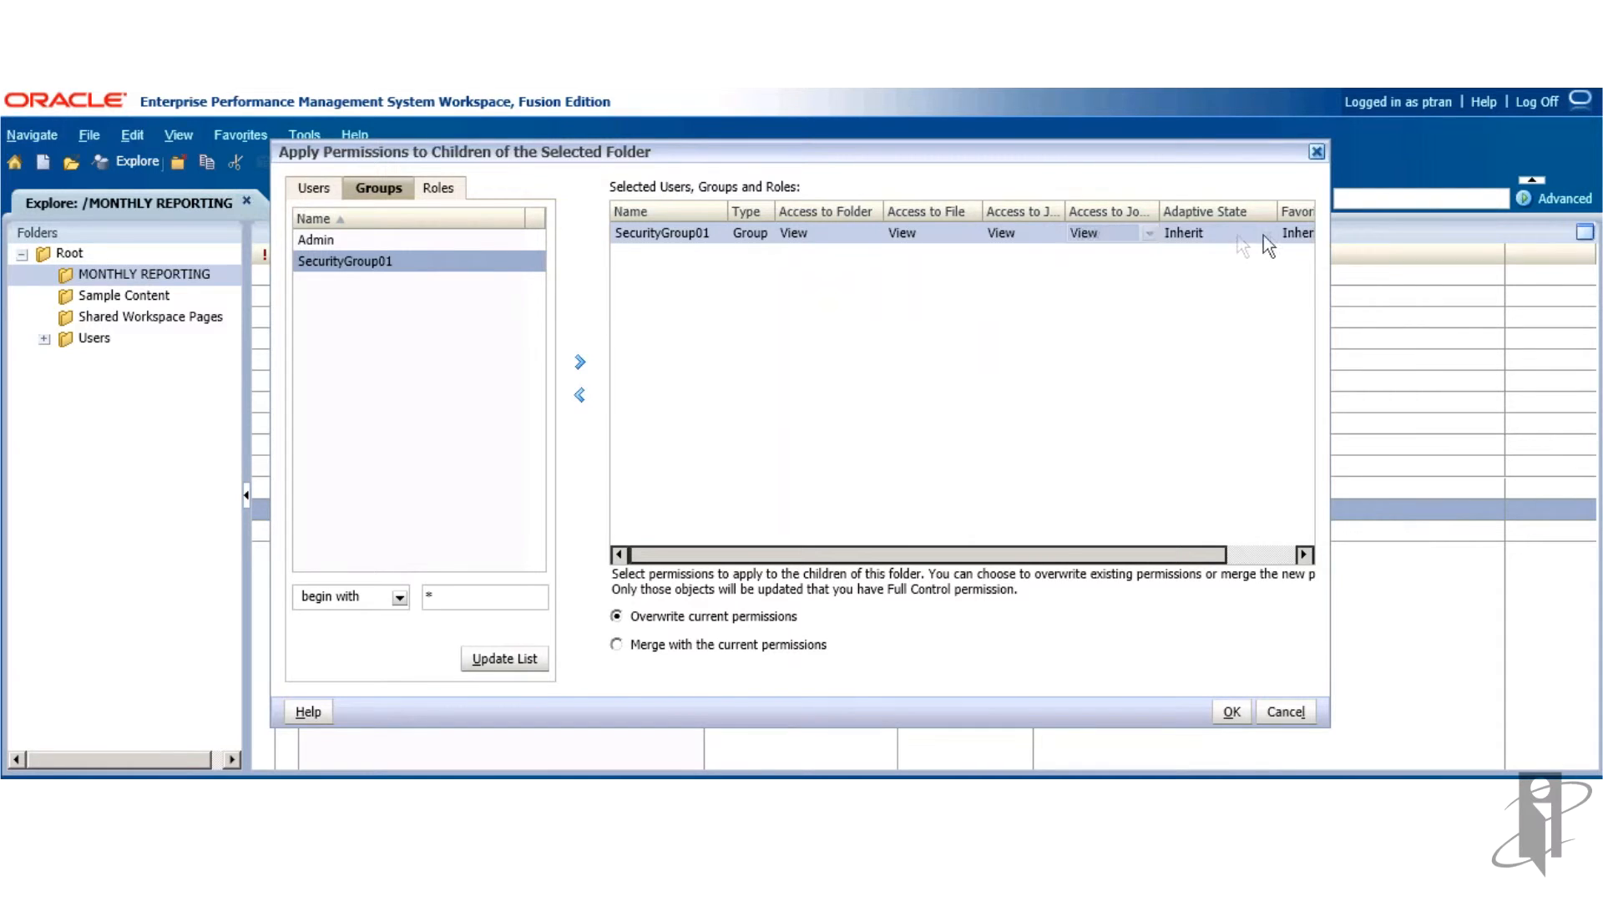
- Set SecurityGroup01's adaptive state to View Only
left_click(1268, 233)
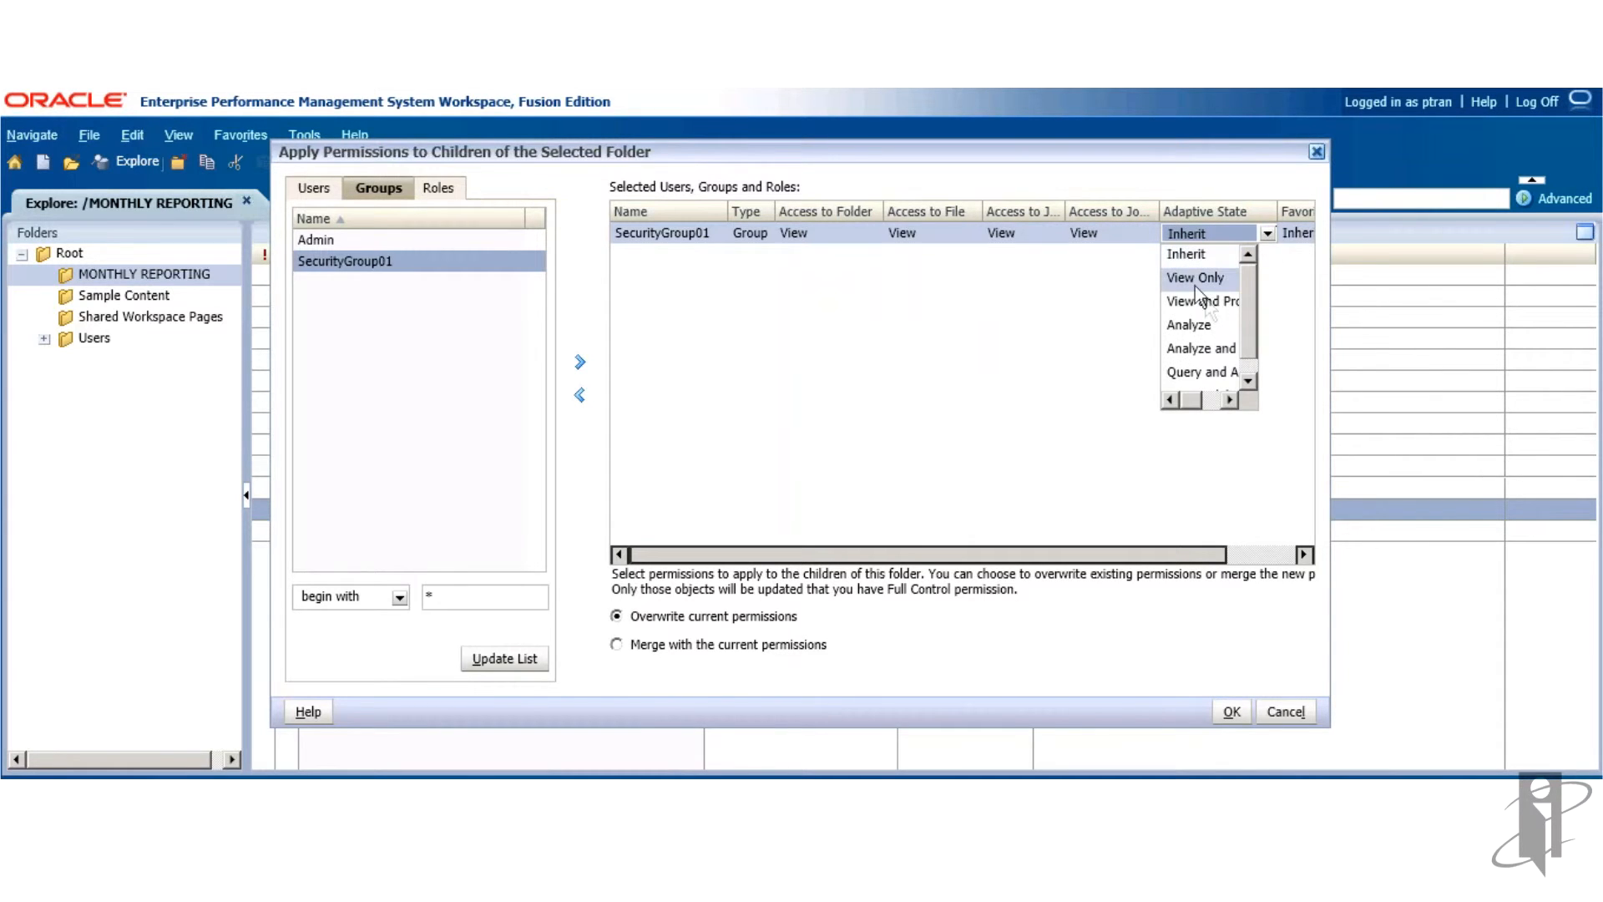
left_click(1194, 277)
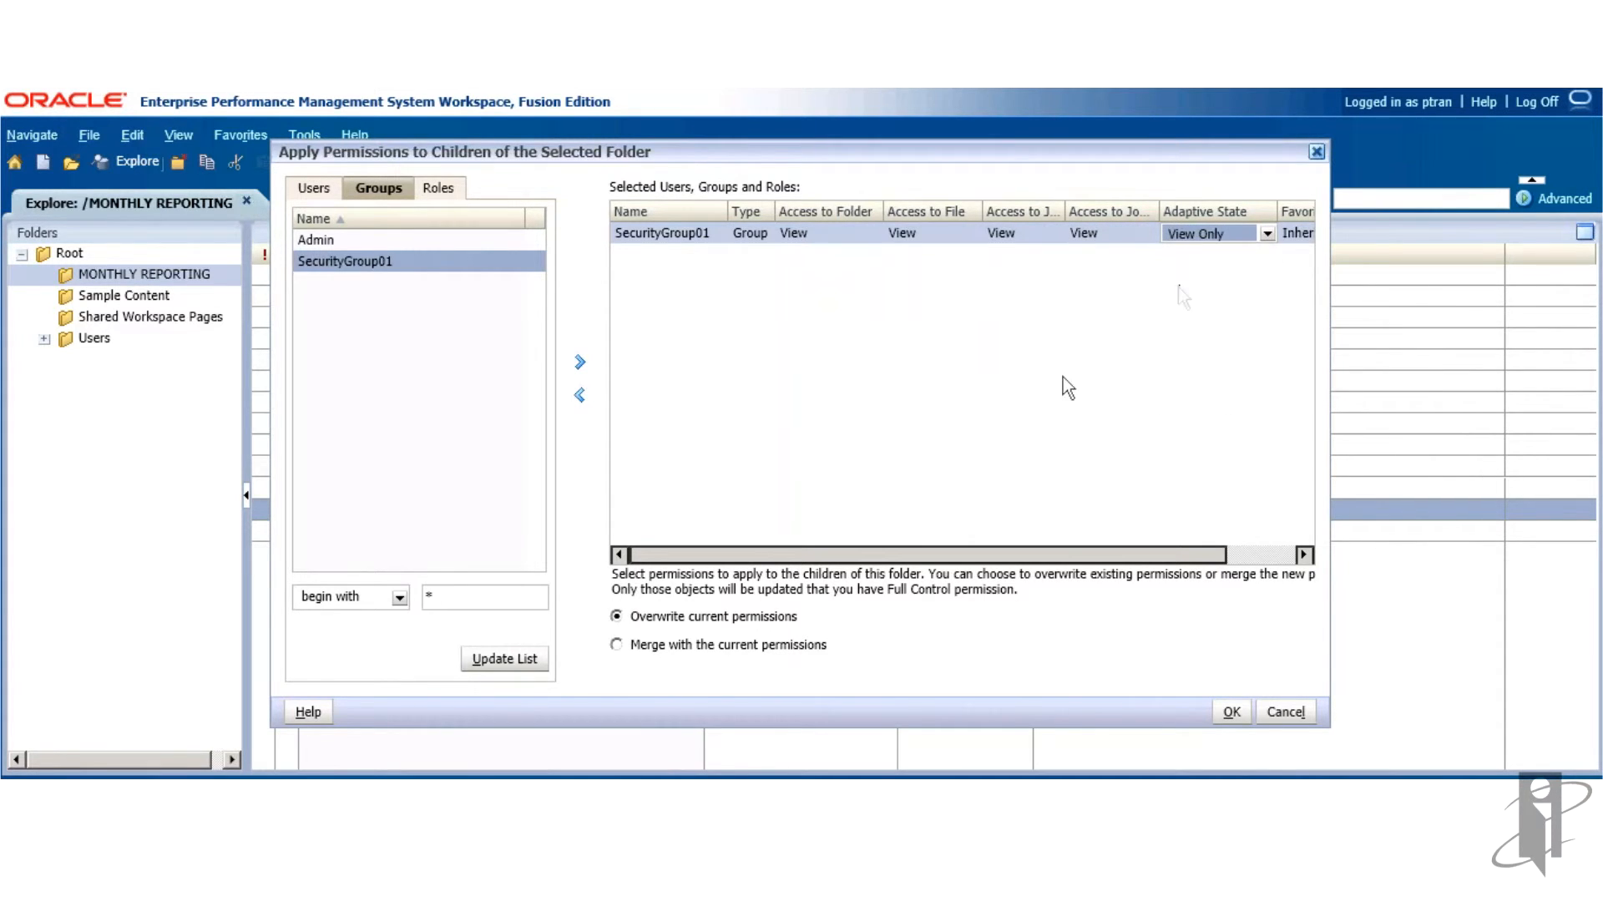
mouse_move(676, 668)
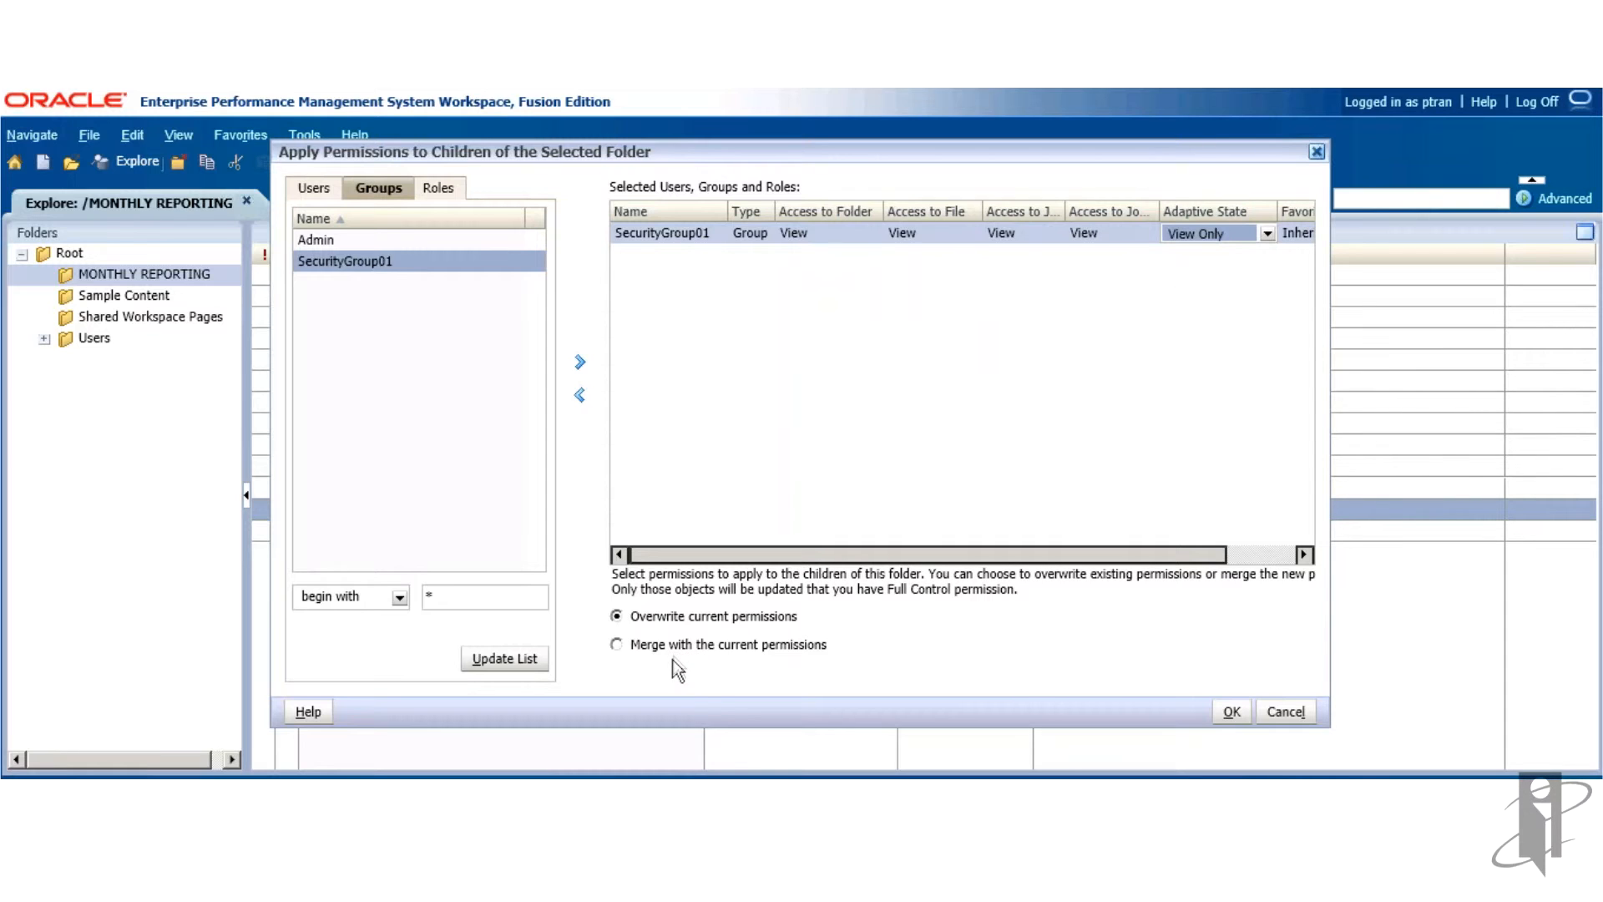
mouse_move(738, 644)
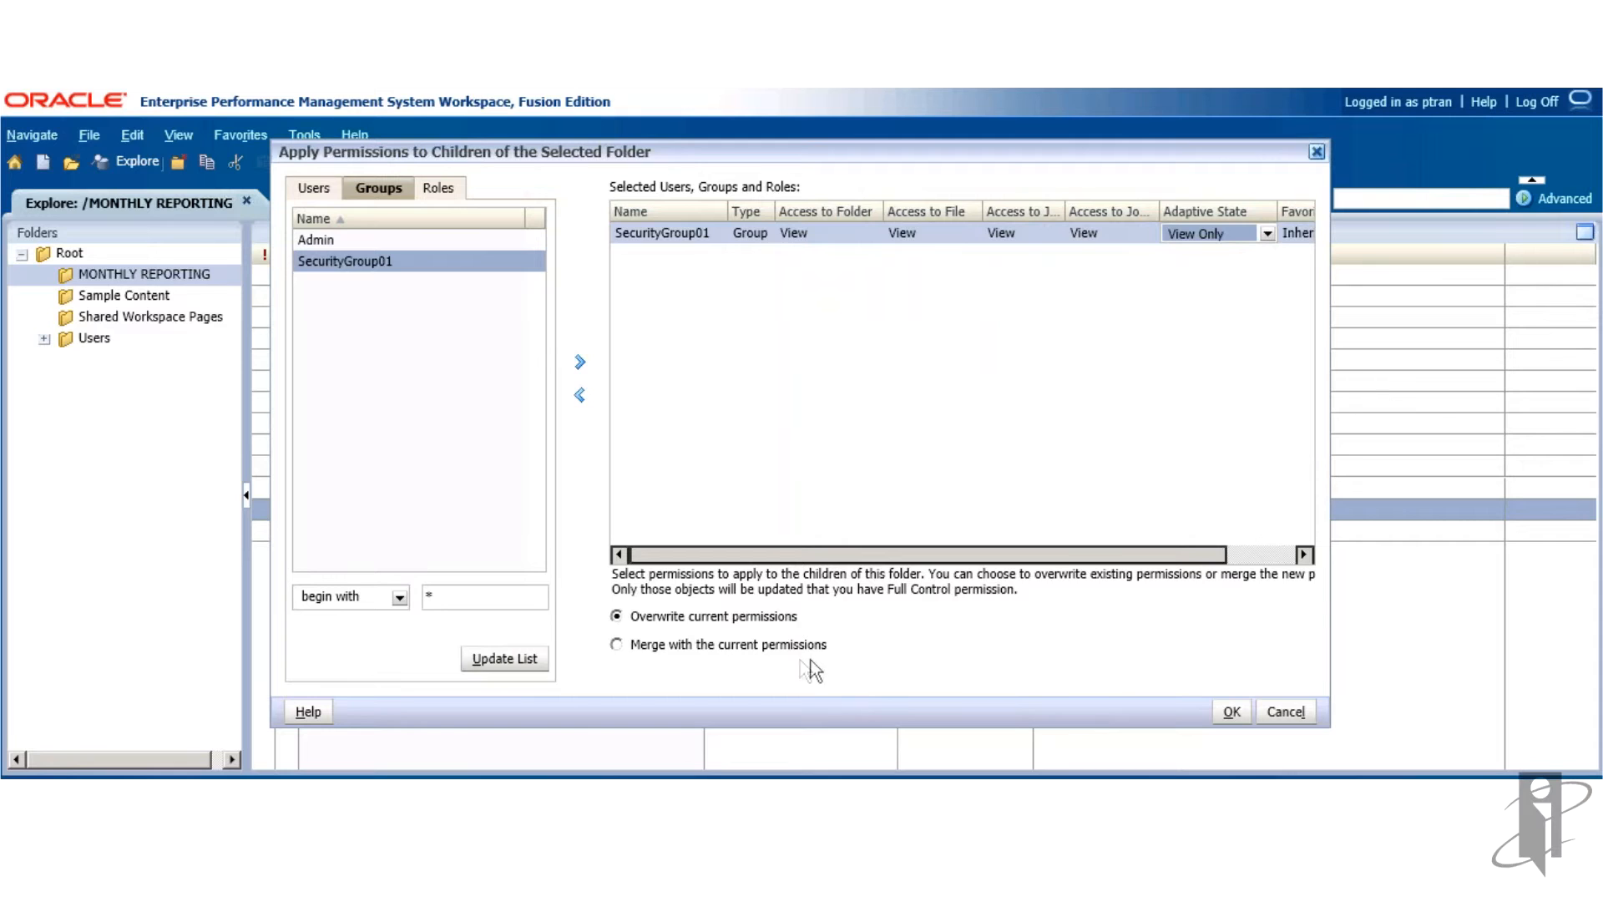
mouse_move(654, 680)
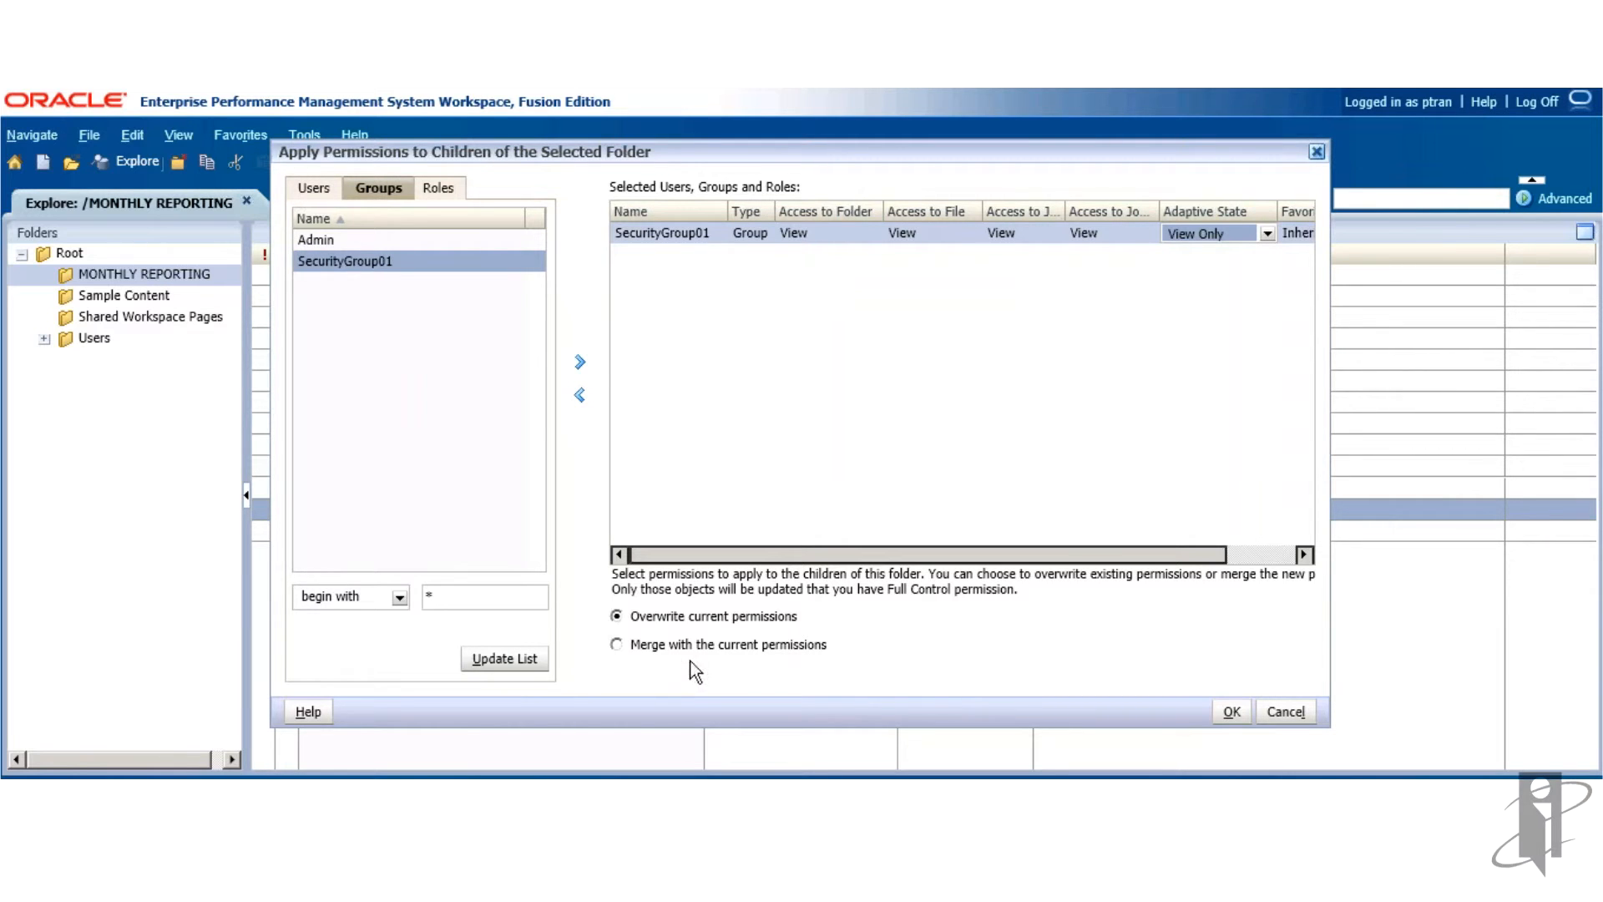
mouse_move(673, 660)
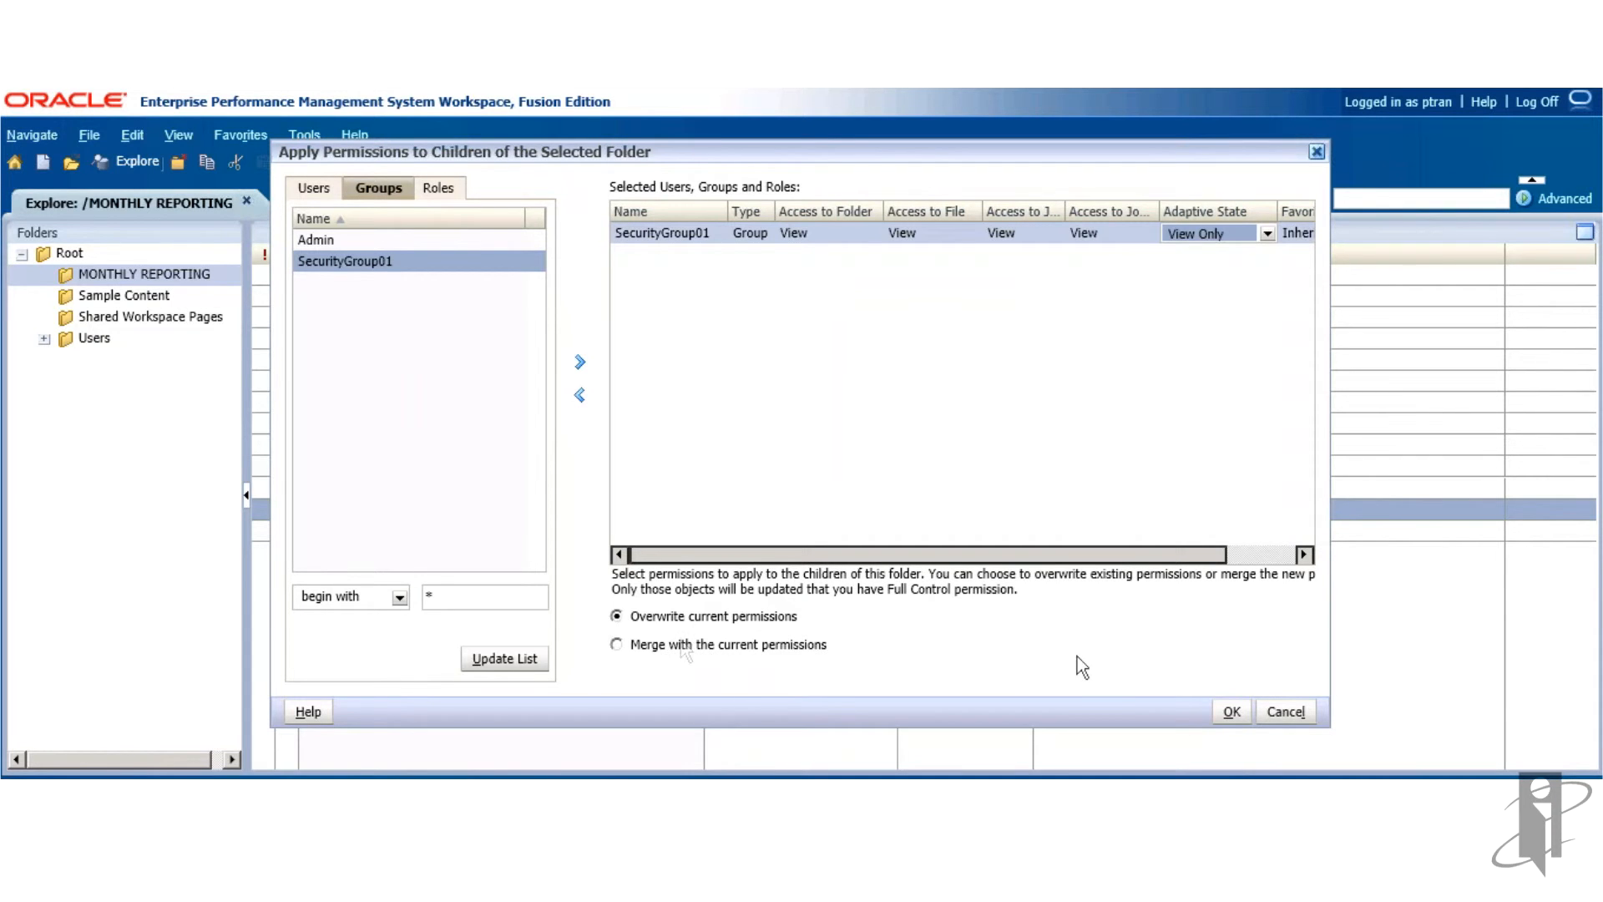
- Submit the child permissions with OK and confirm Yes to change all children
left_click(1230, 712)
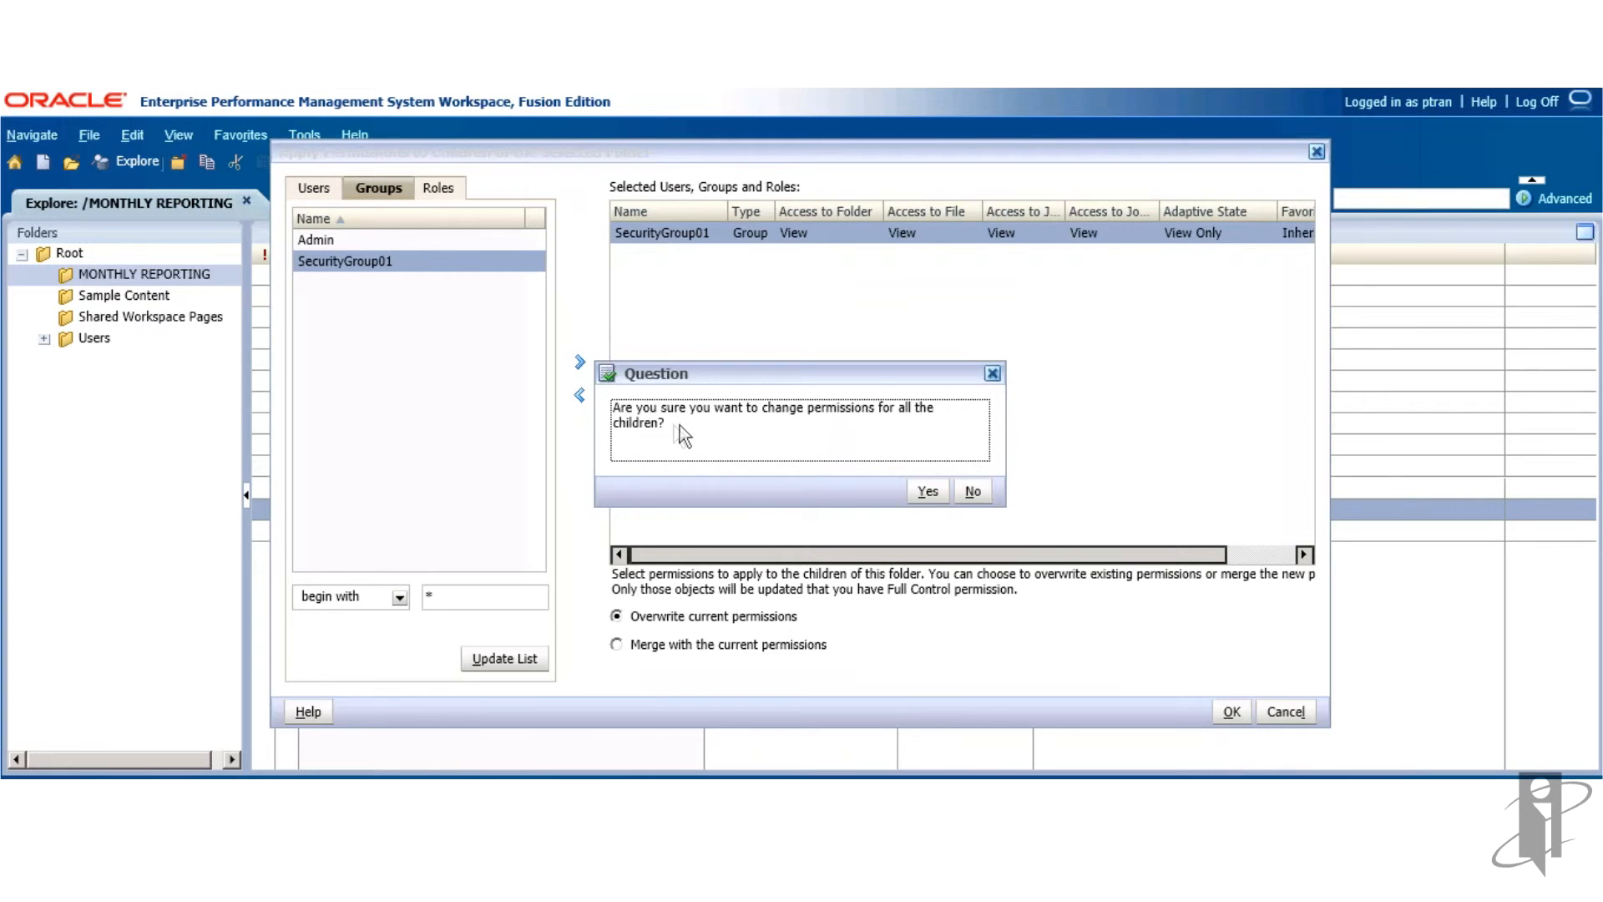
mouse_move(562, 486)
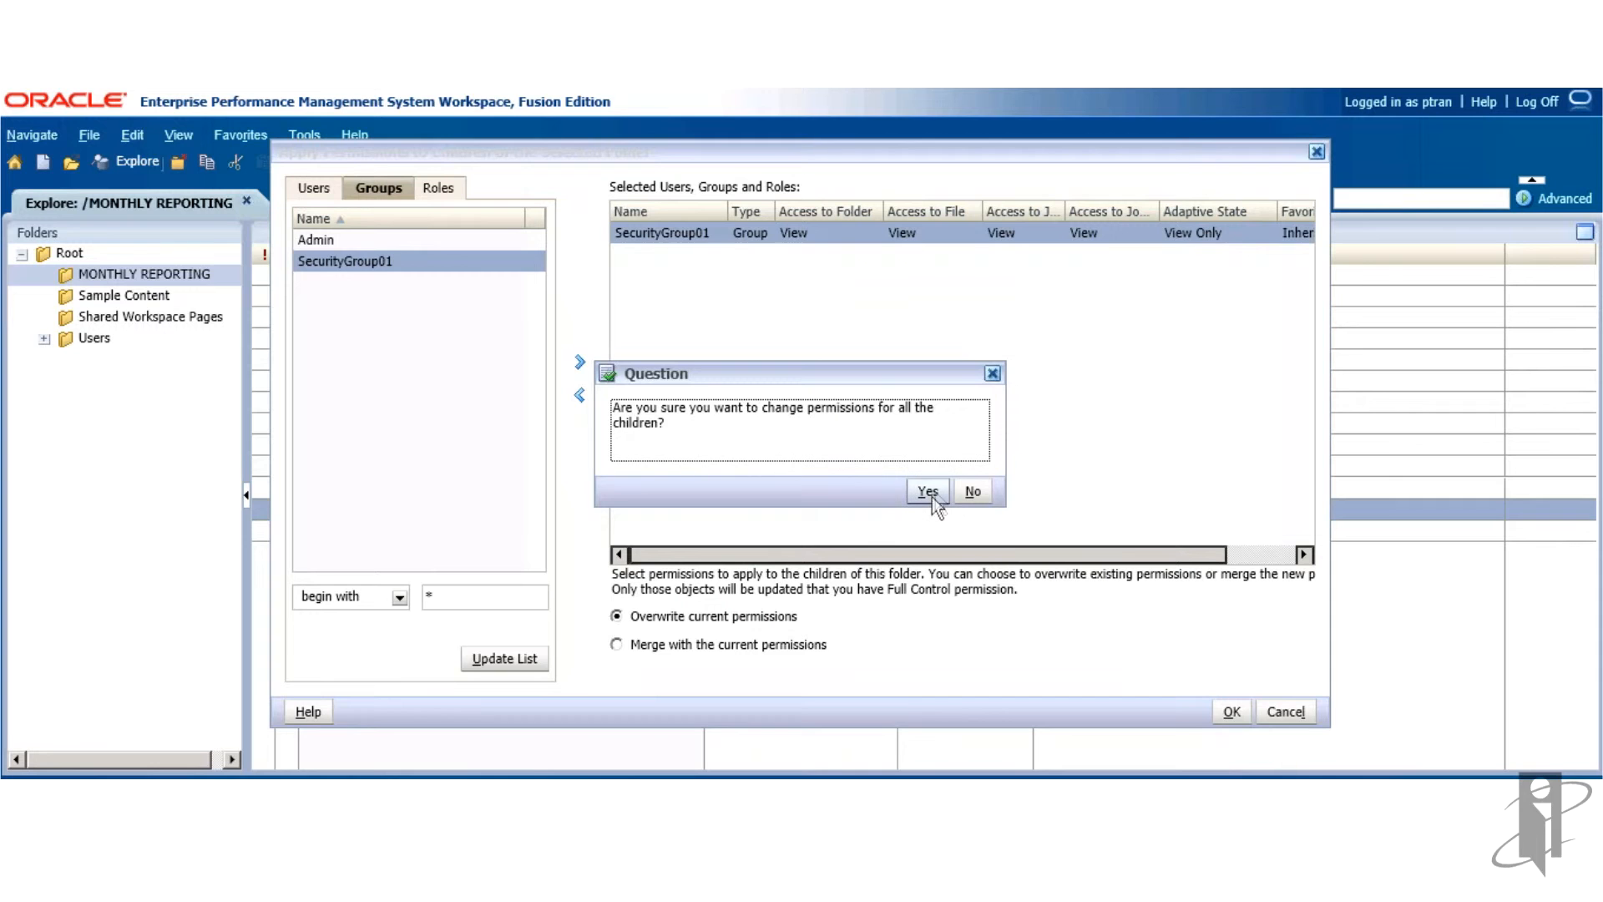
left_click(927, 491)
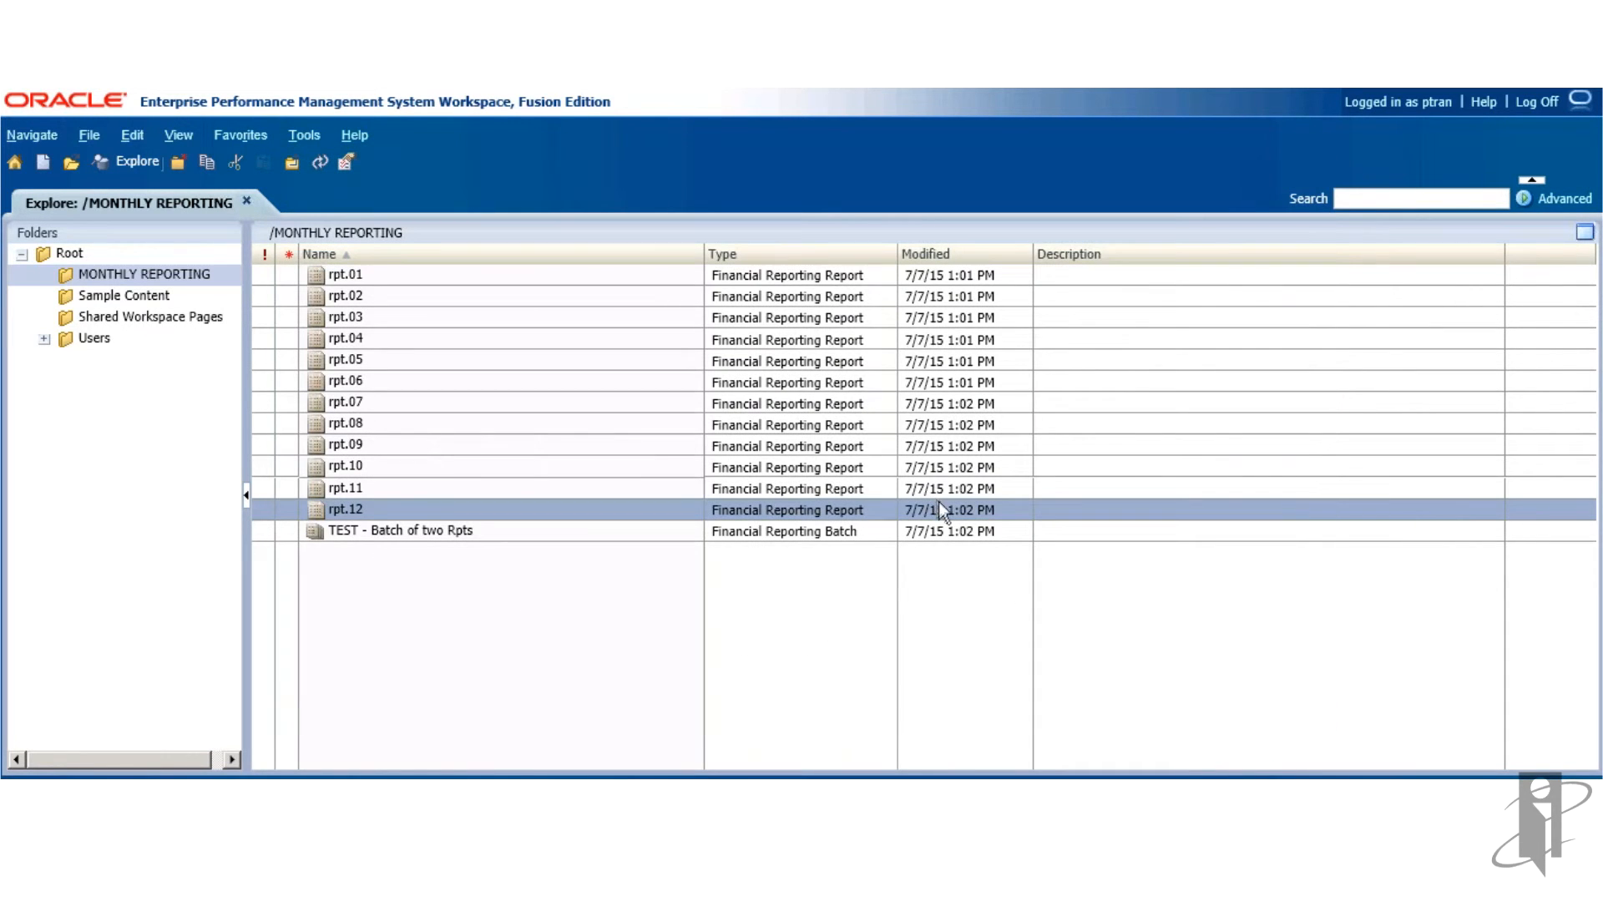
mouse_move(380, 291)
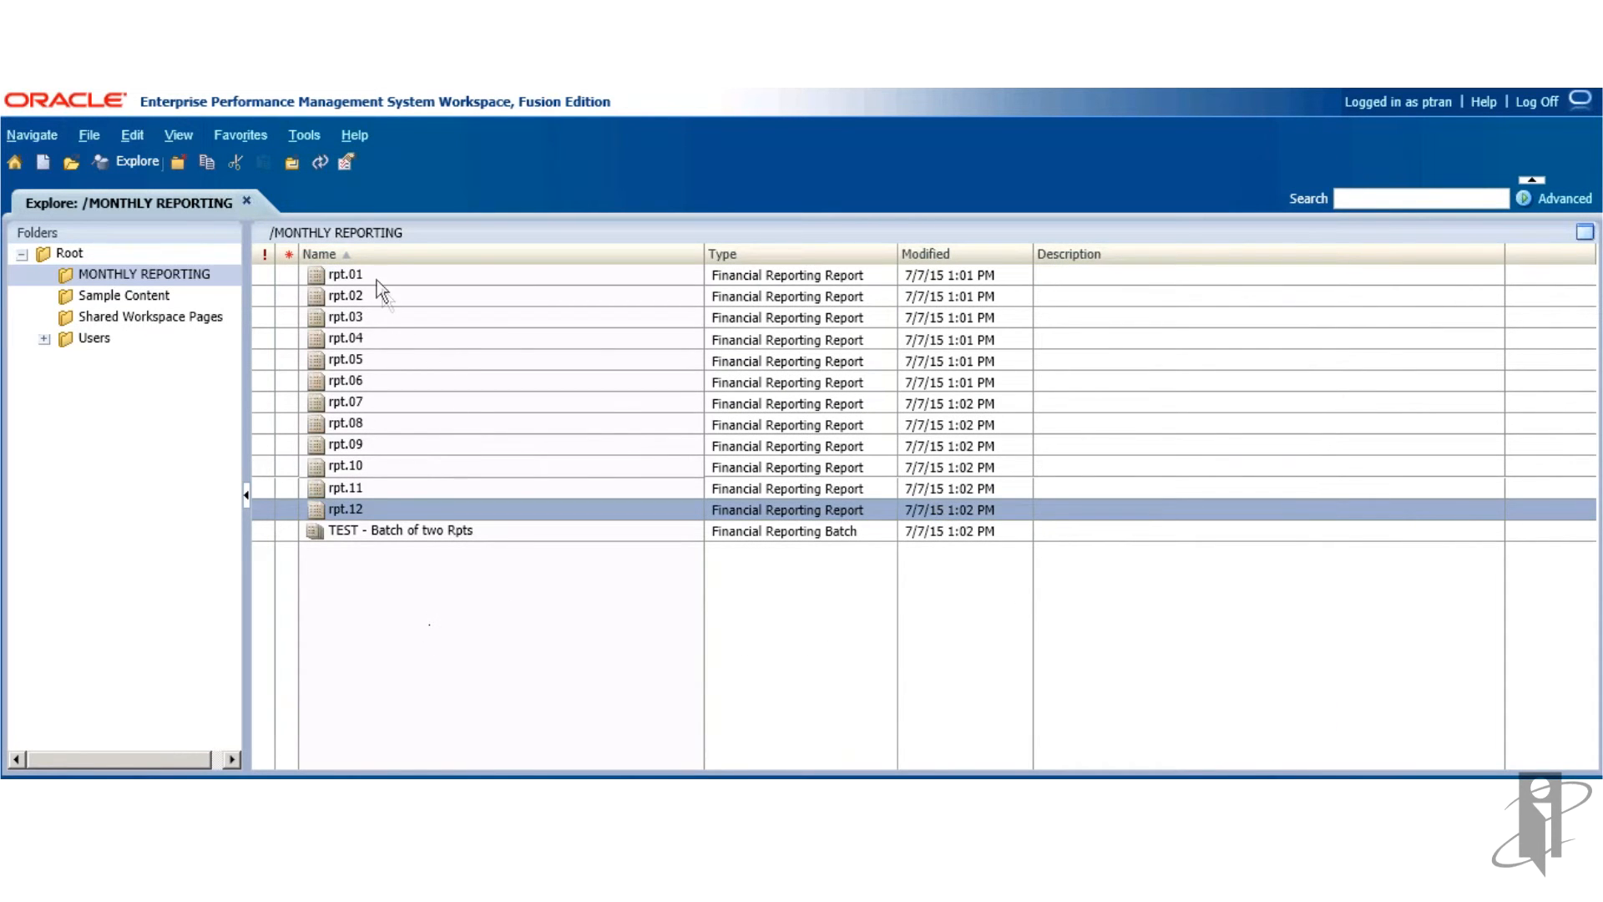
right_click(344, 274)
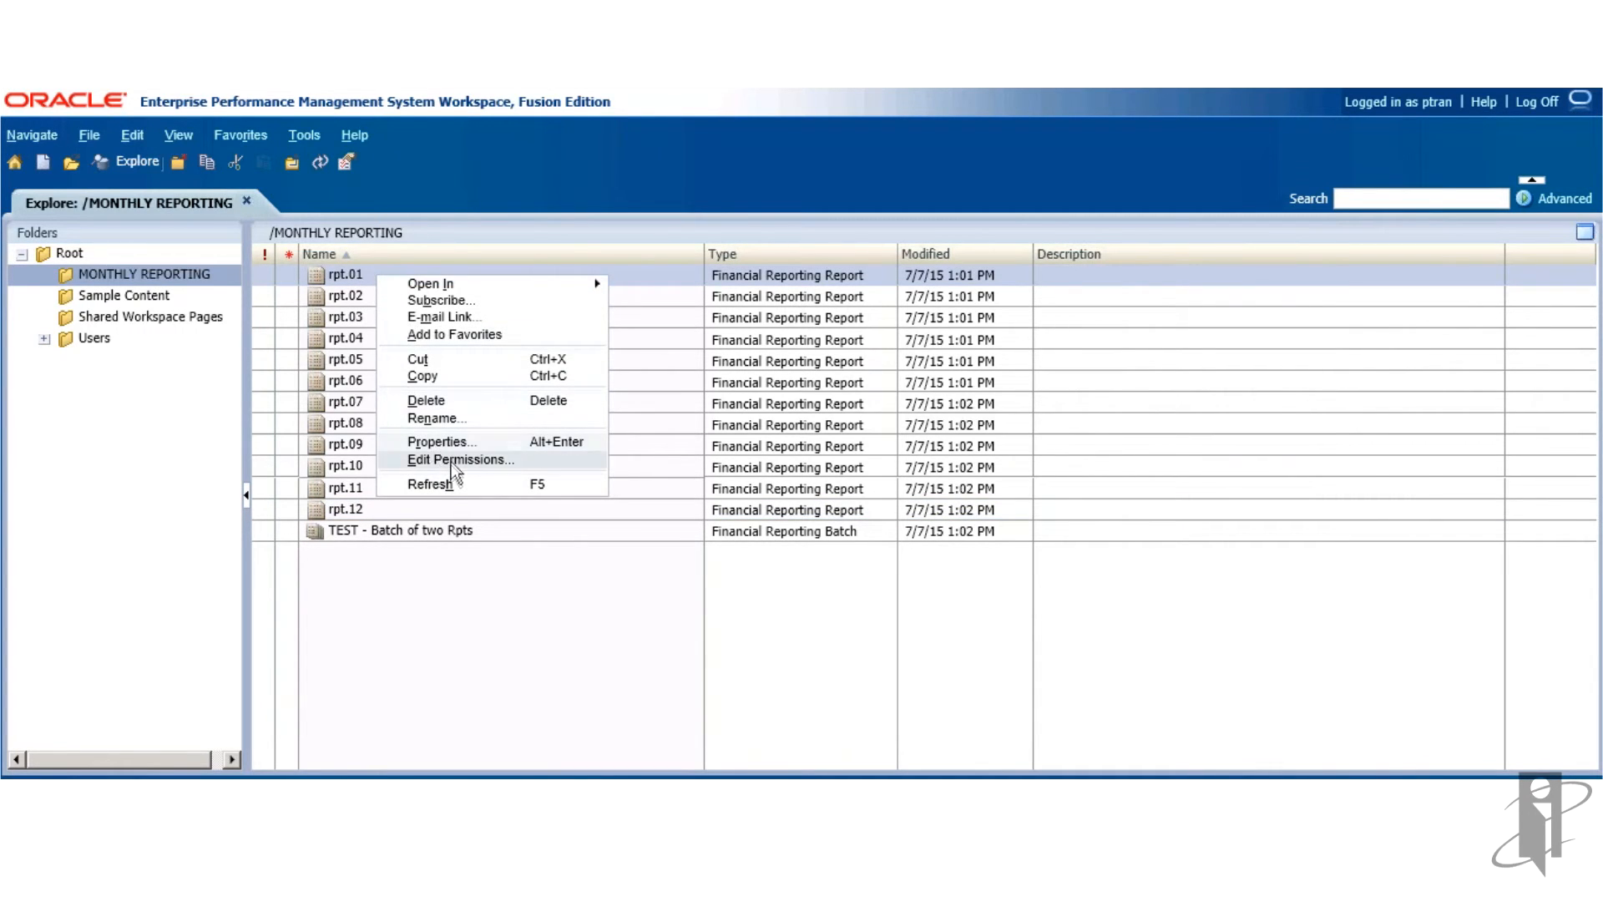
left_click(461, 459)
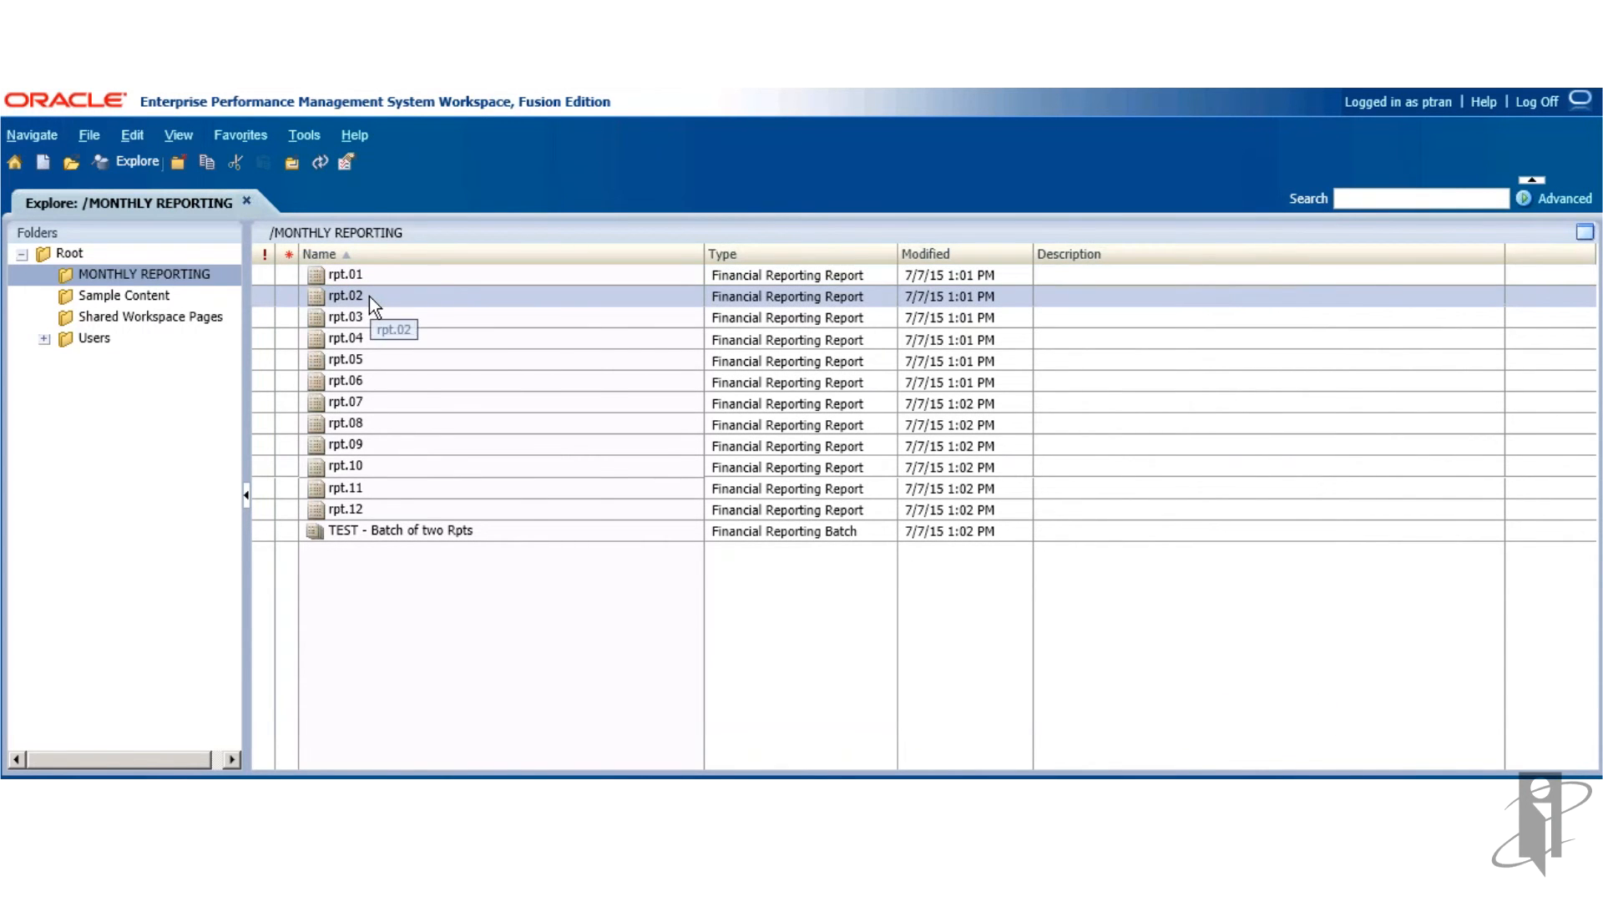
right_click(344, 296)
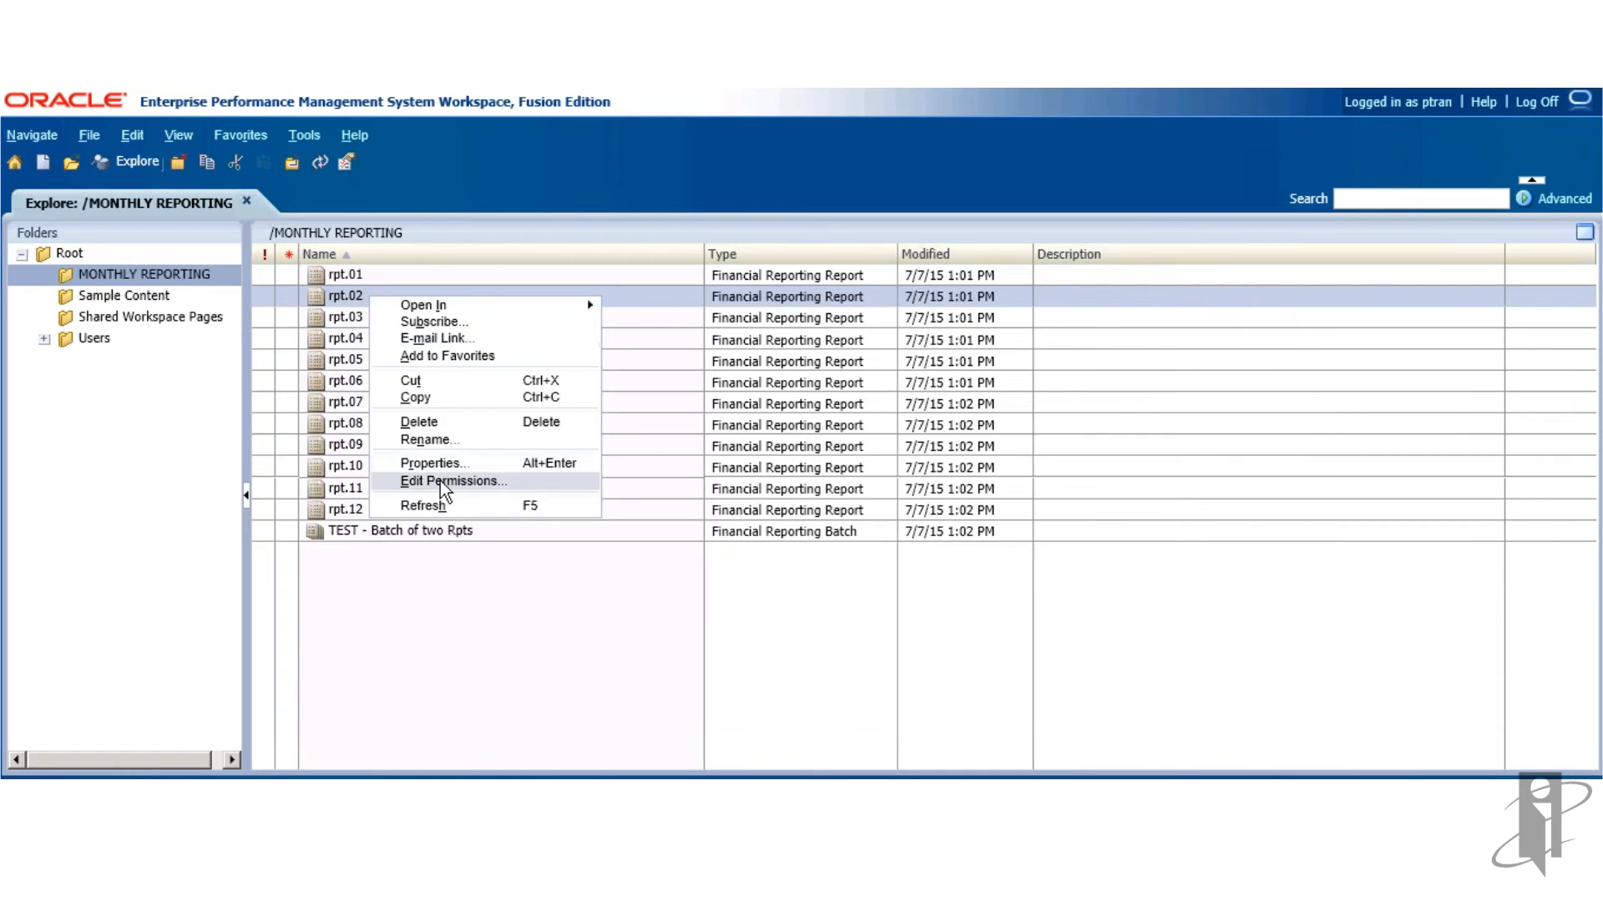
left_click(452, 481)
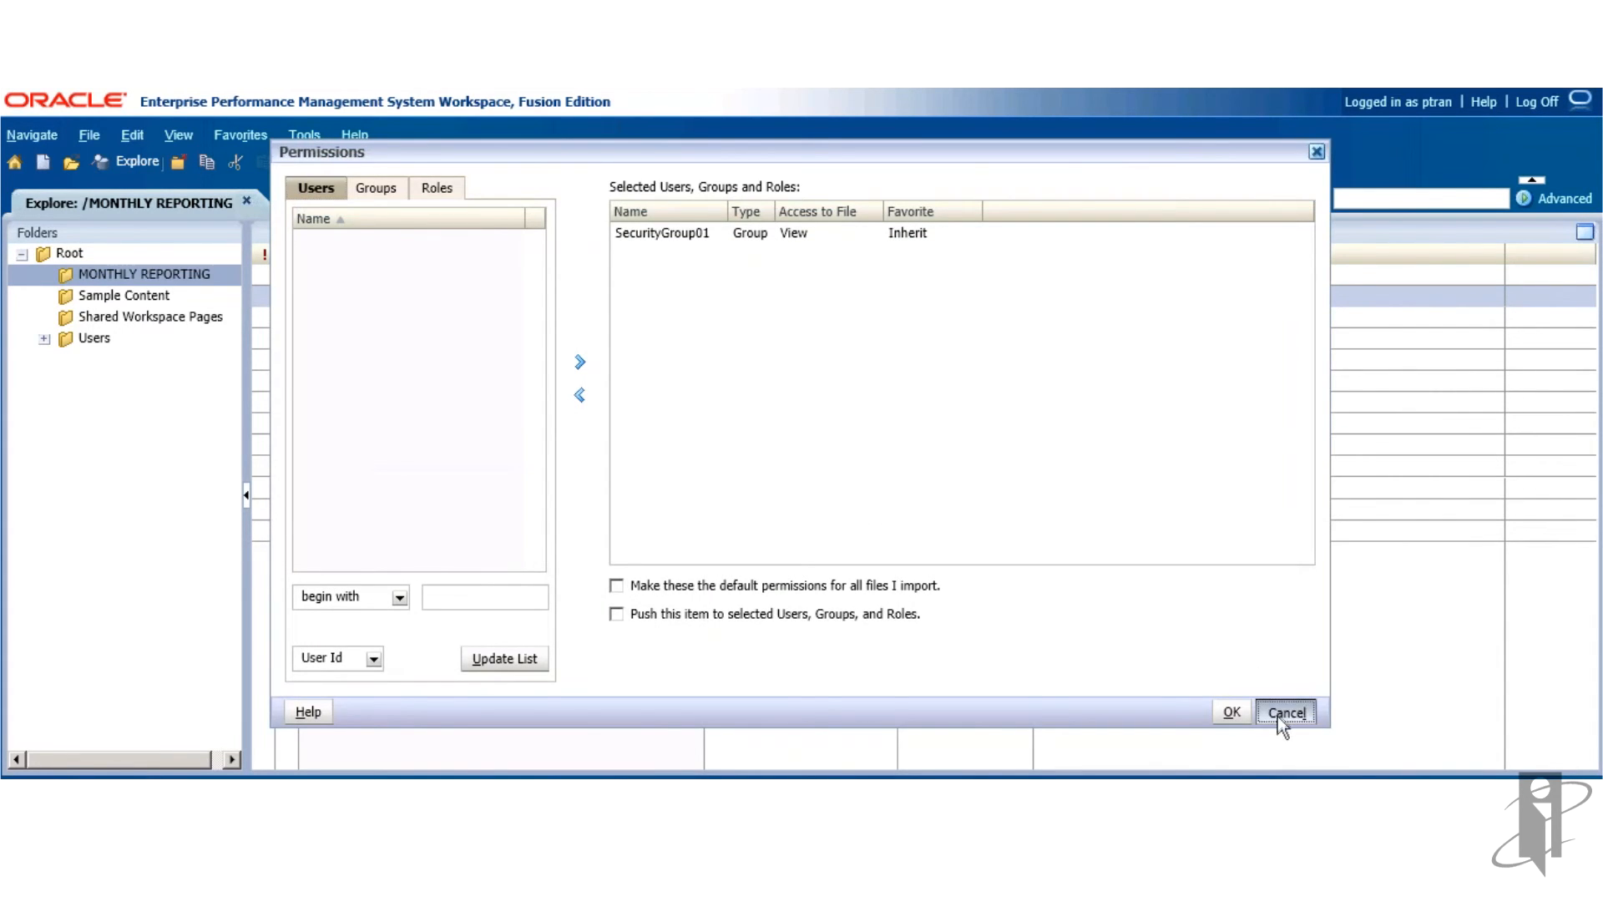
left_click(1287, 712)
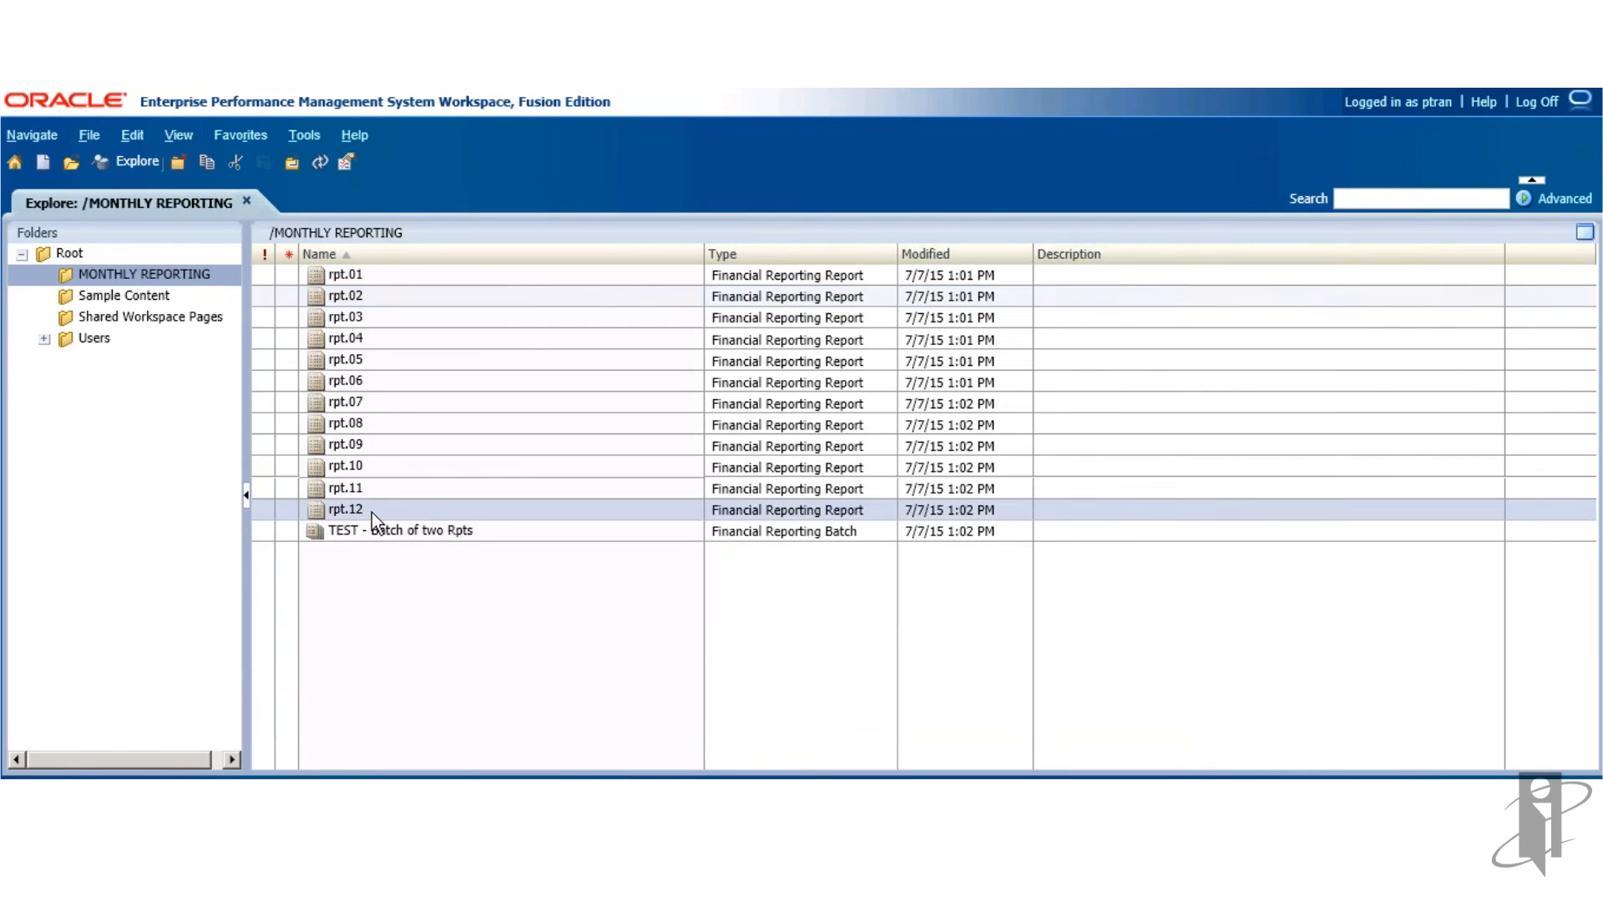
- Verify rpt.12's permissions show SecurityGroup01 with View access and accept with OK
right_click(344, 509)
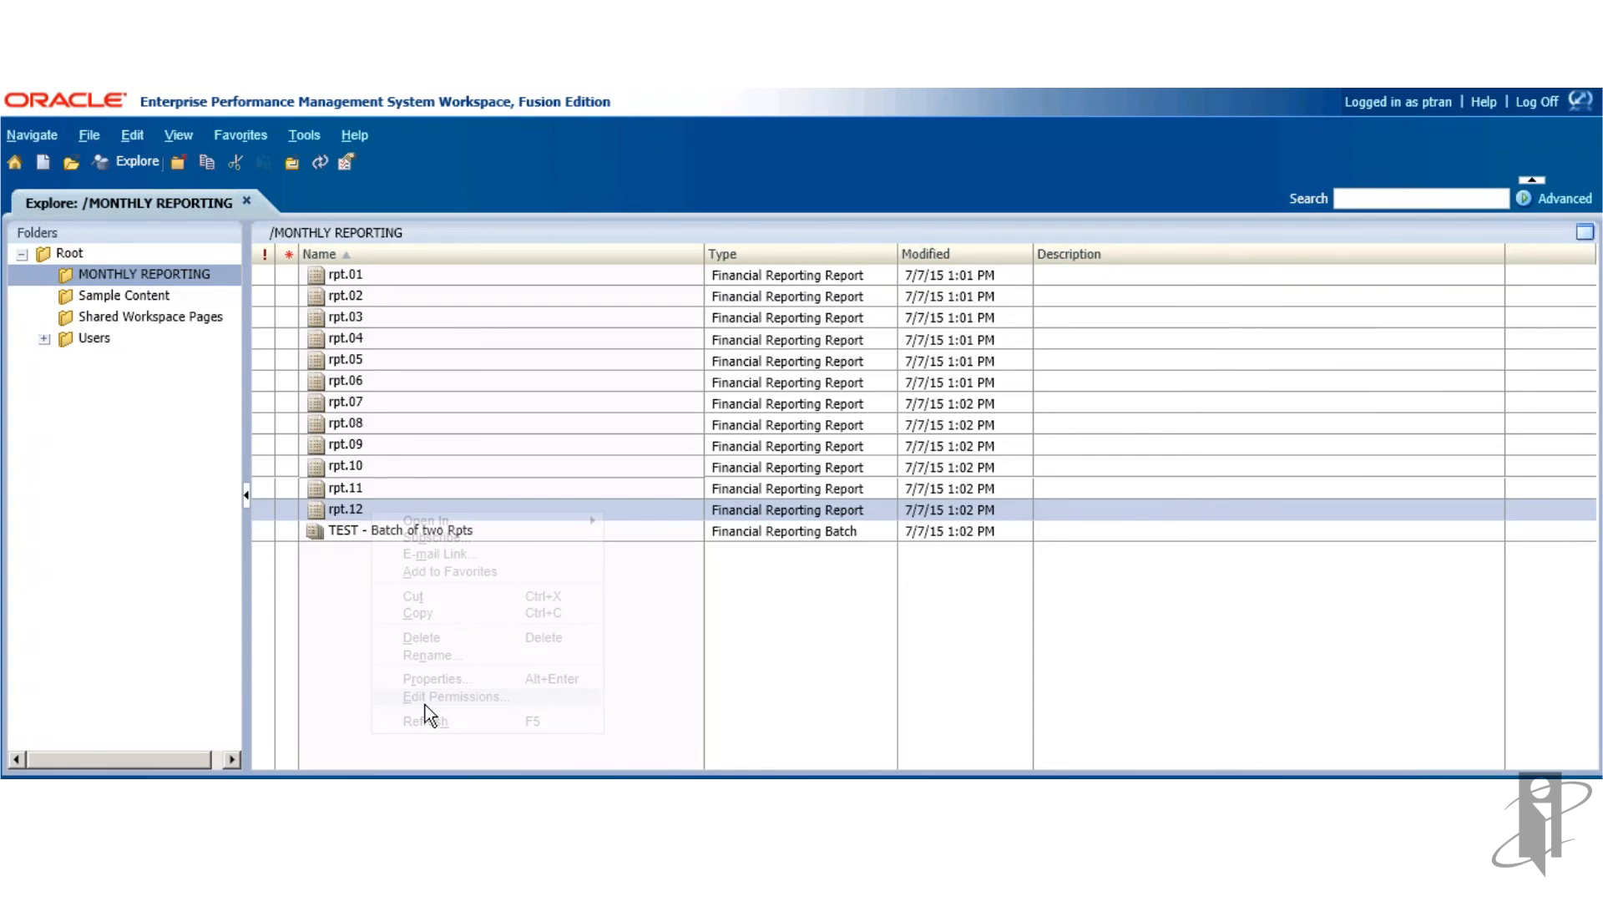
left_click(454, 696)
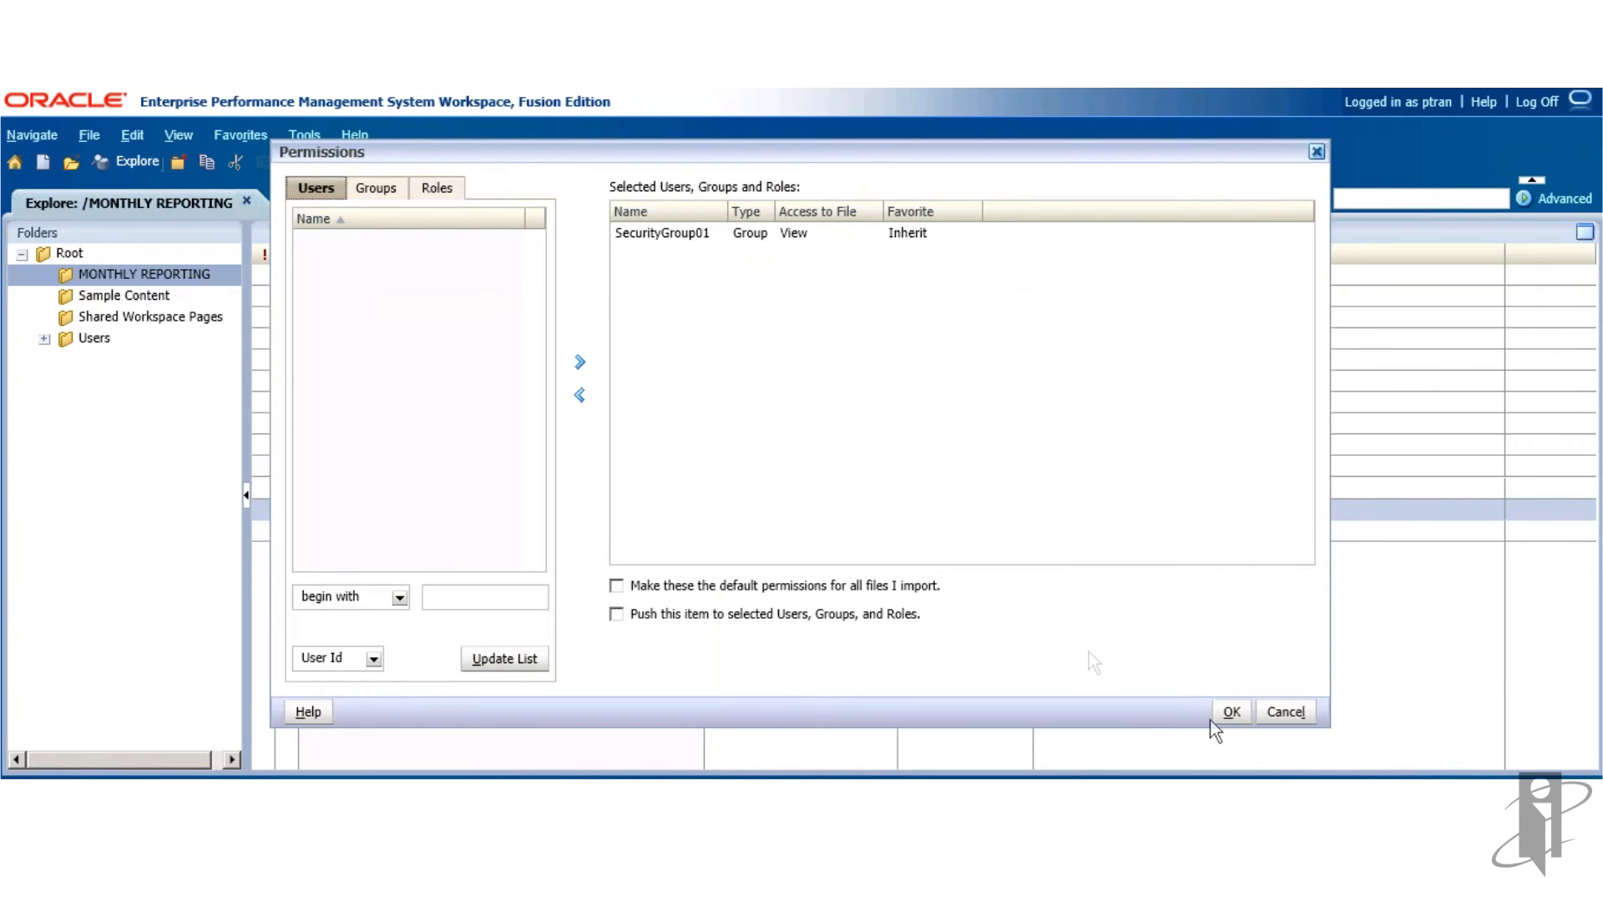
left_click(1231, 712)
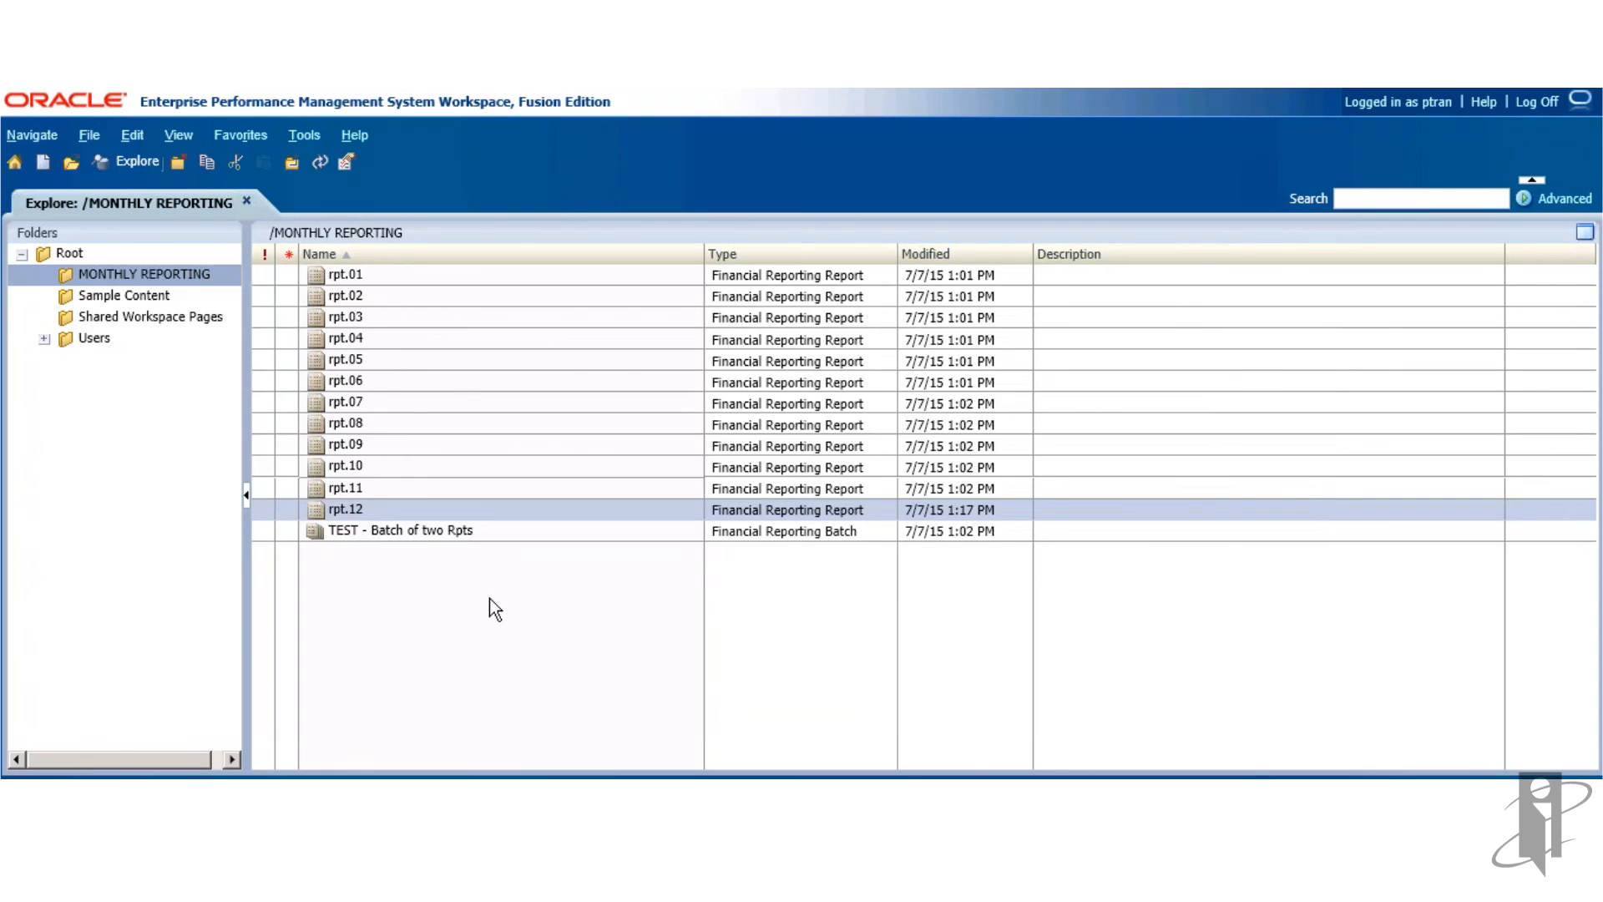
mouse_move(529, 670)
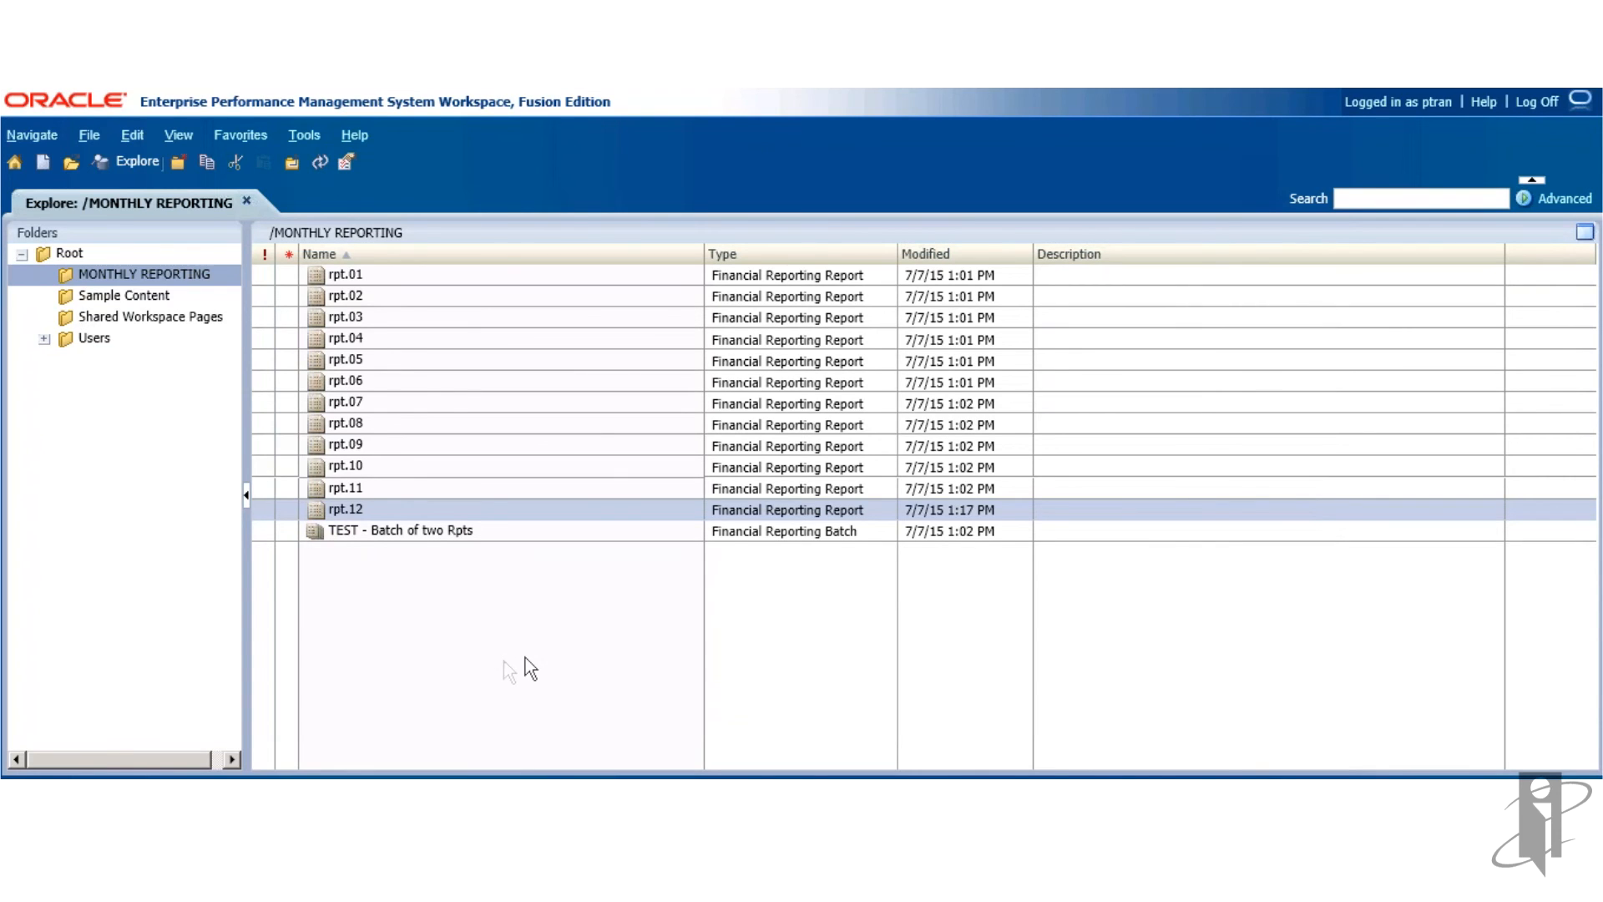
mouse_move(530, 665)
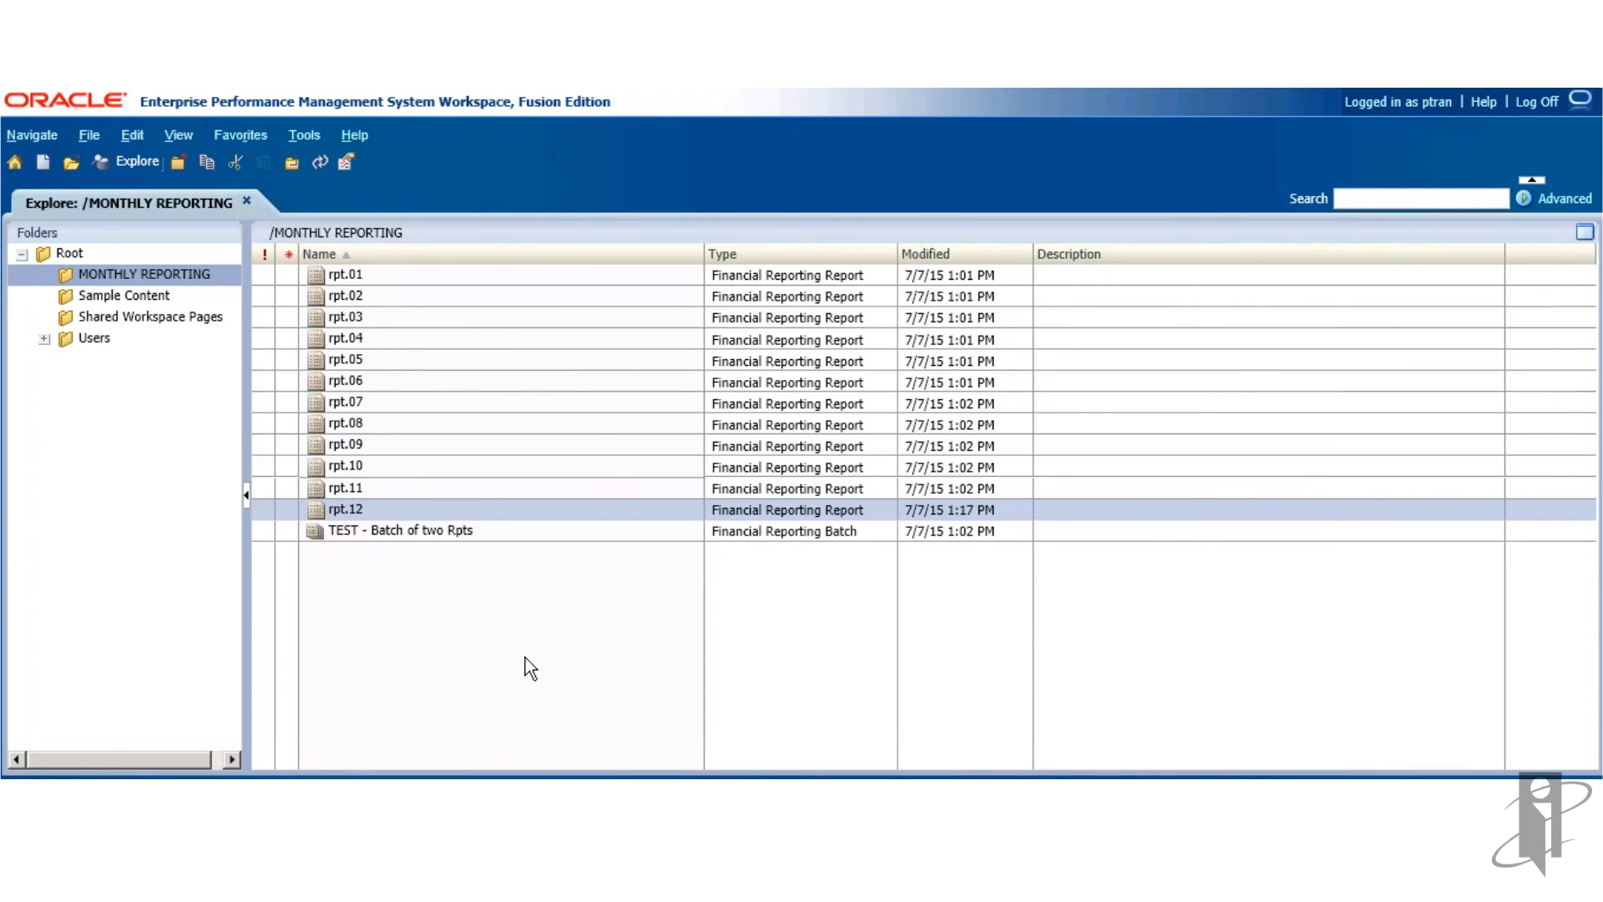